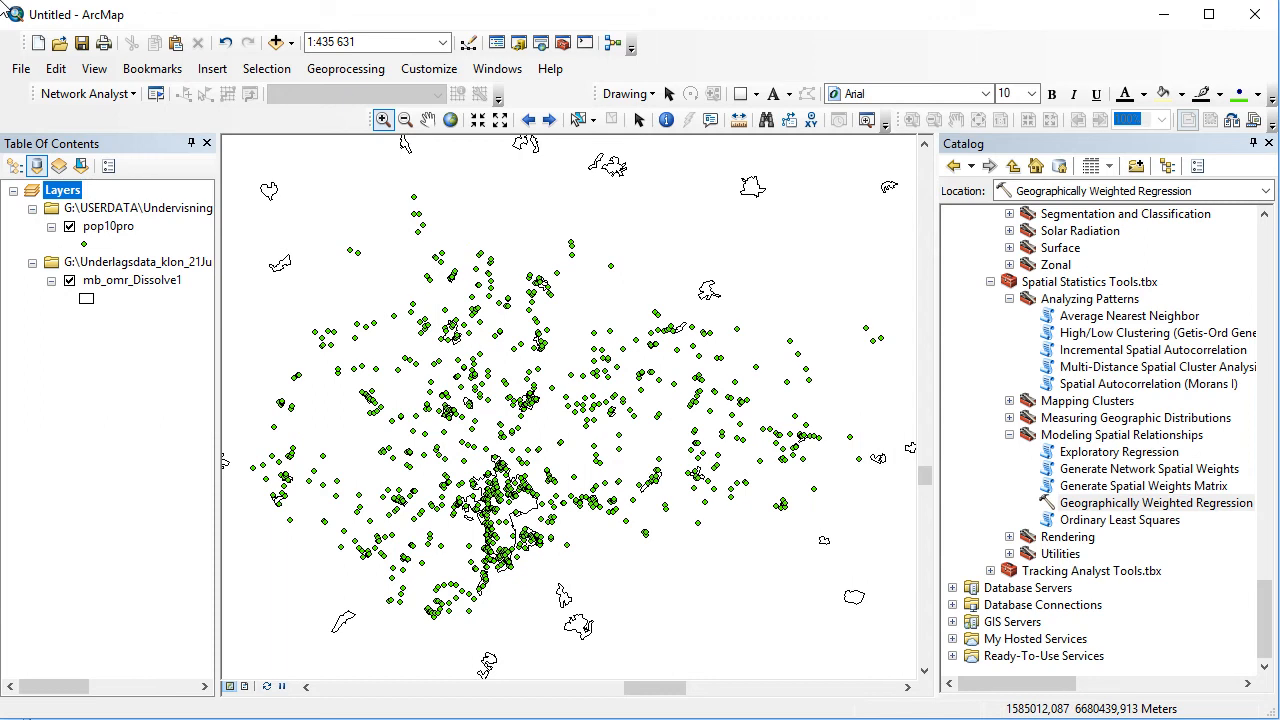
mouse_move(96, 96)
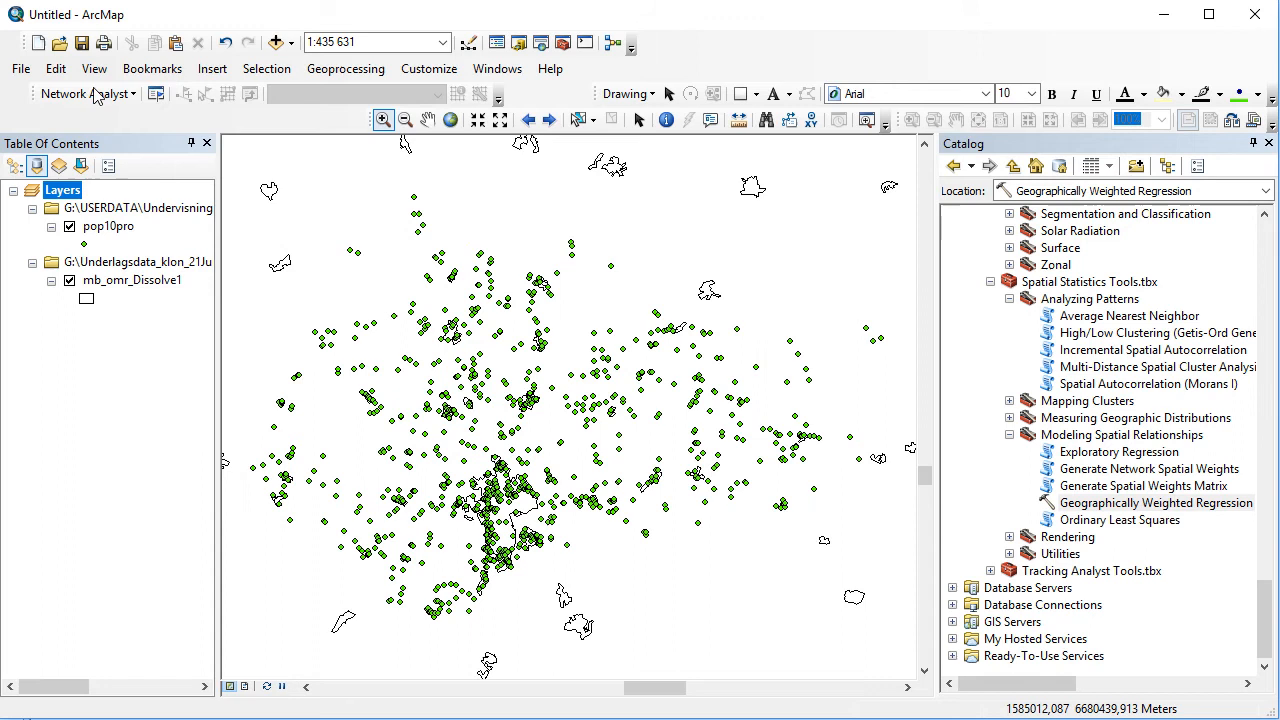
Review the pop10pro attribute table, scrolling across to the BORNINSWED and COUNT fields.
right_click(108, 226)
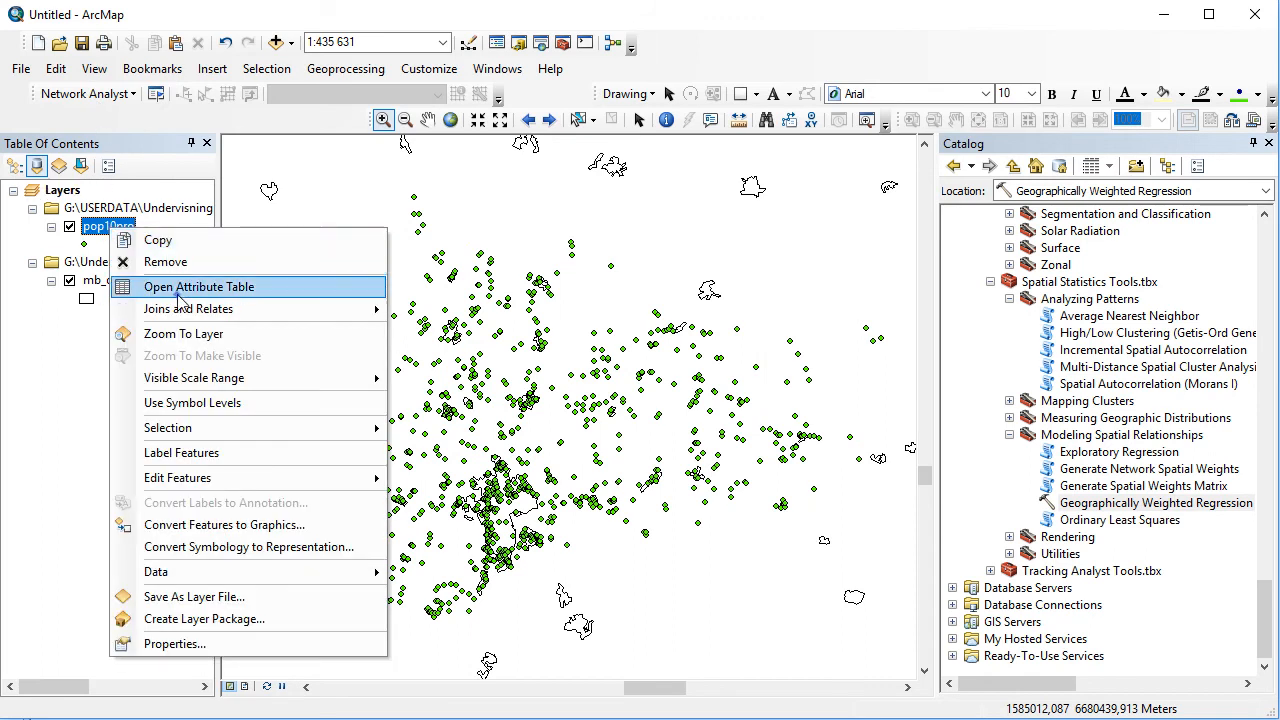
left_click(200, 288)
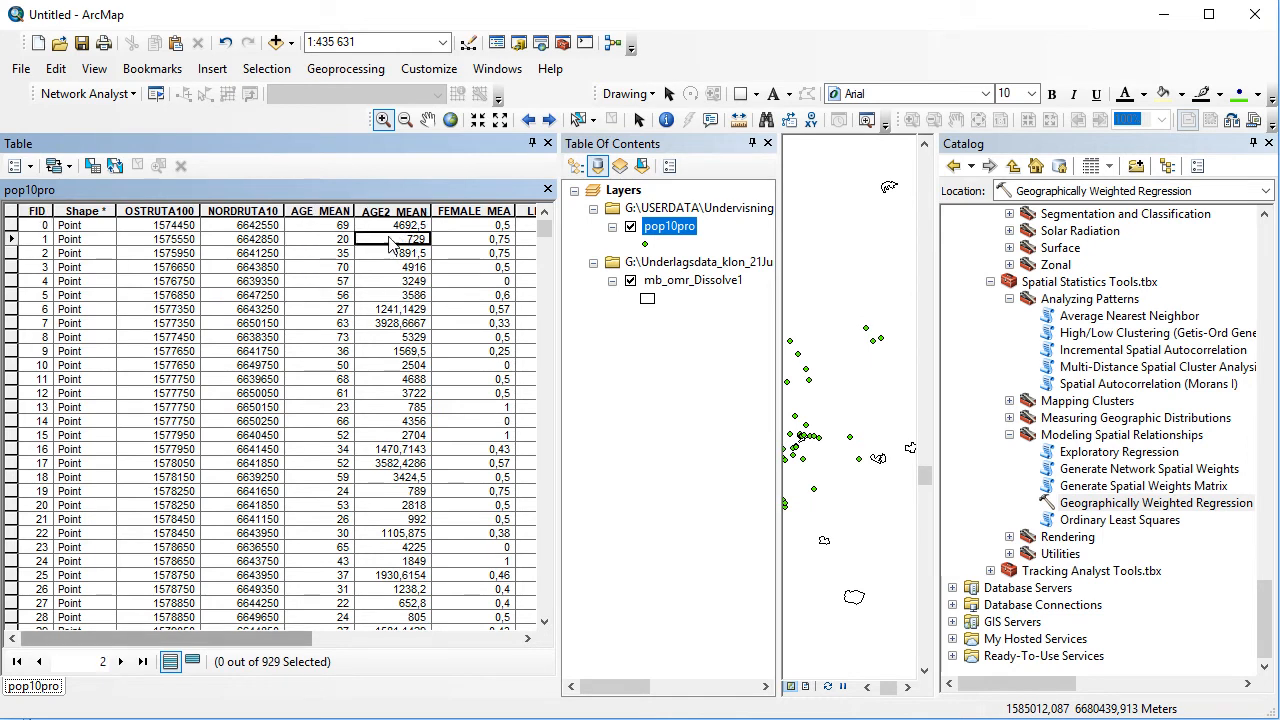
scroll("right", 3)
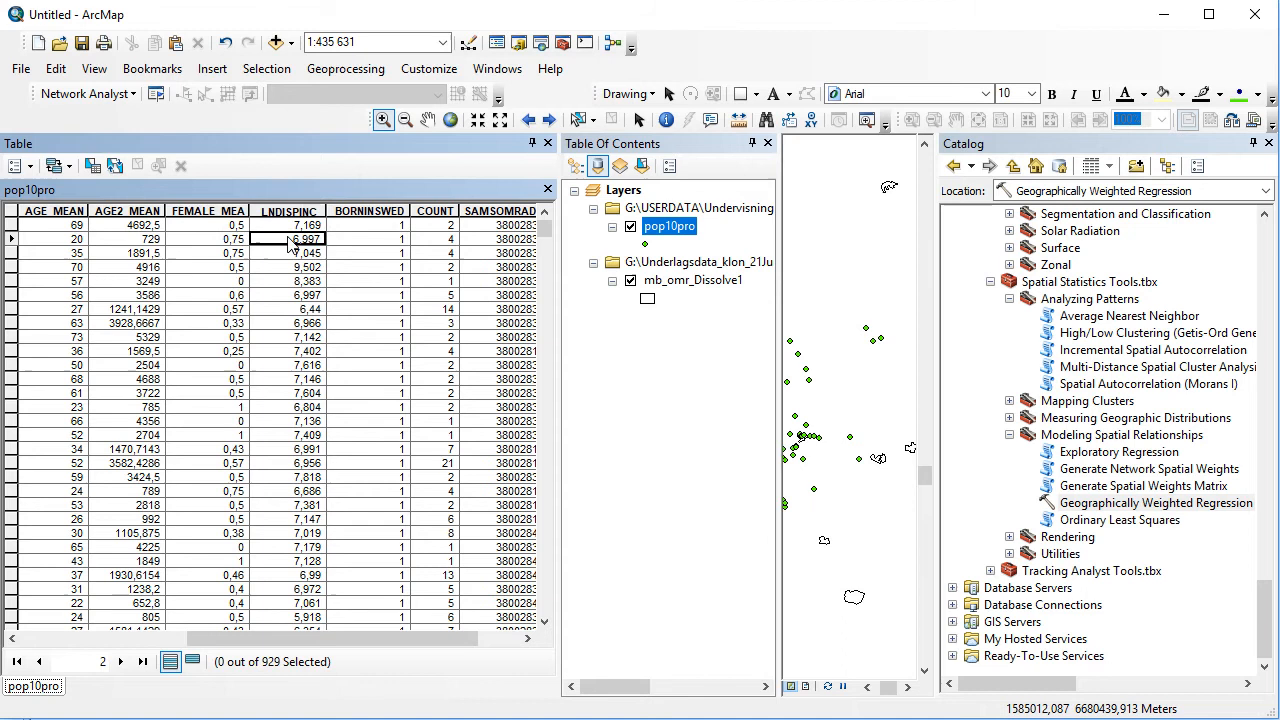
mouse_move(360, 252)
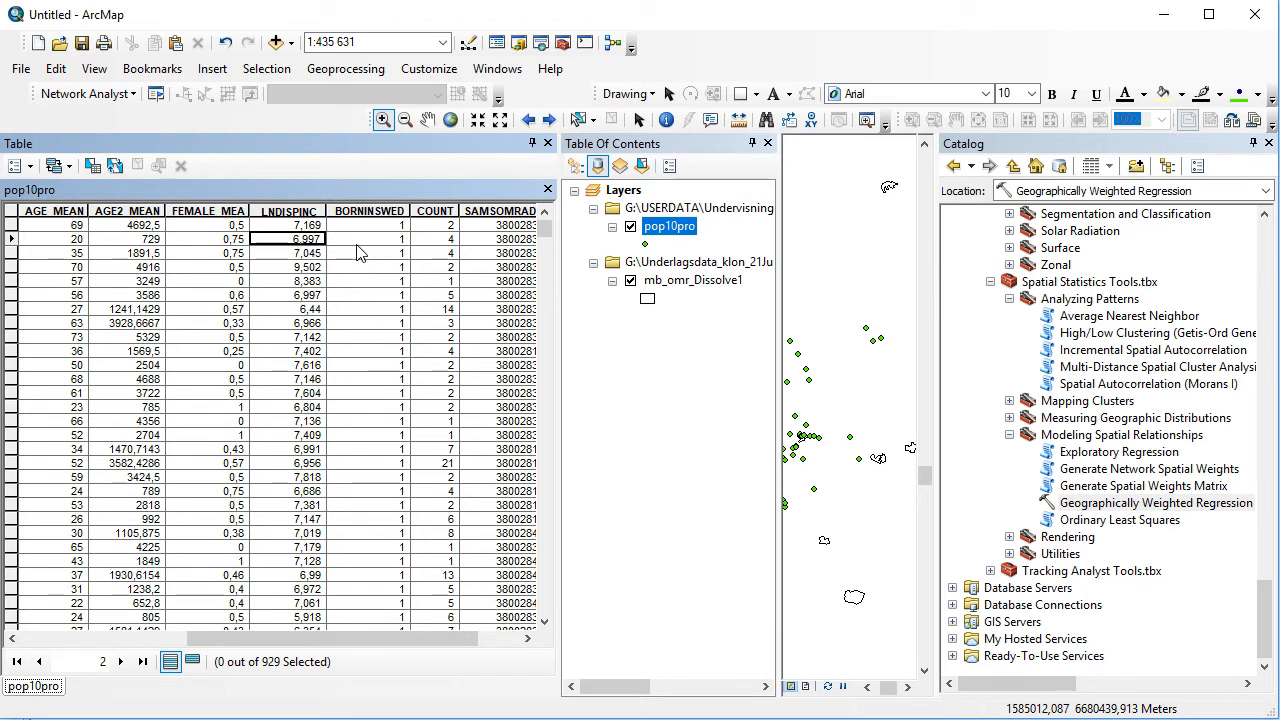
left_click(368, 252)
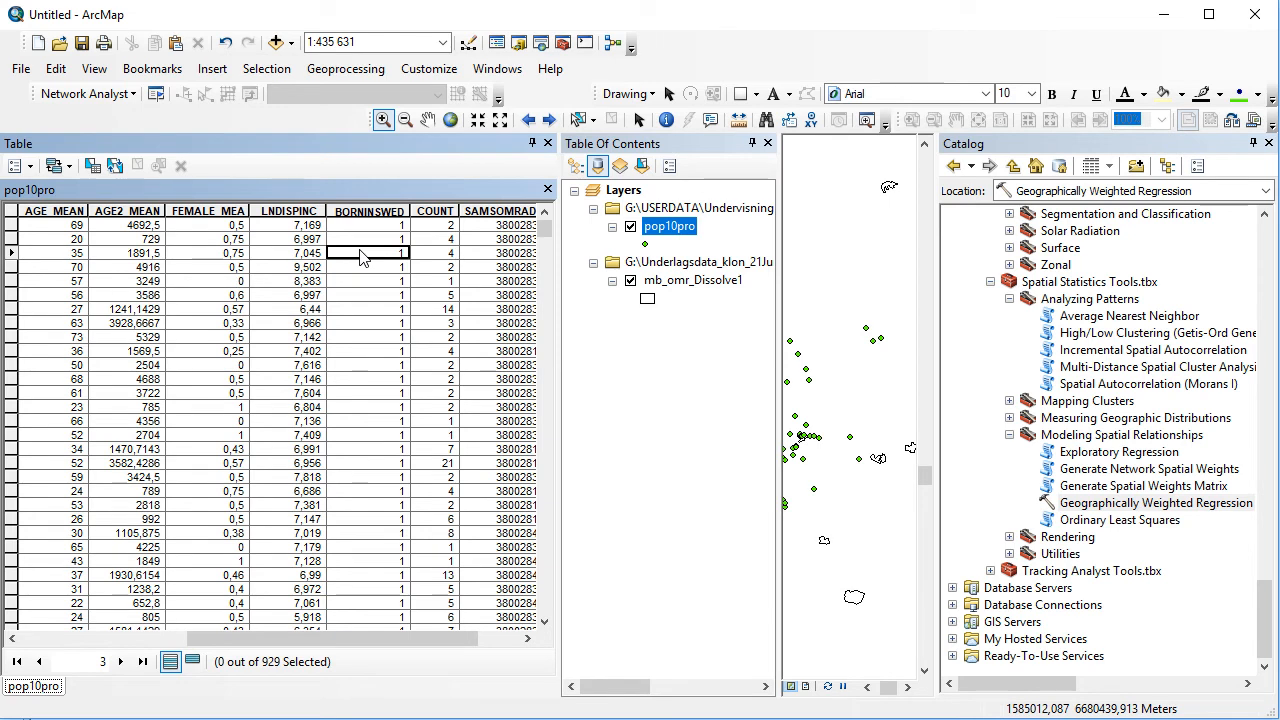
mouse_move(436, 264)
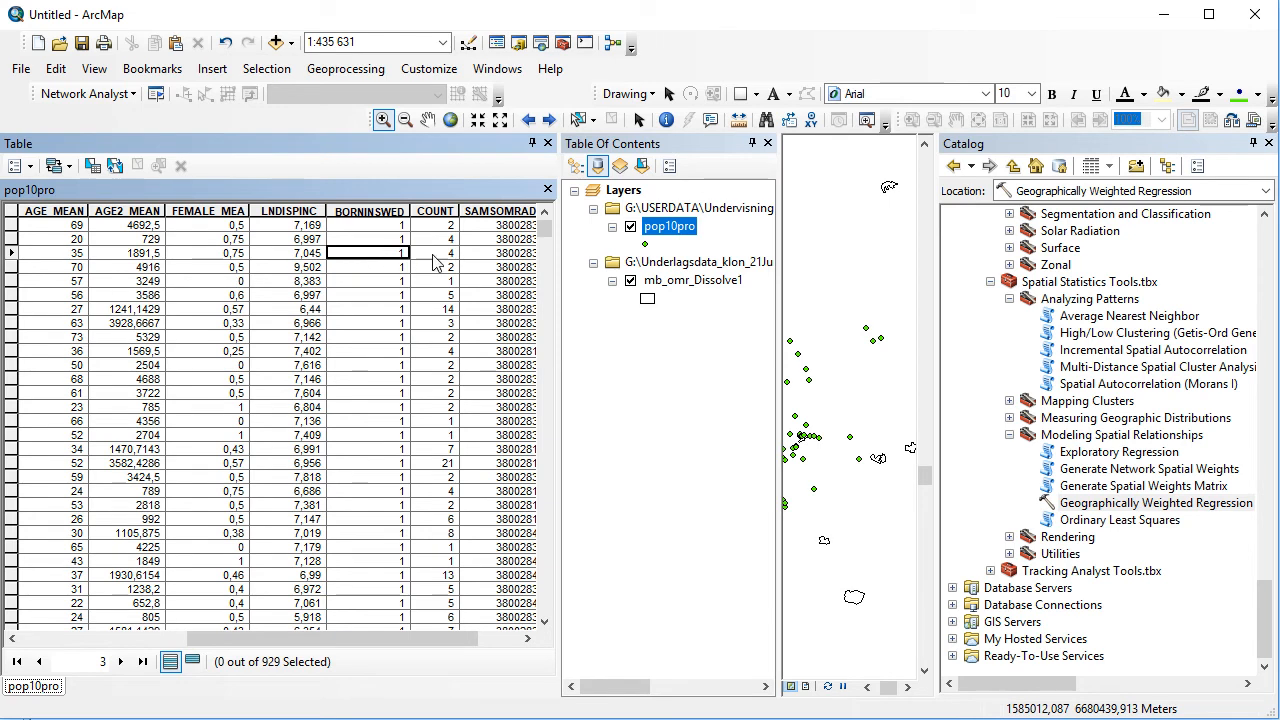
left_click(432, 252)
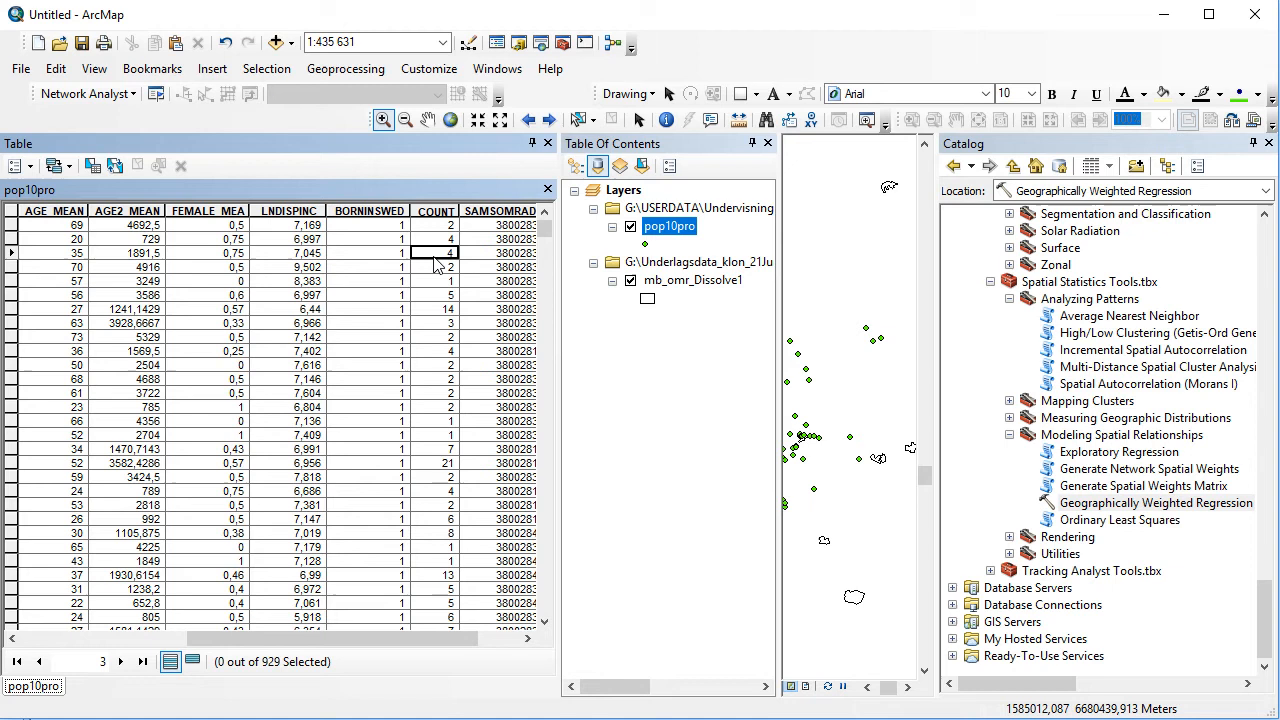
mouse_move(444, 296)
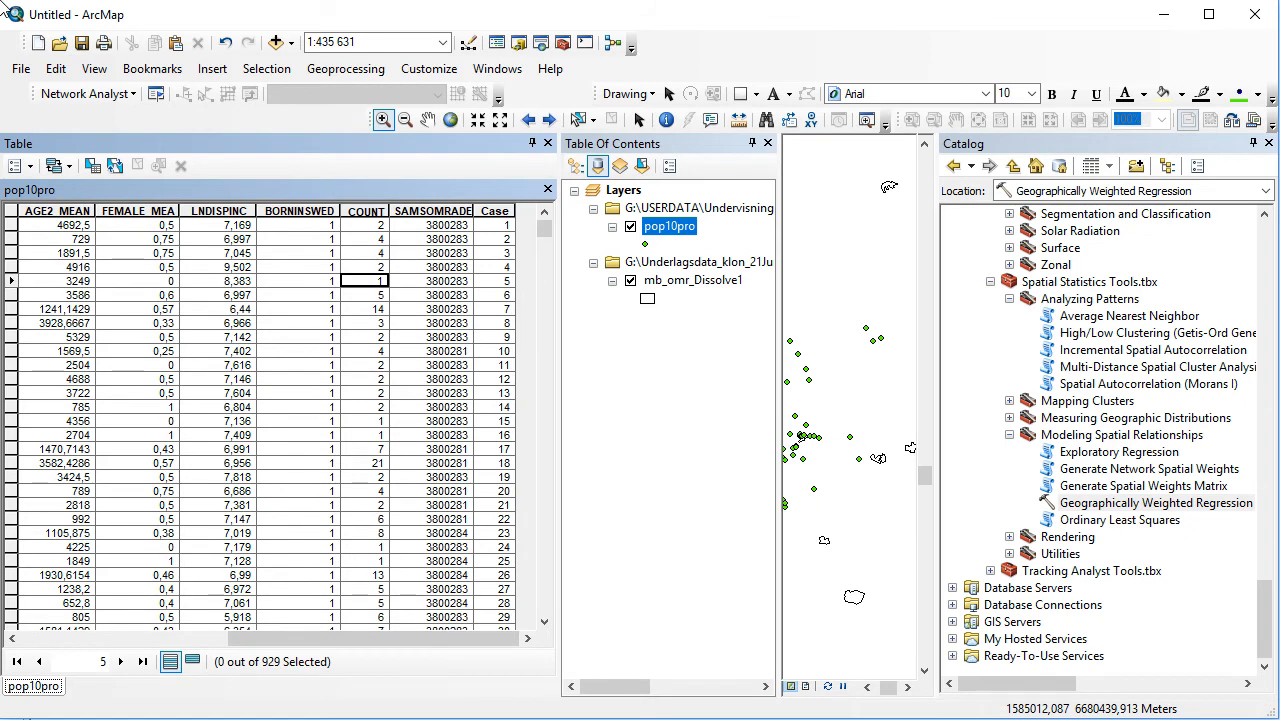
mouse_move(500, 308)
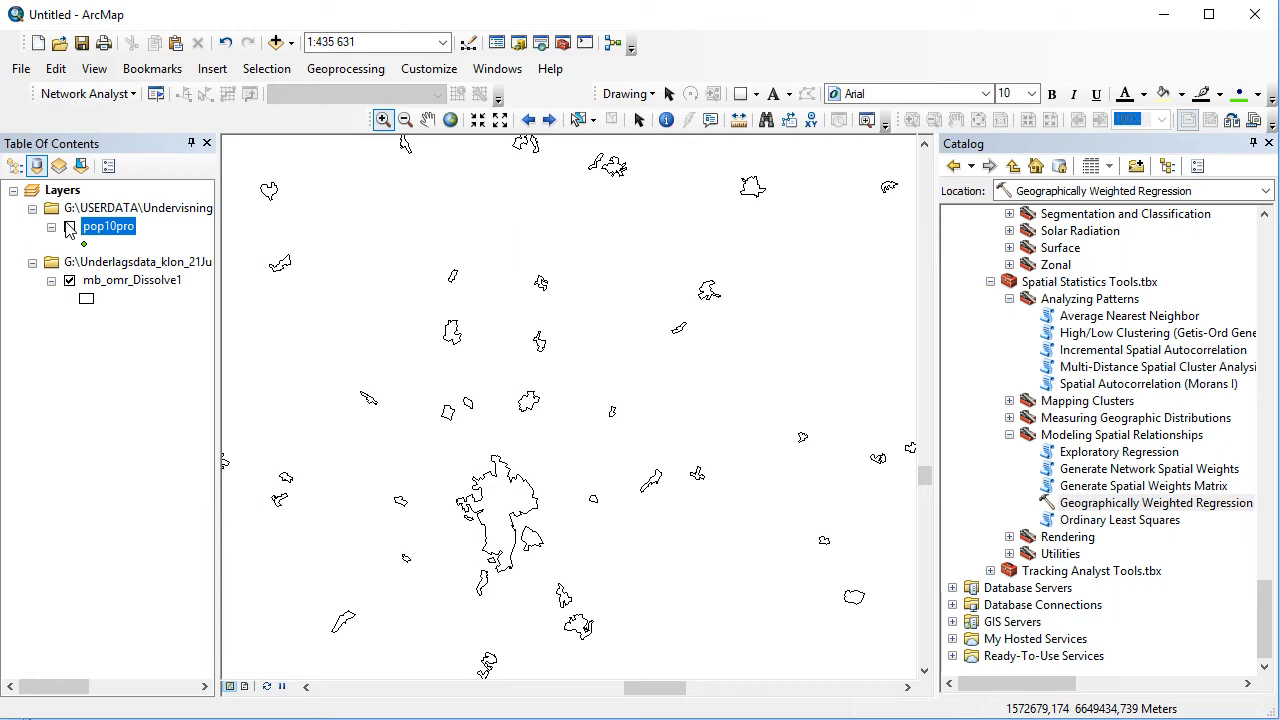
Show the pop10pro points again and start the Ordinary Least Squares tool from the Catalog.
left_click(68, 226)
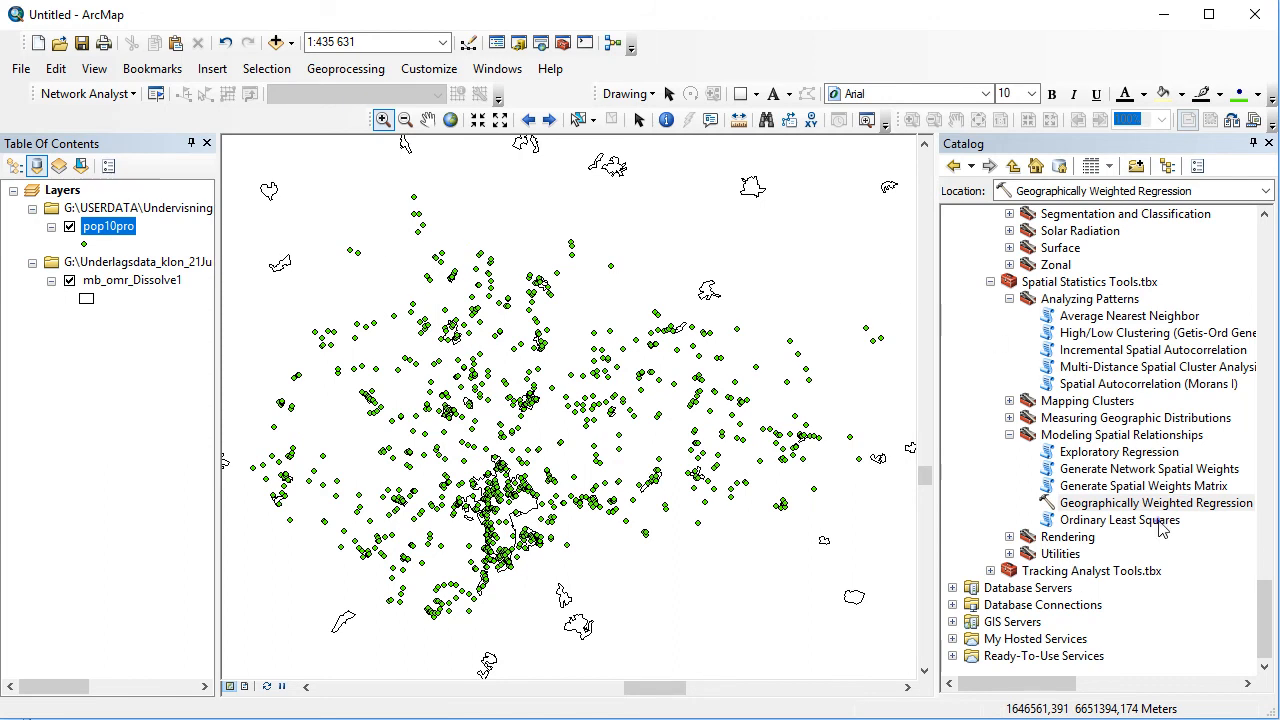
double_click(1120, 520)
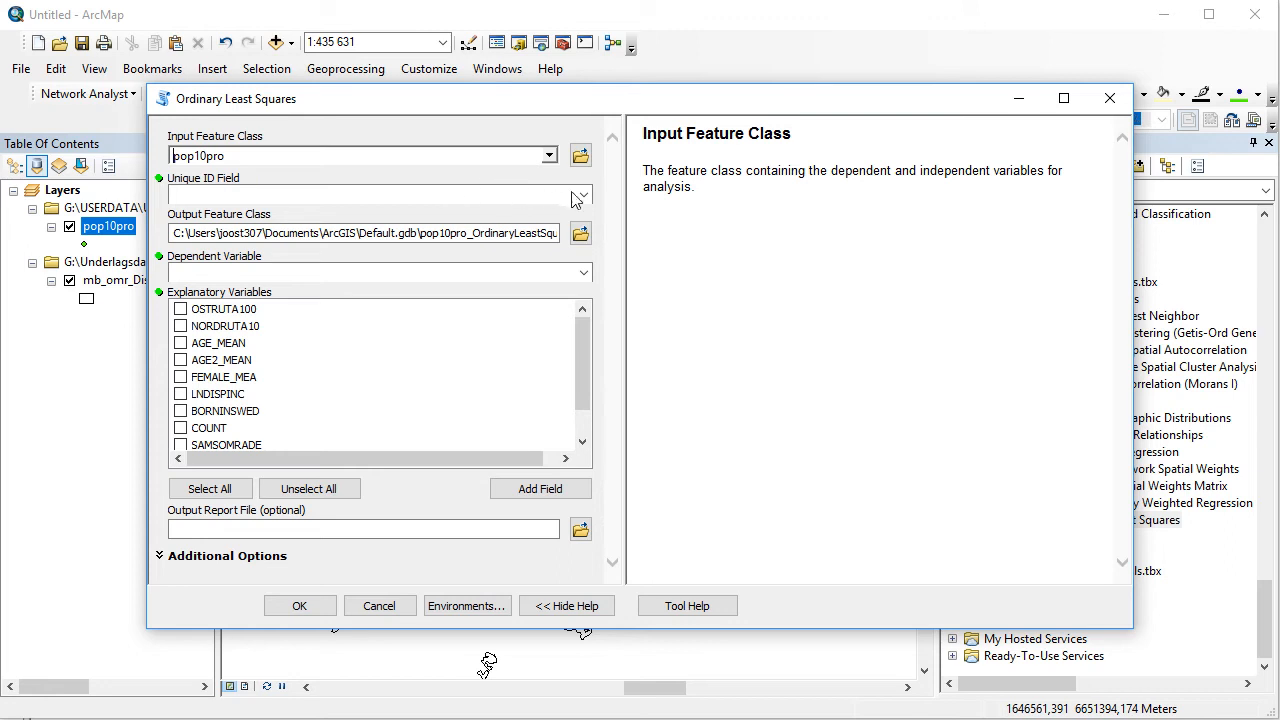
Use Case as the unique ID and LNDISPINC as the dependent variable.
left_click(584, 194)
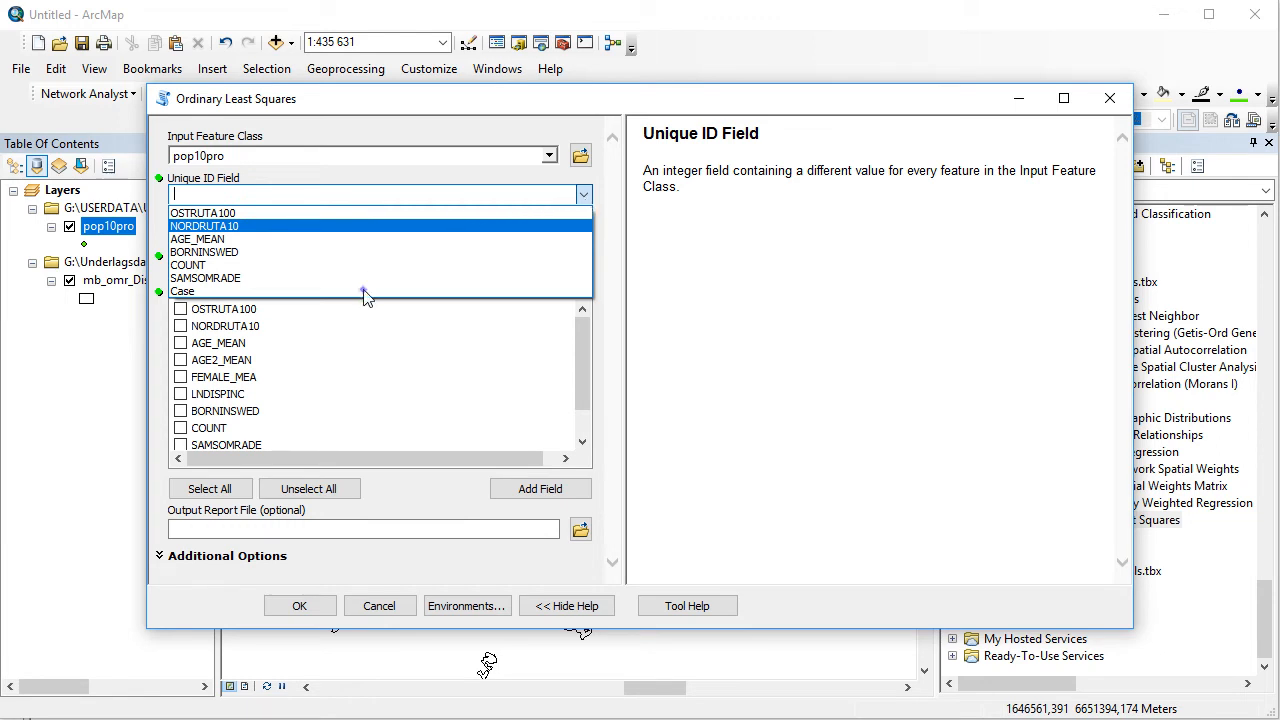
left_click(182, 292)
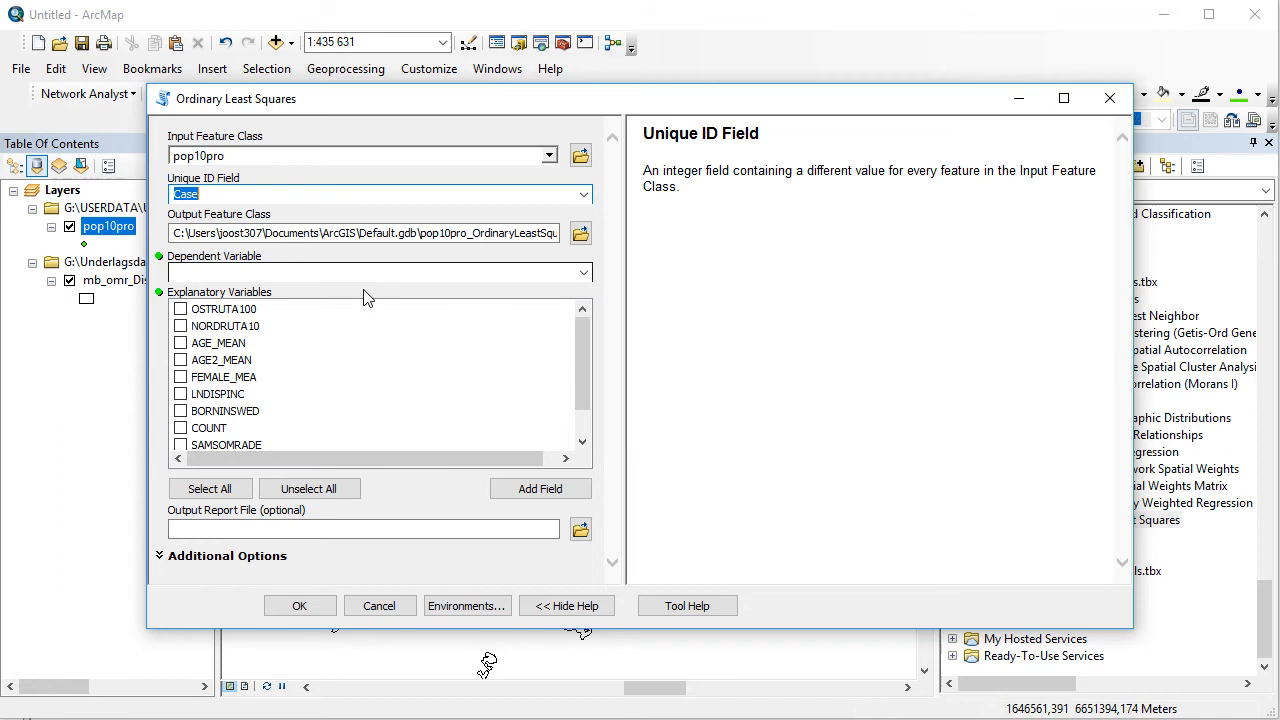
mouse_move(378, 296)
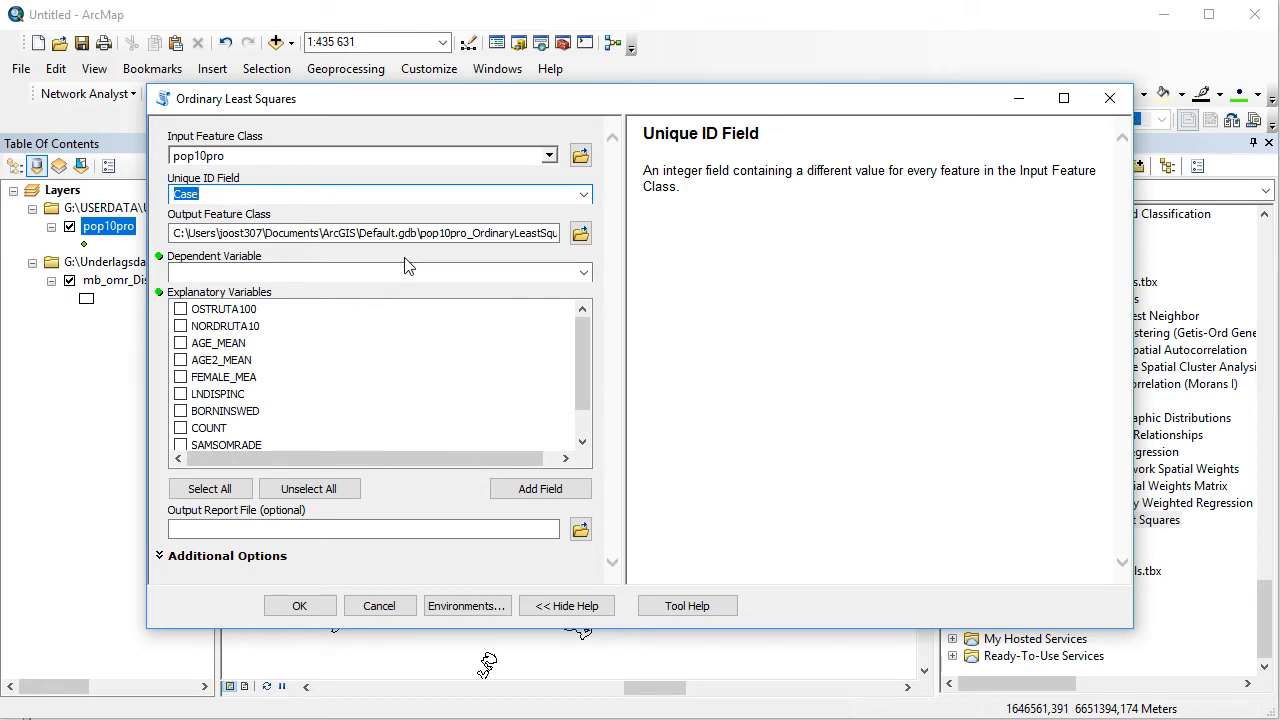
mouse_move(432, 264)
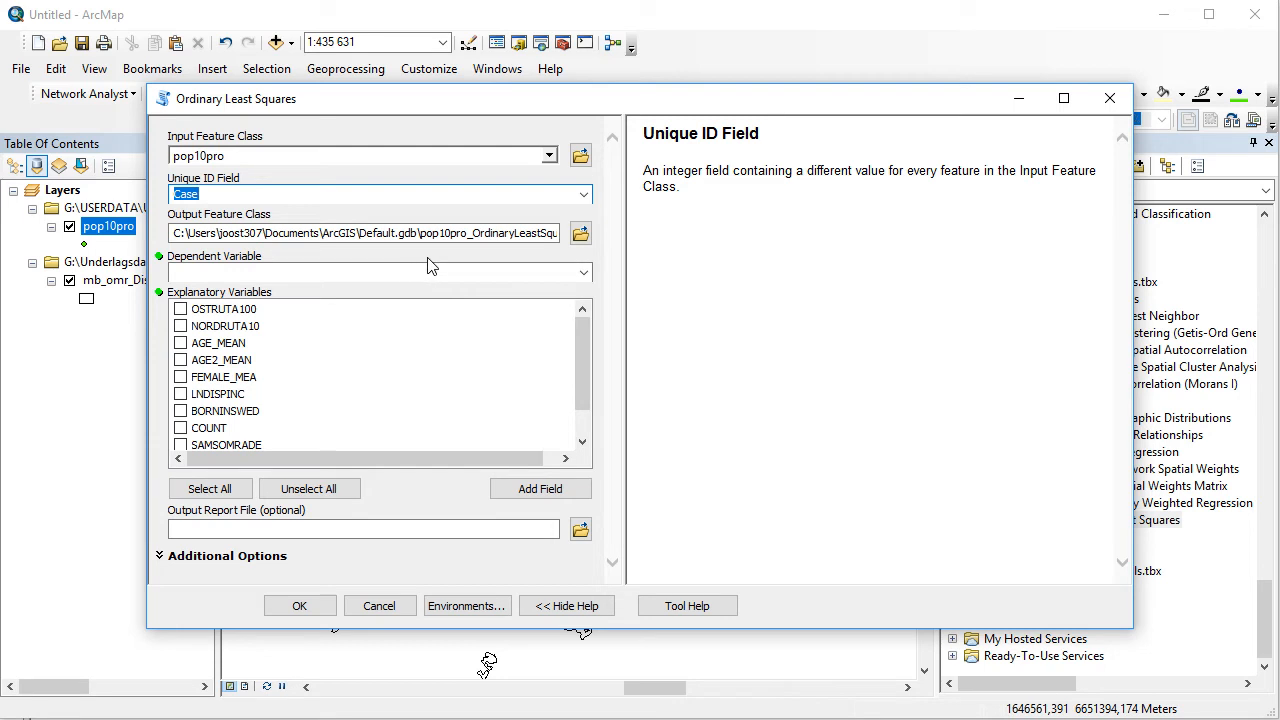
left_click(588, 272)
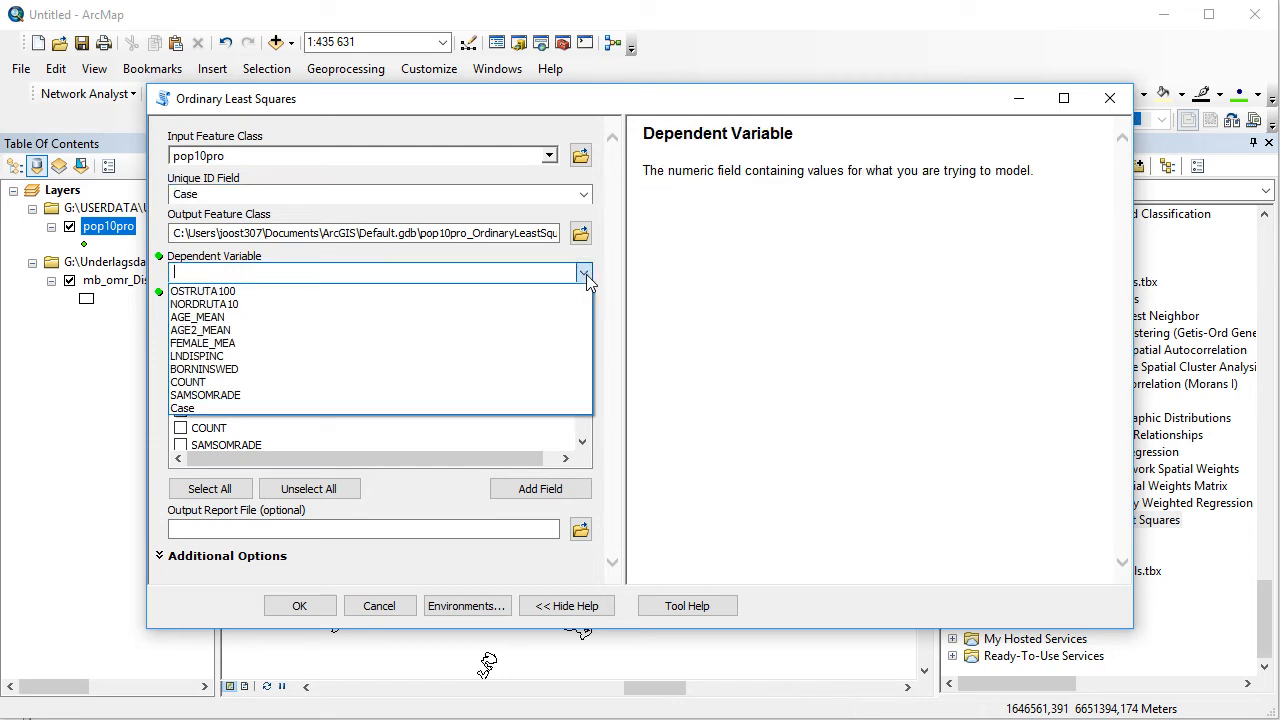
mouse_move(286, 348)
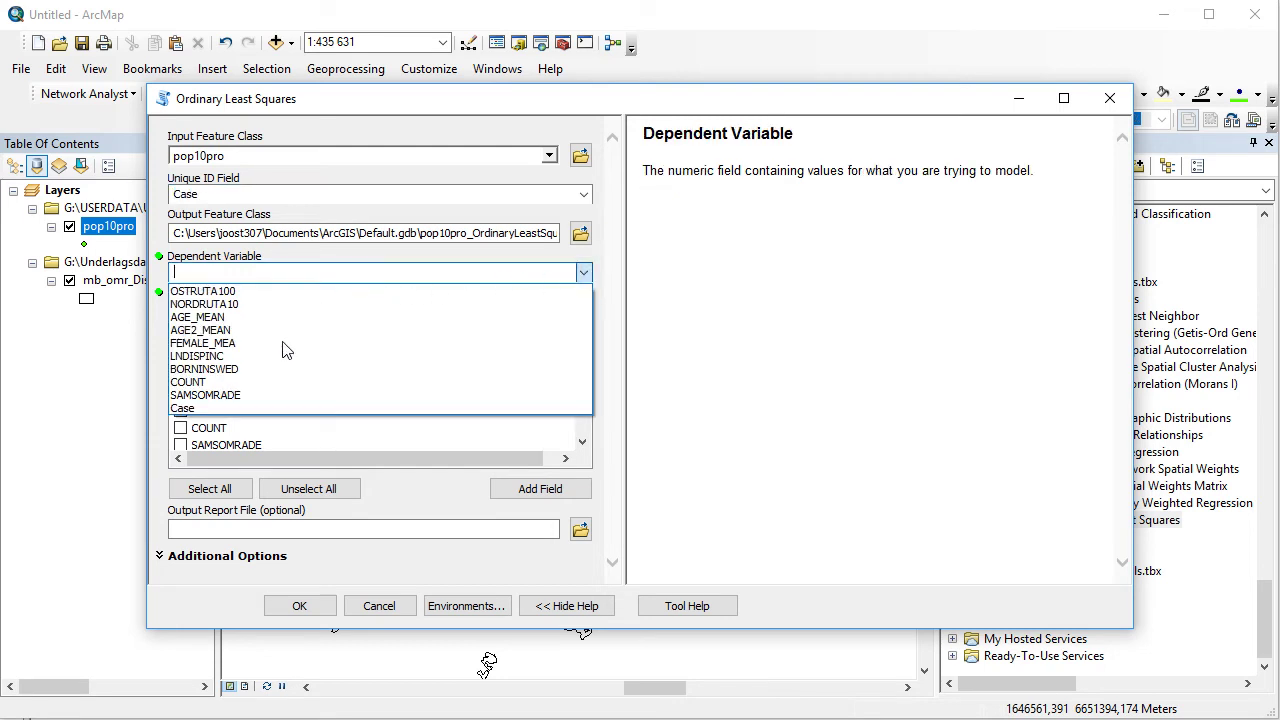
left_click(196, 356)
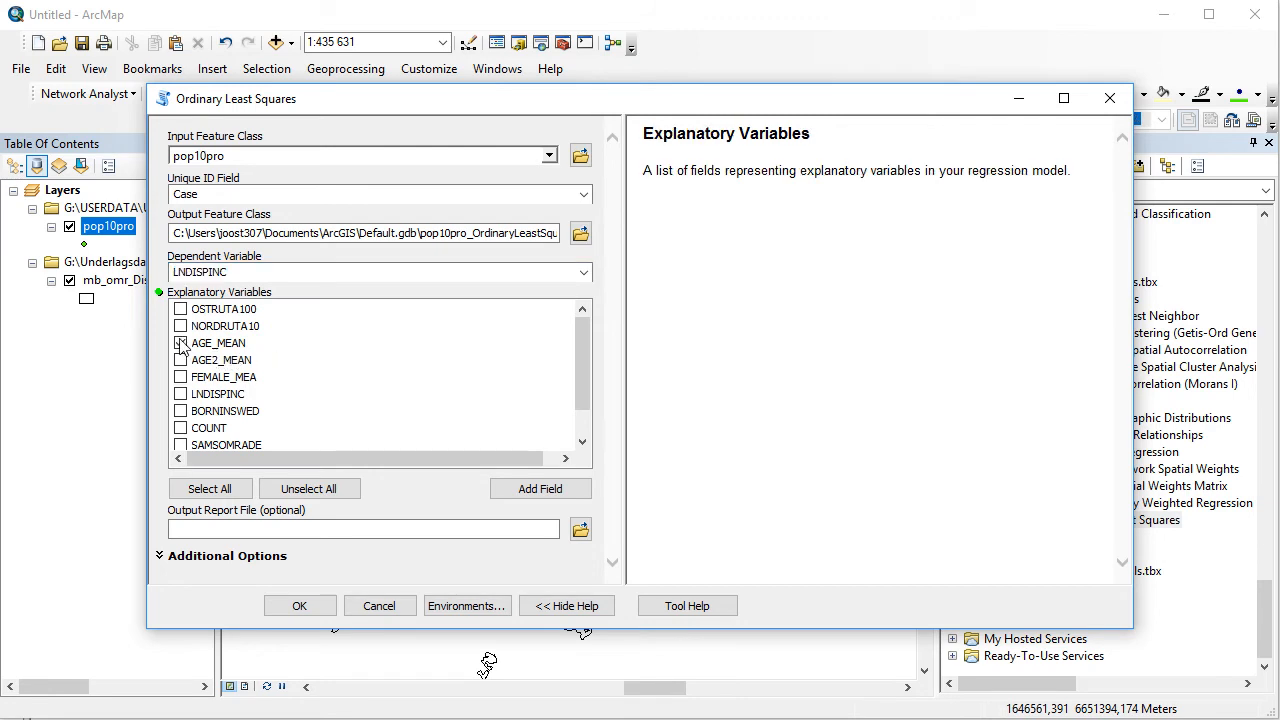
Add AGE_MEAN, AGE2_MEAN, FEMALE_MEA and BORNINSWED as explanatory variables and run the OLS.
left_click(180, 344)
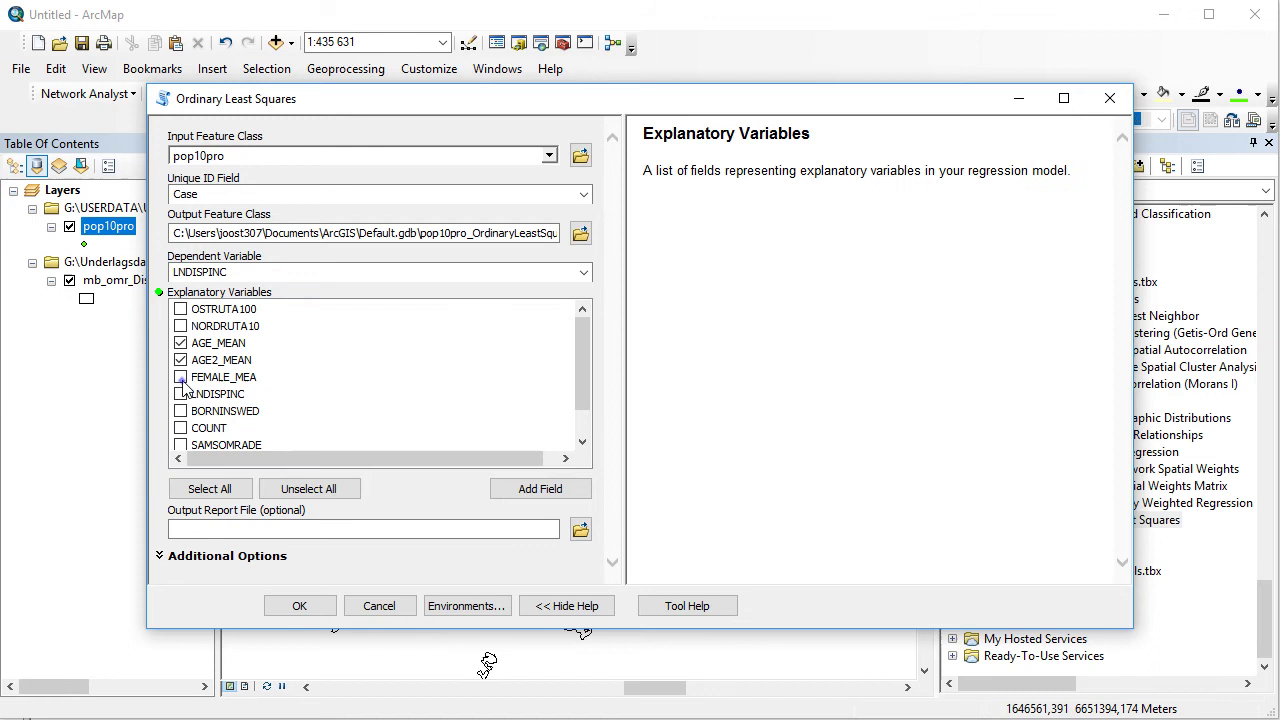
left_click(180, 376)
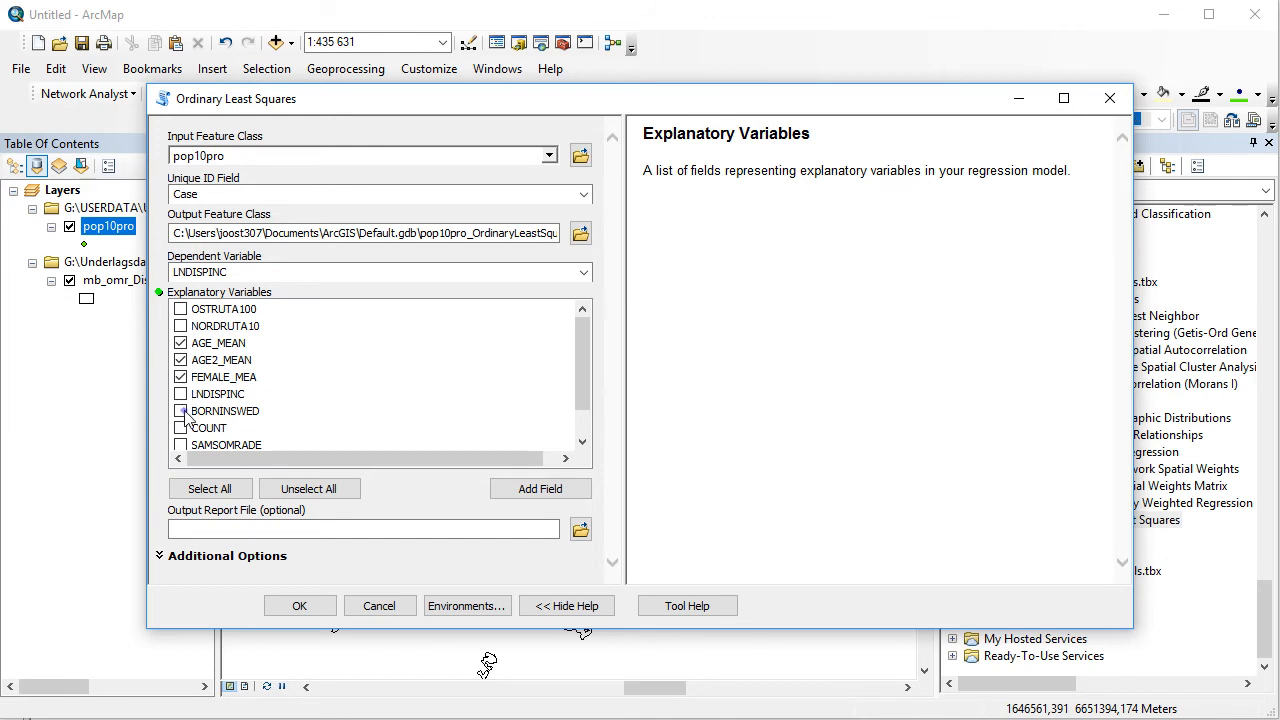
left_click(180, 410)
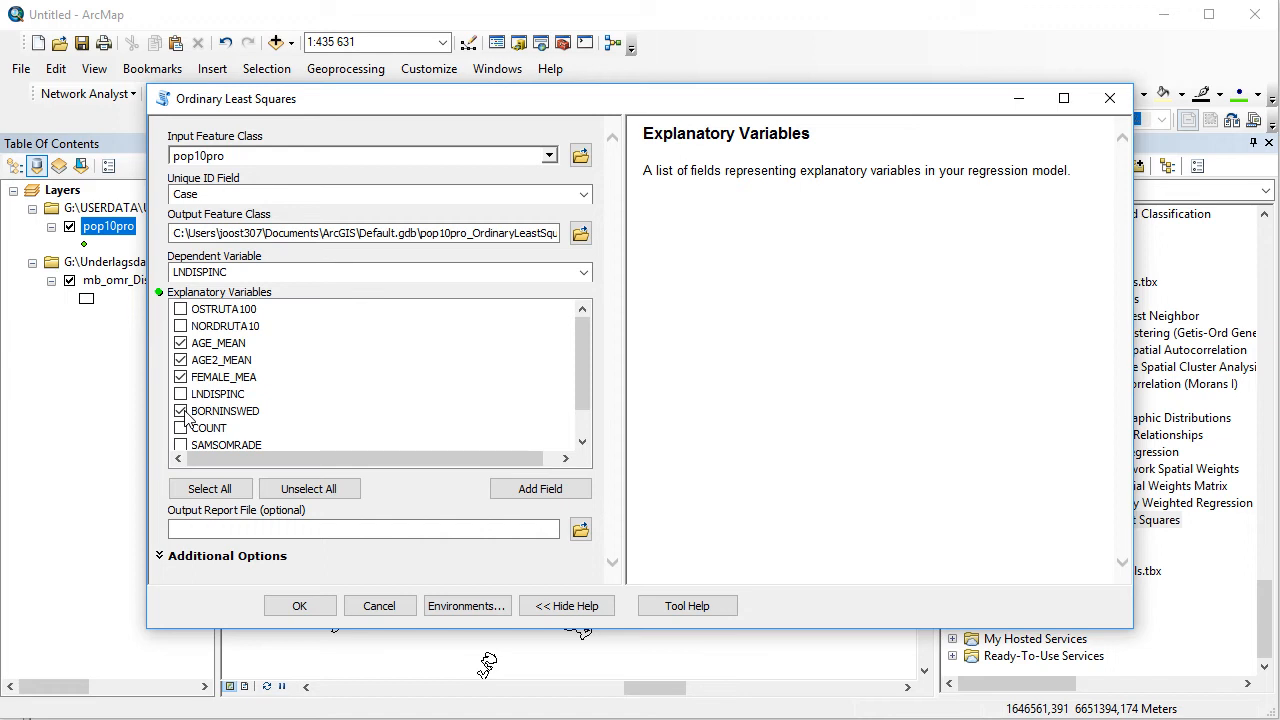
left_click(180, 412)
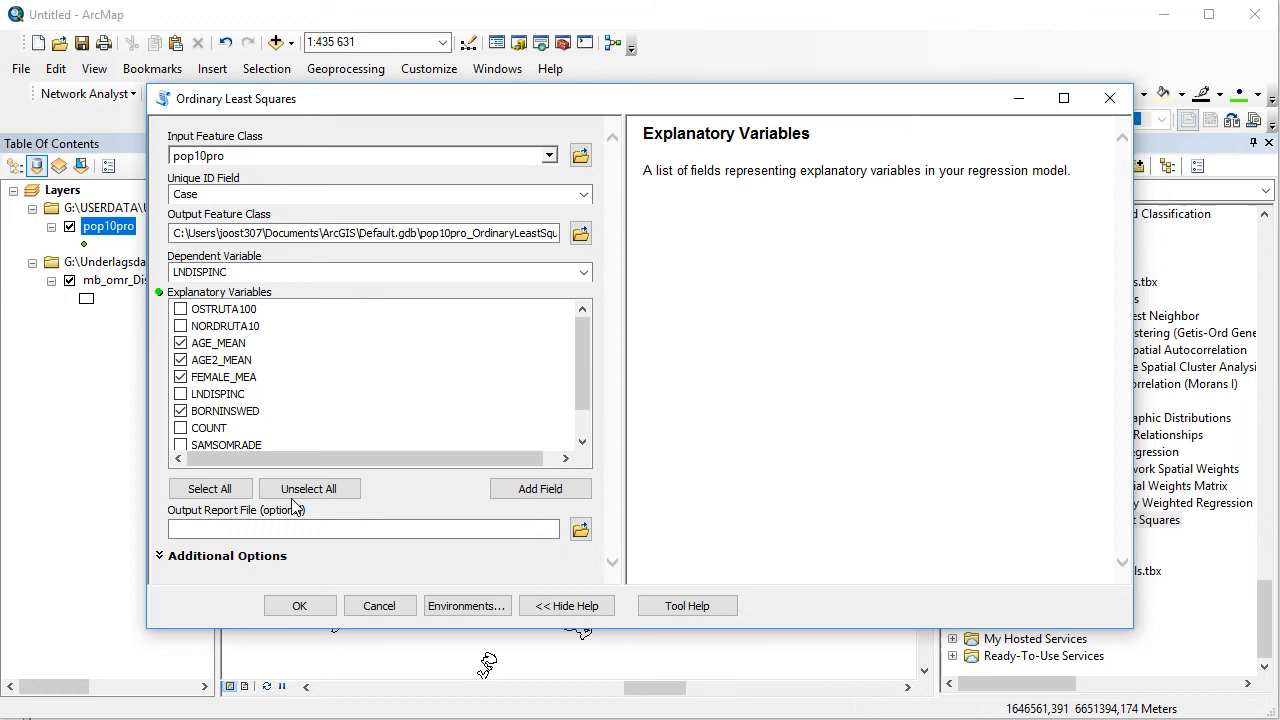
left_click(300, 604)
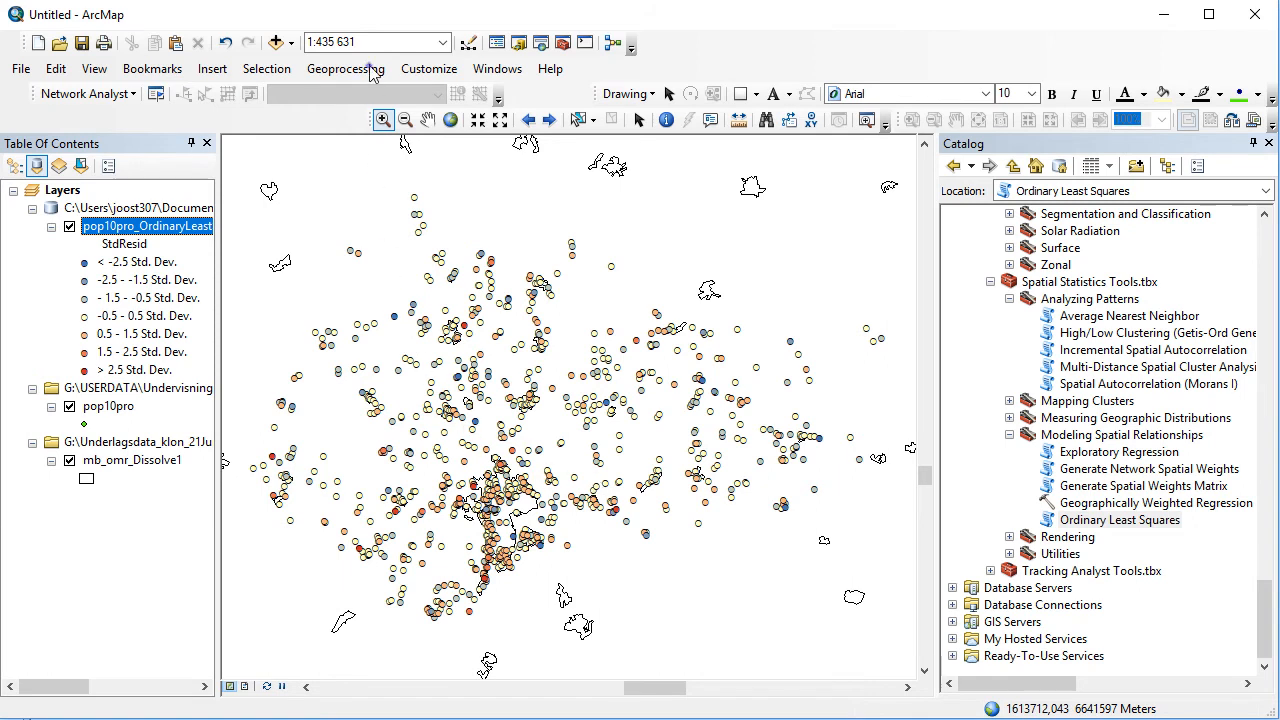
left_click(344, 68)
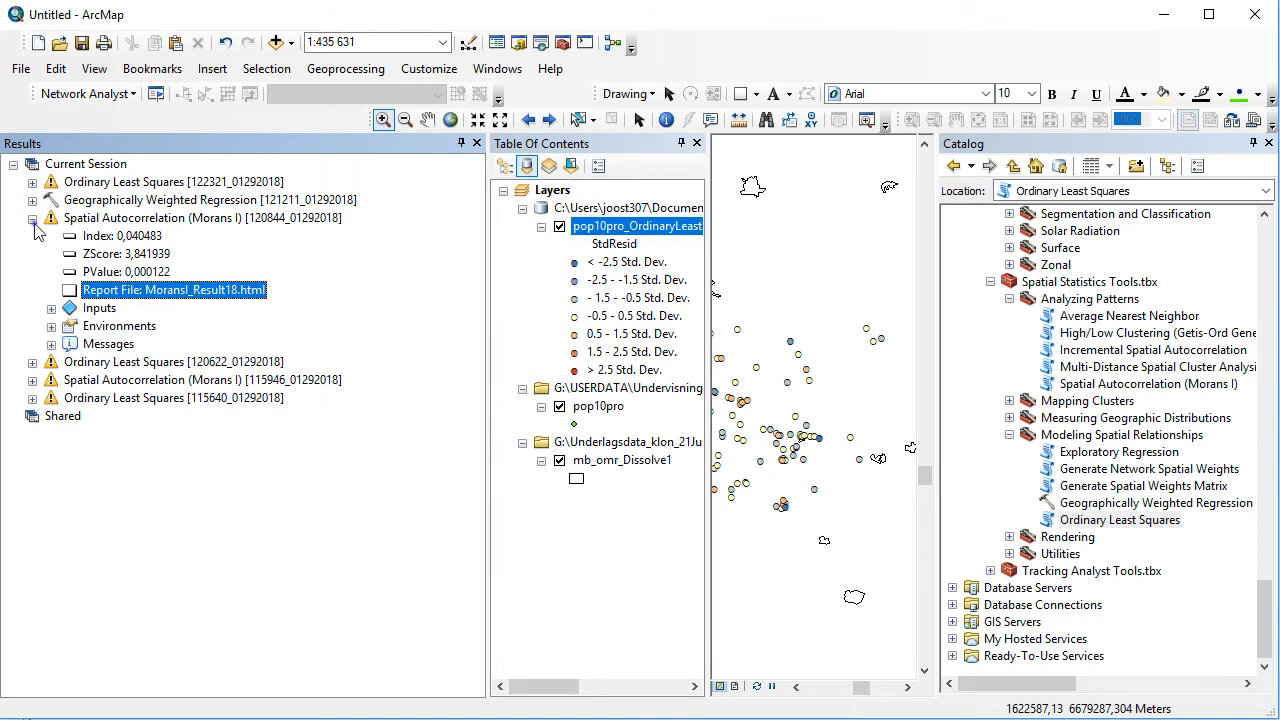
left_click(32, 218)
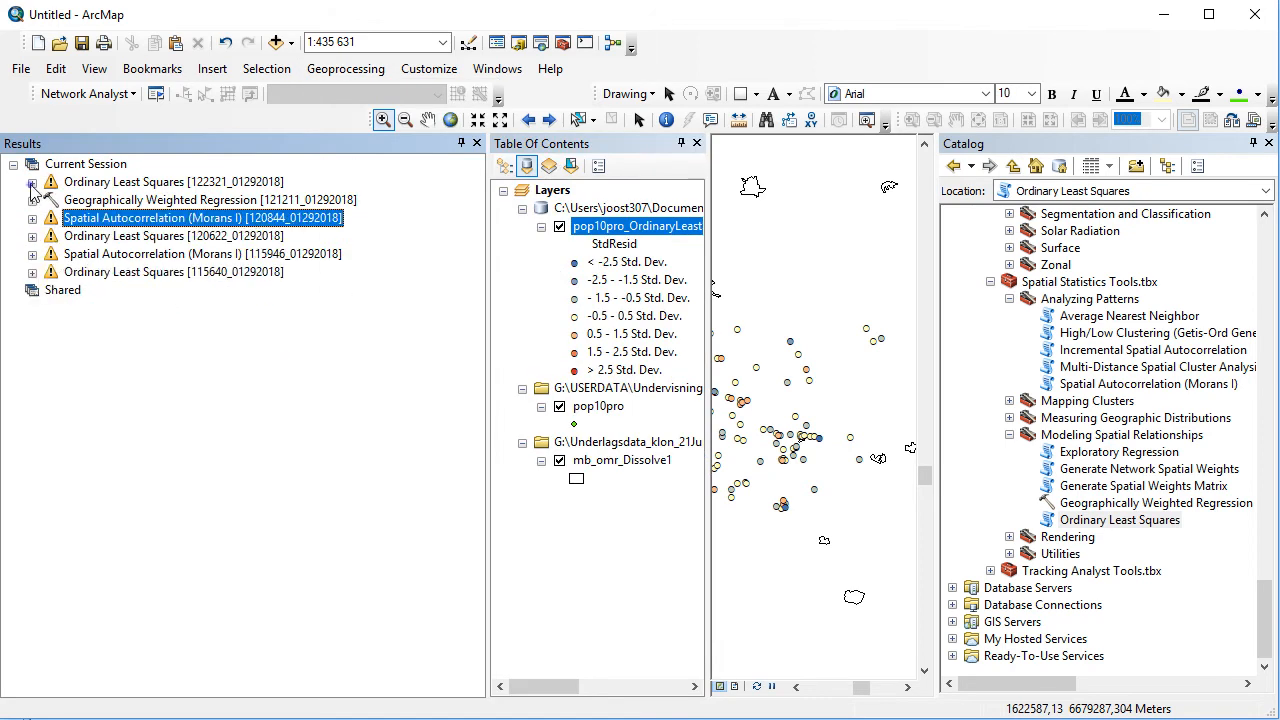
left_click(34, 180)
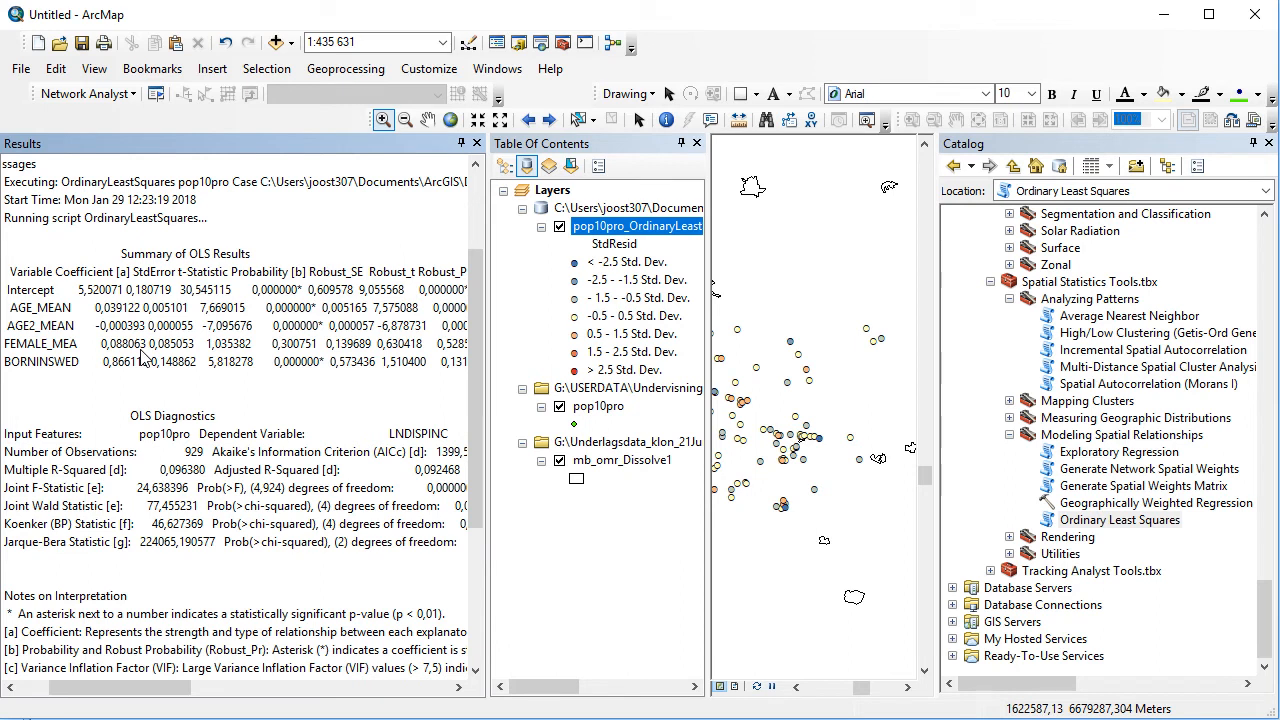
mouse_move(148, 370)
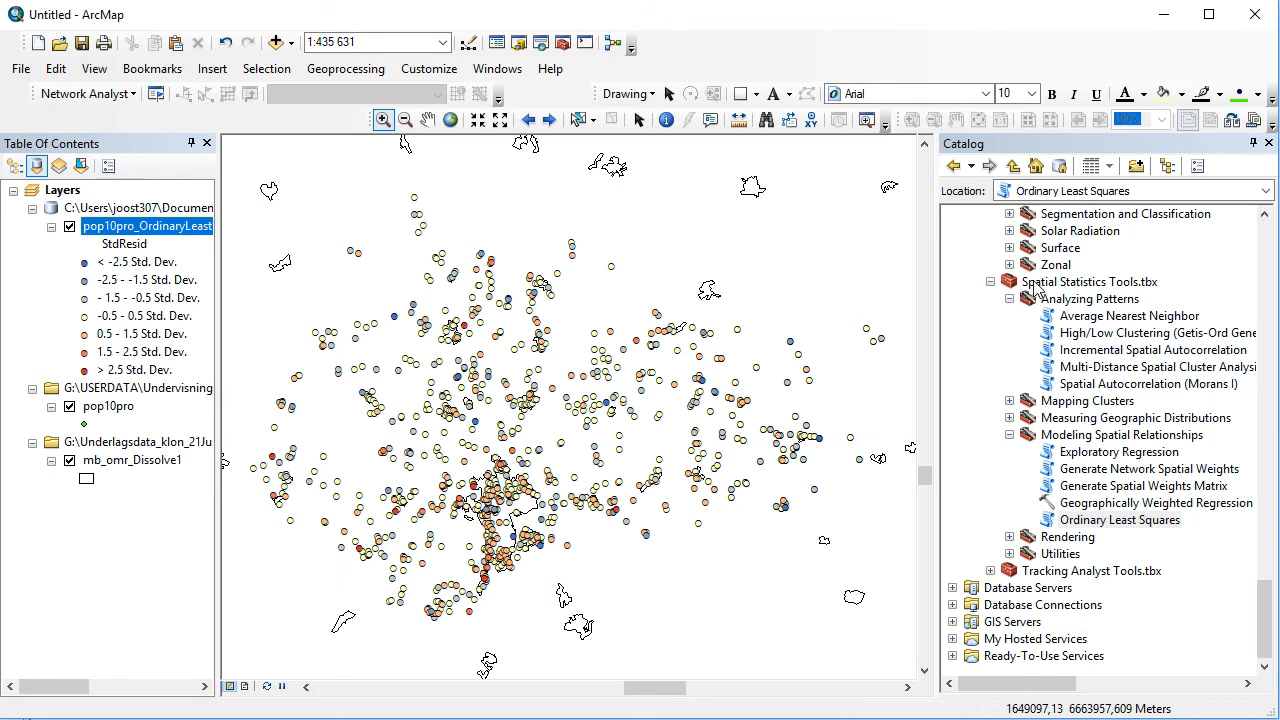
mouse_move(980, 268)
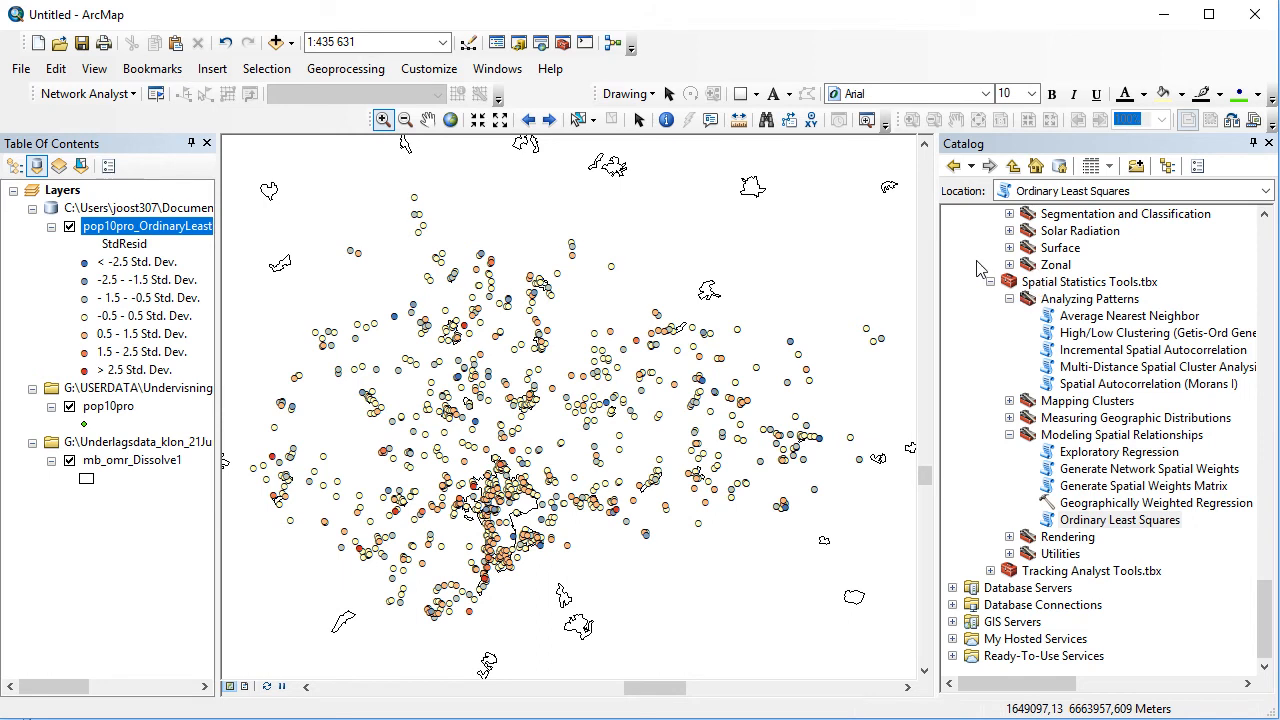
mouse_move(1158, 368)
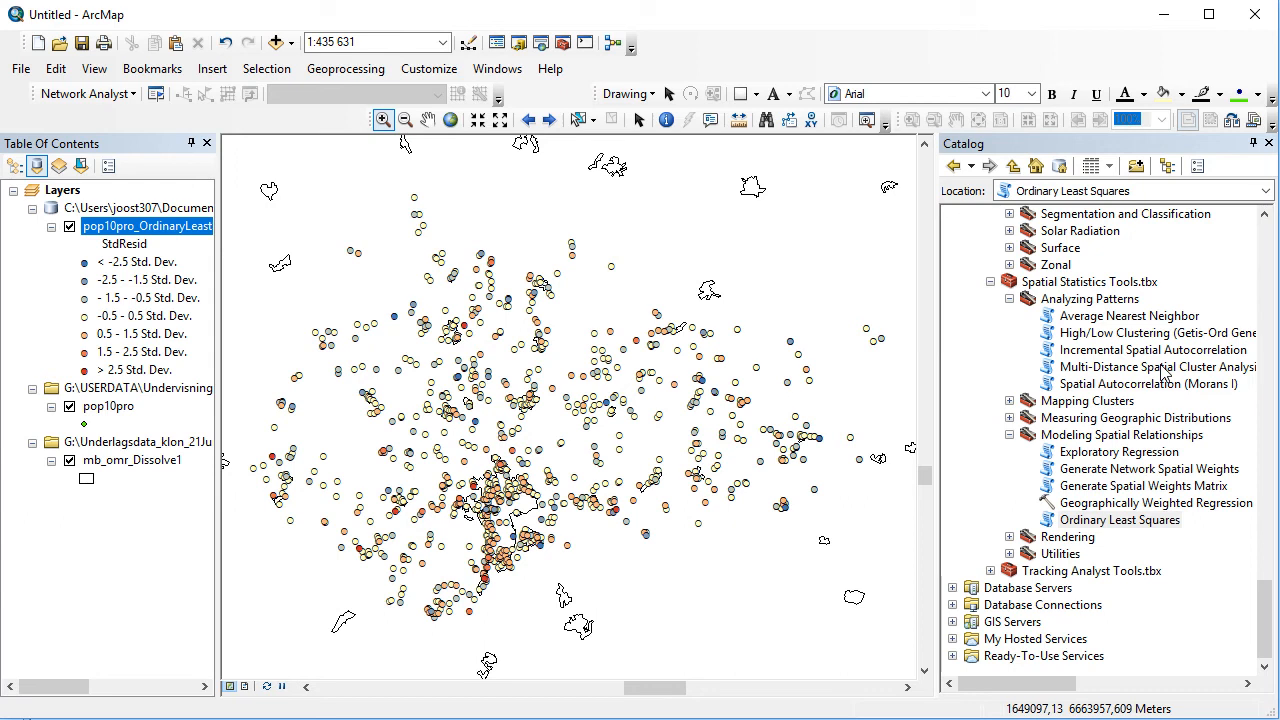
mouse_move(1172, 382)
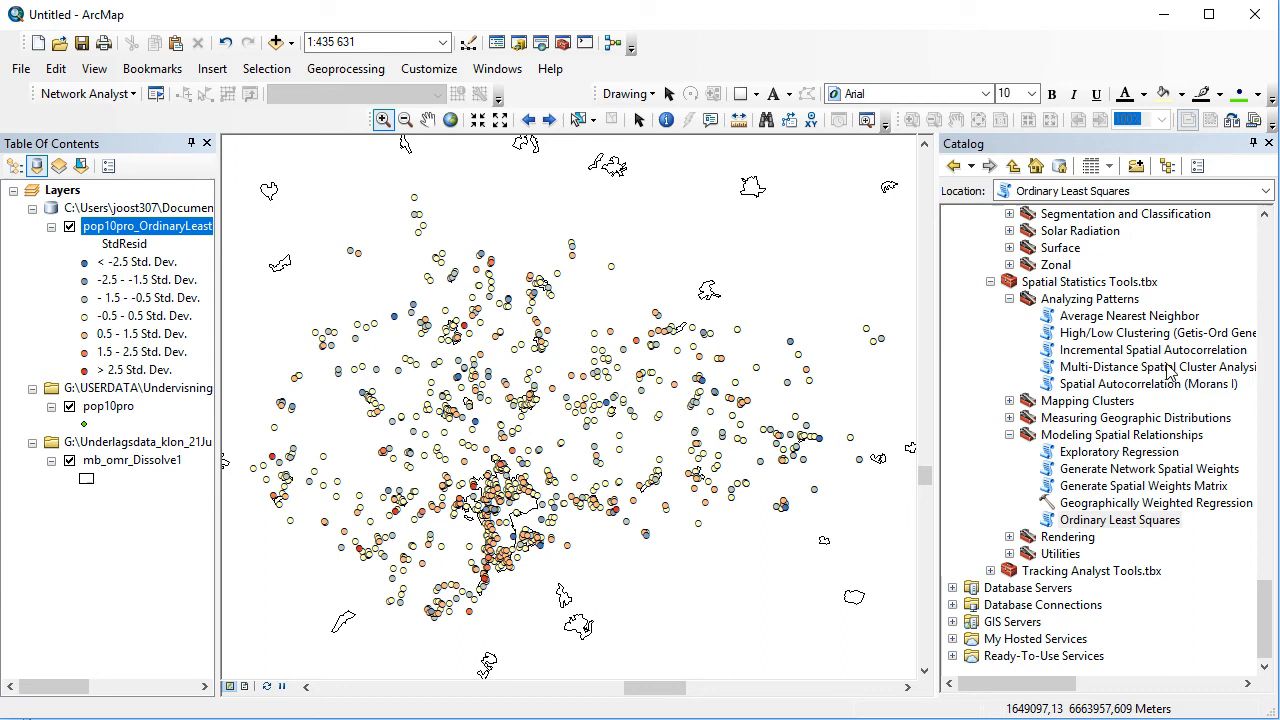
Locate and launch Spatial Autocorrelation (Morans I) in the Analyzing Patterns toolset.
left_click(1156, 332)
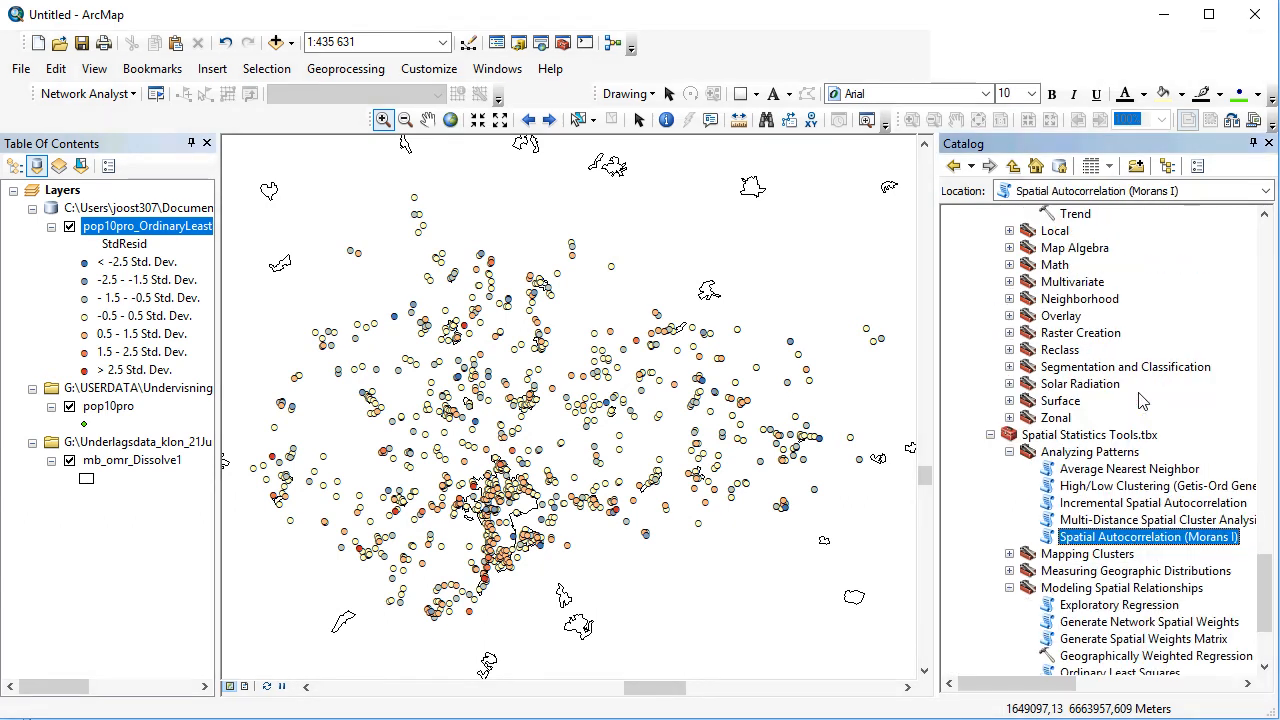
mouse_move(1196, 384)
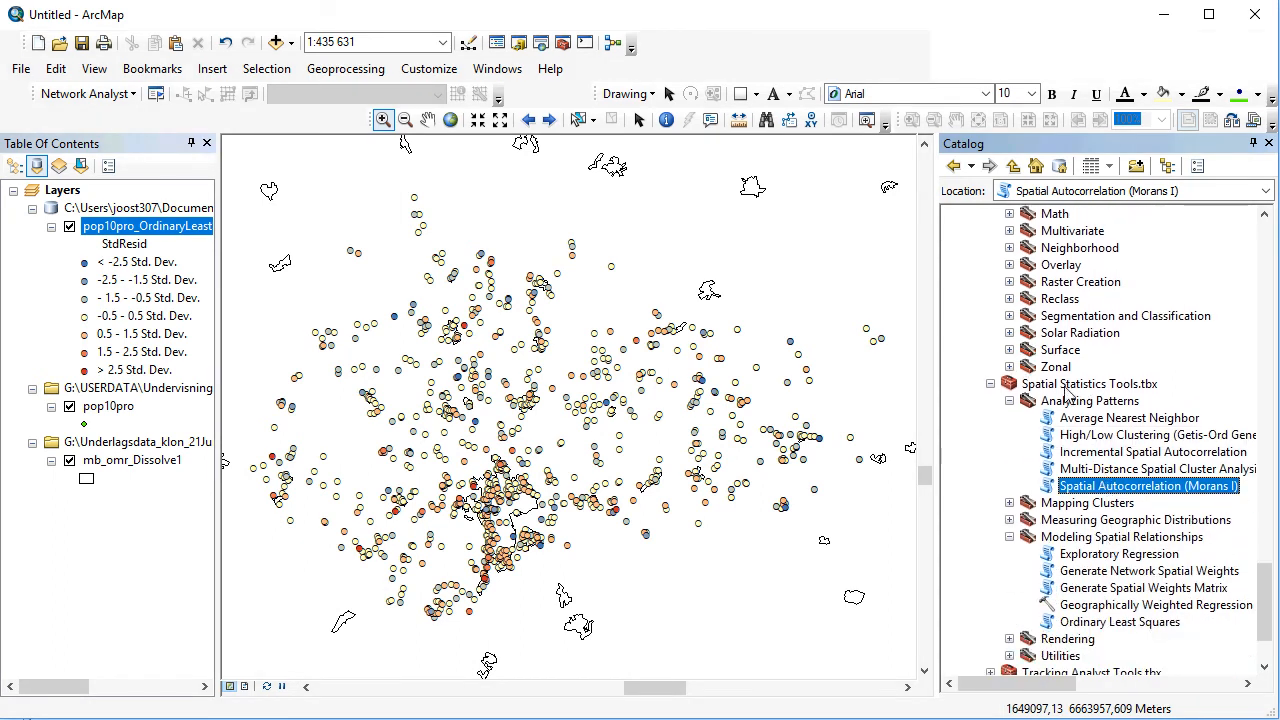
mouse_move(334, 20)
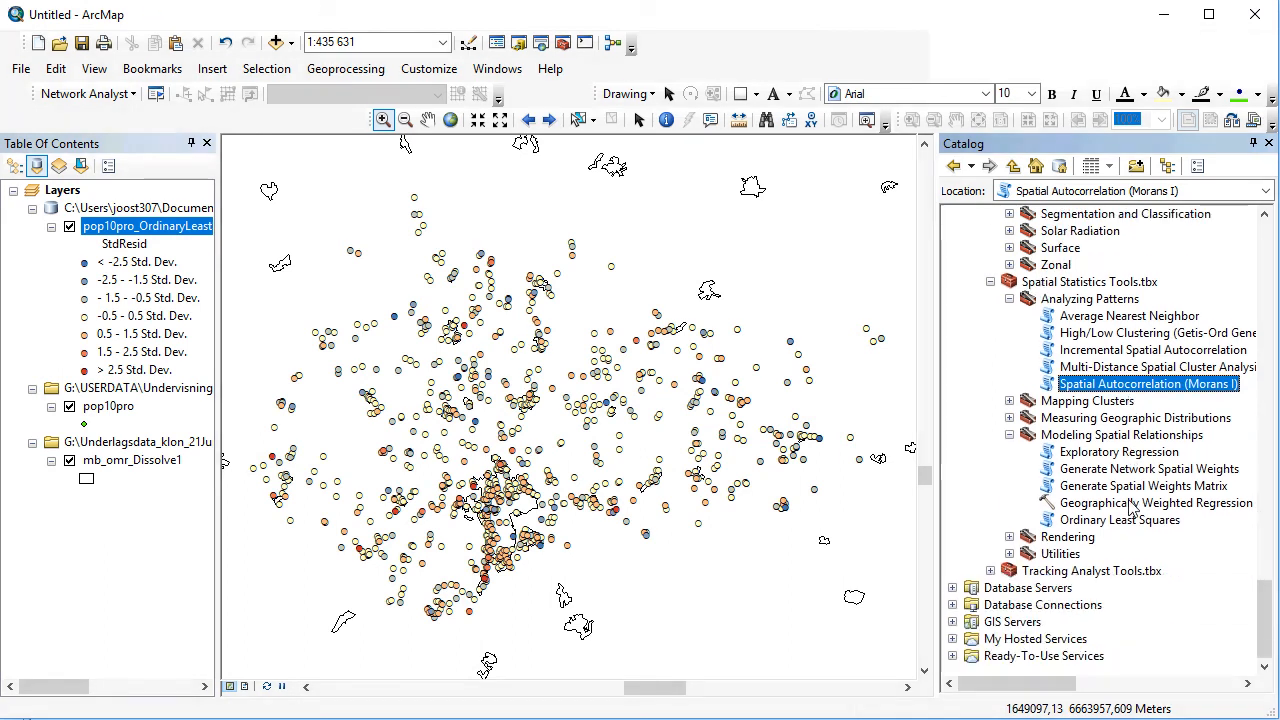
left_click(1120, 520)
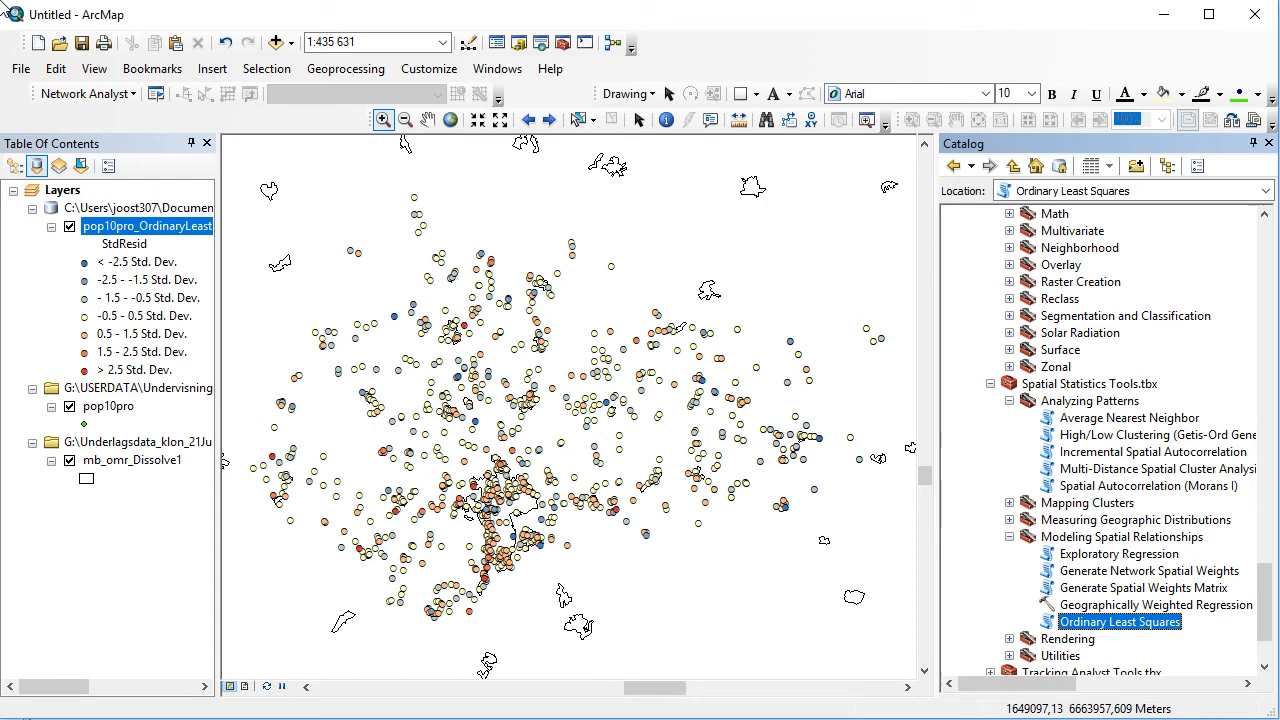
mouse_move(1116, 320)
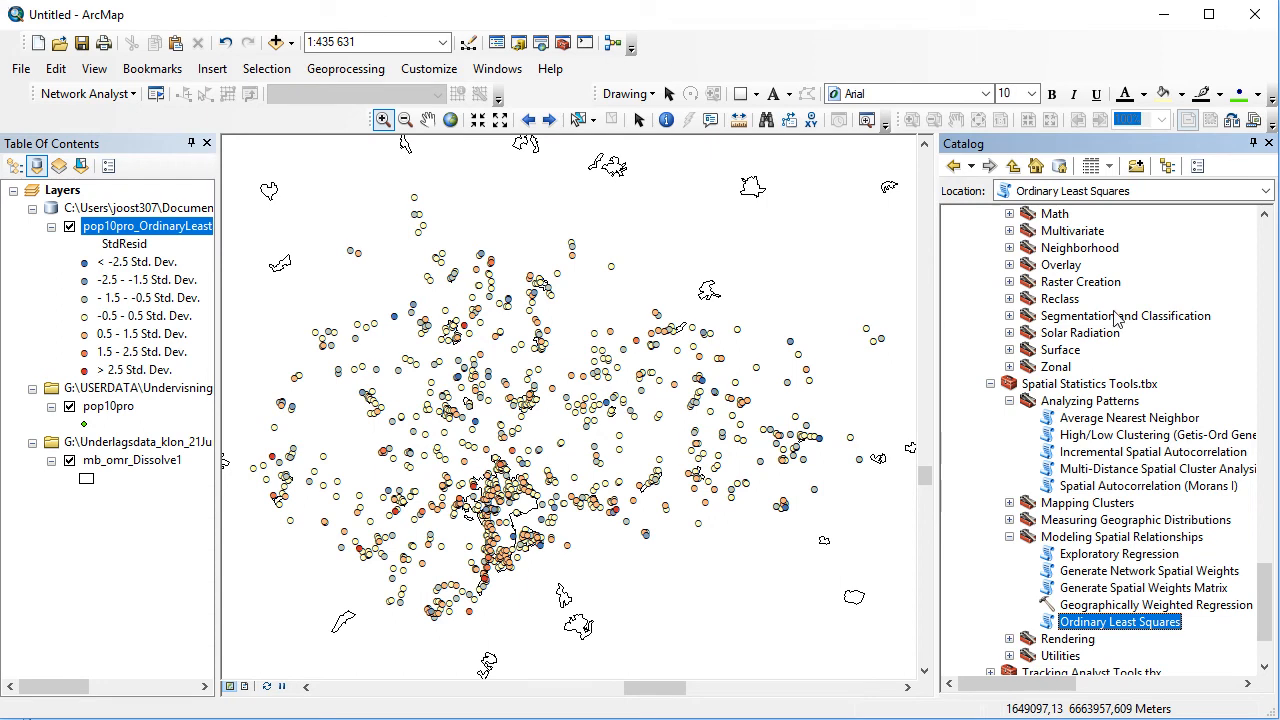
double_click(1140, 486)
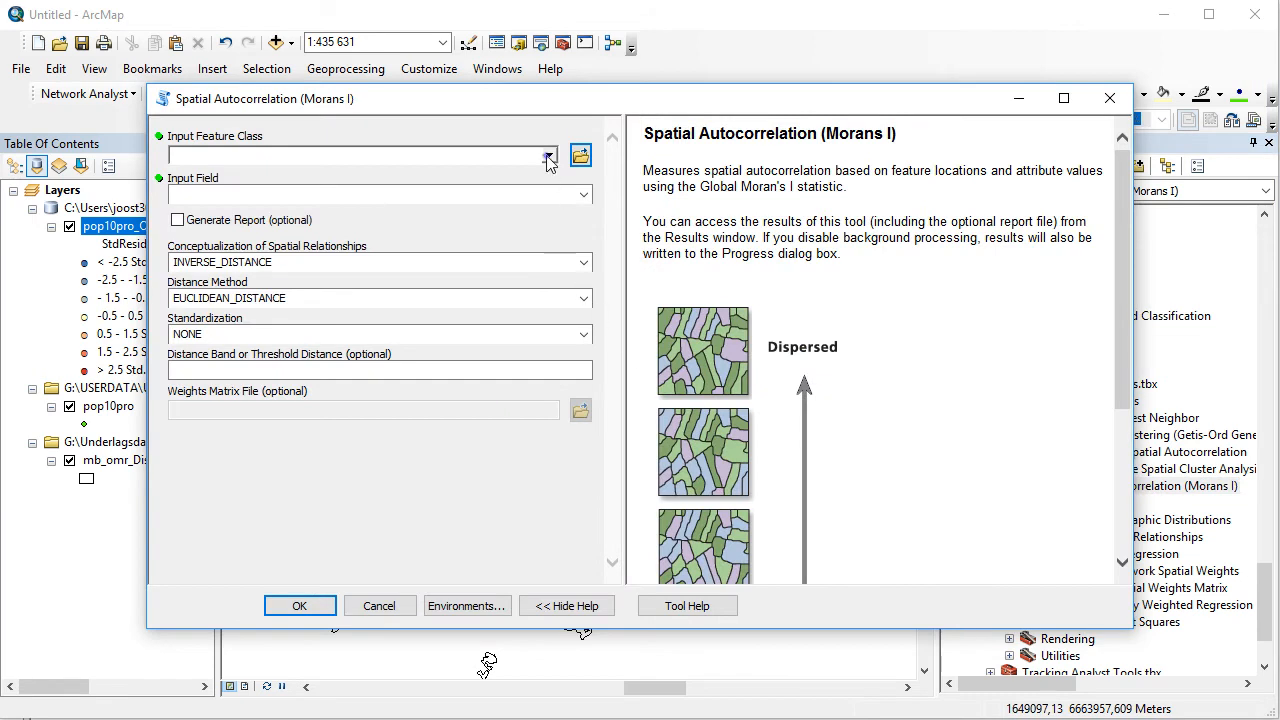
Run Moran's I on the Residual field of pop10pro_OrdinaryLeastSquare3 with an HTML report generated.
left_click(548, 156)
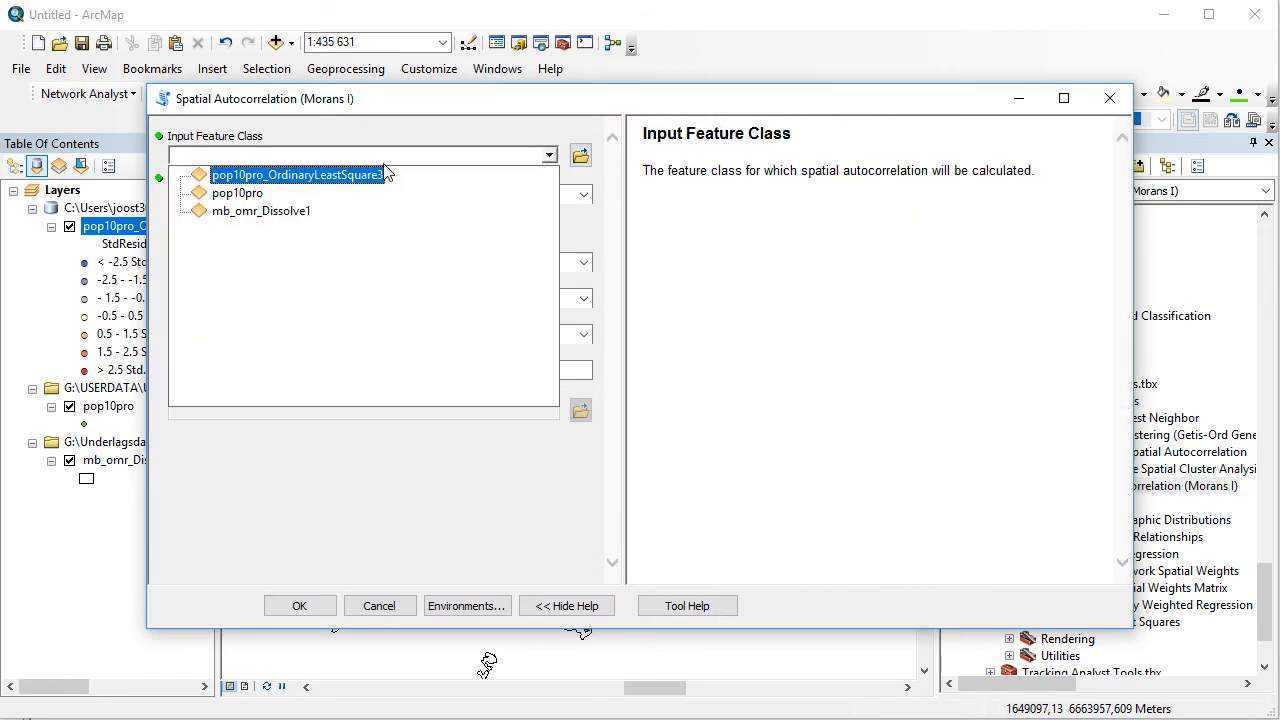
left_click(298, 174)
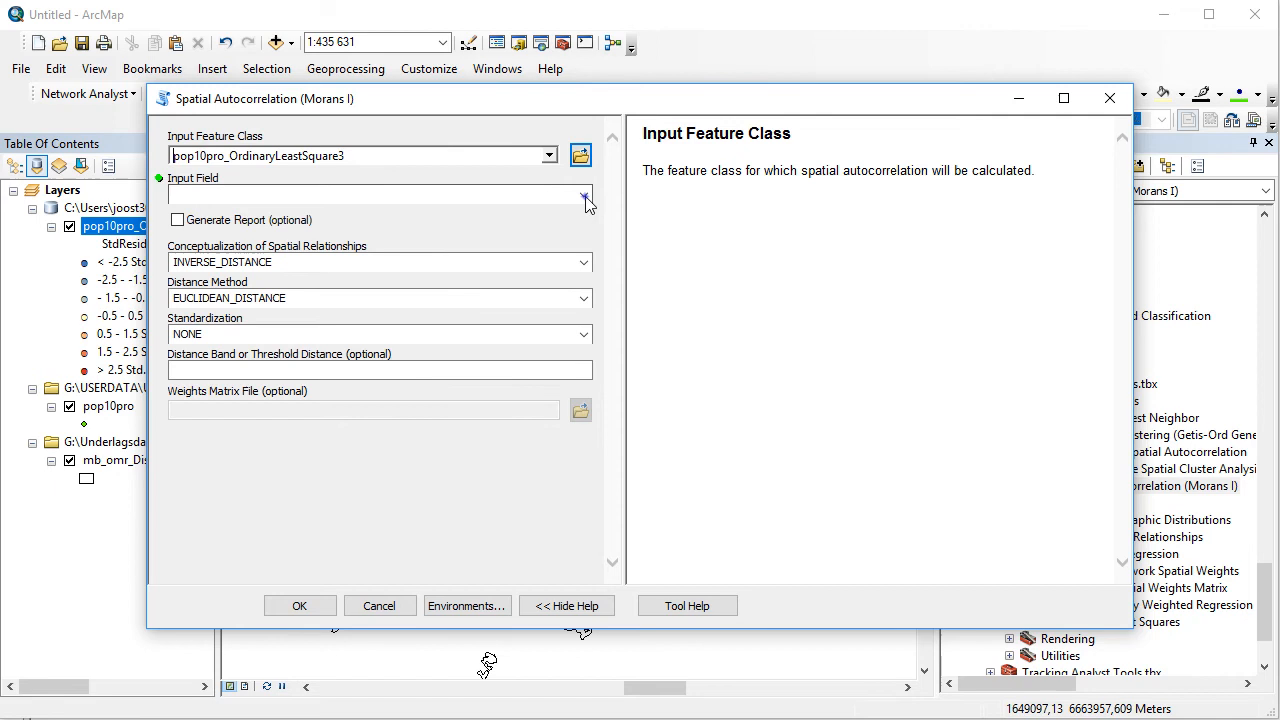
left_click(584, 194)
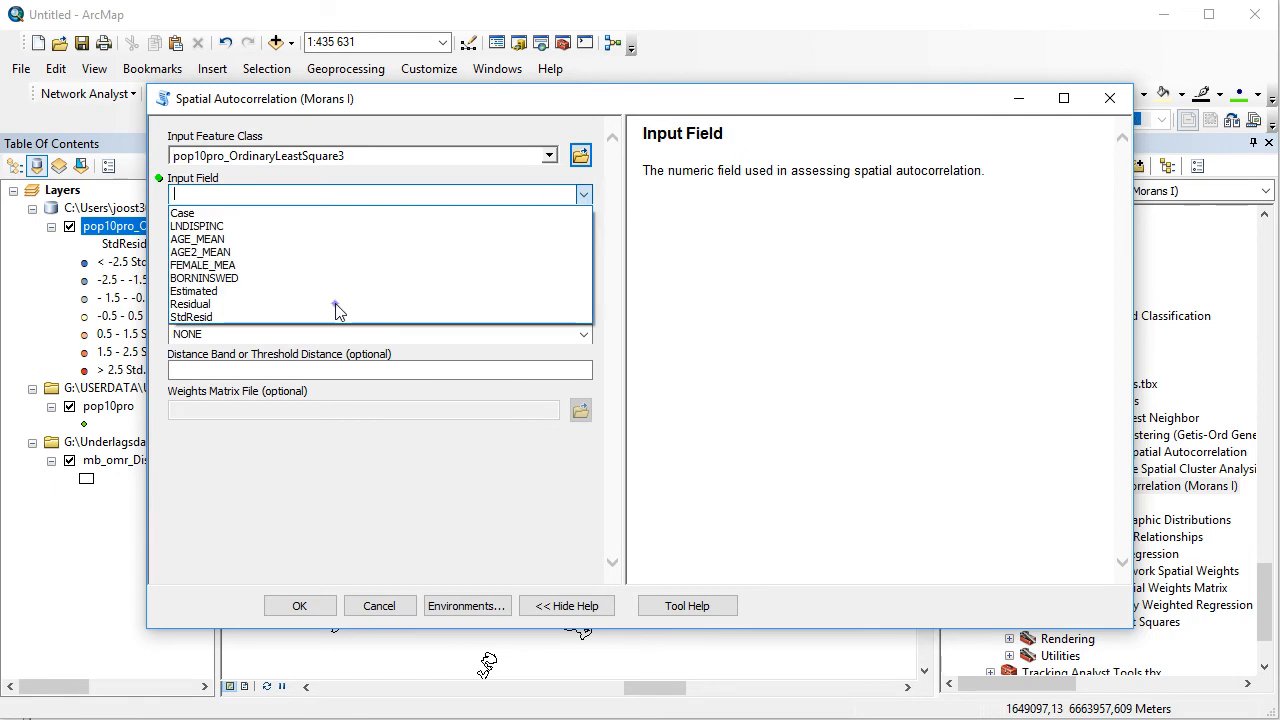
left_click(192, 304)
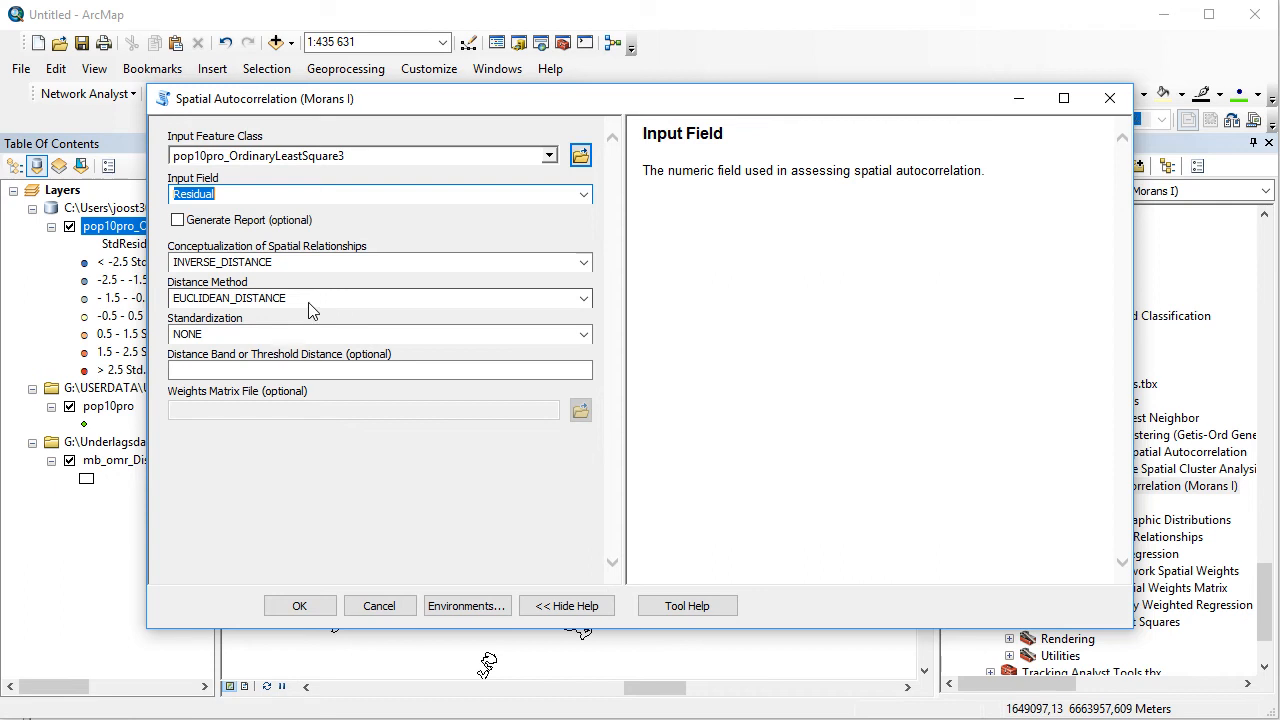
left_click(178, 220)
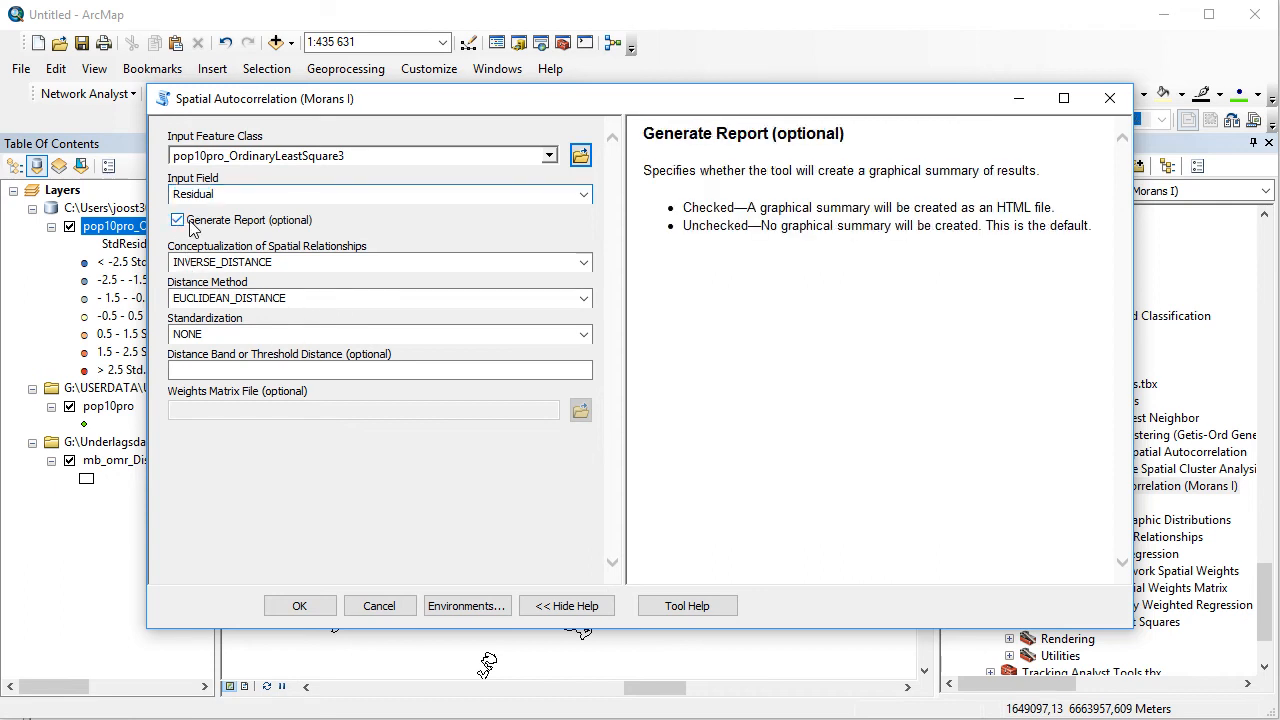
left_click(300, 604)
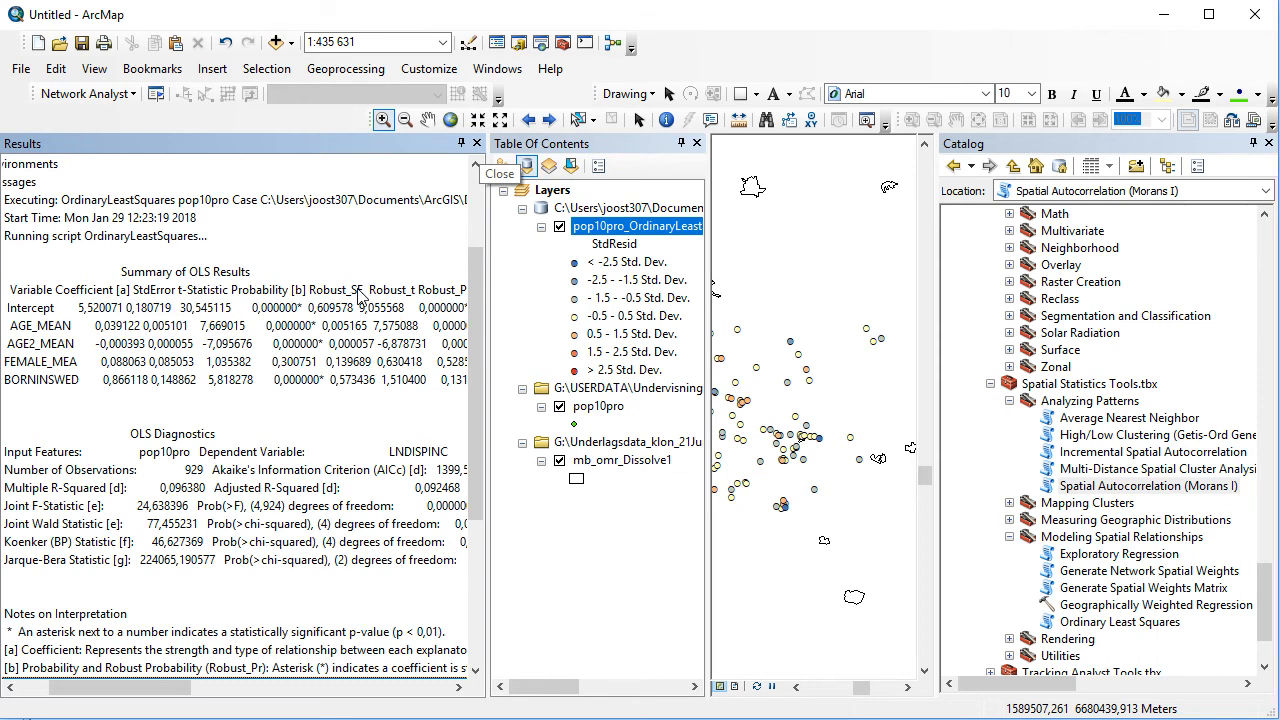
mouse_move(176, 606)
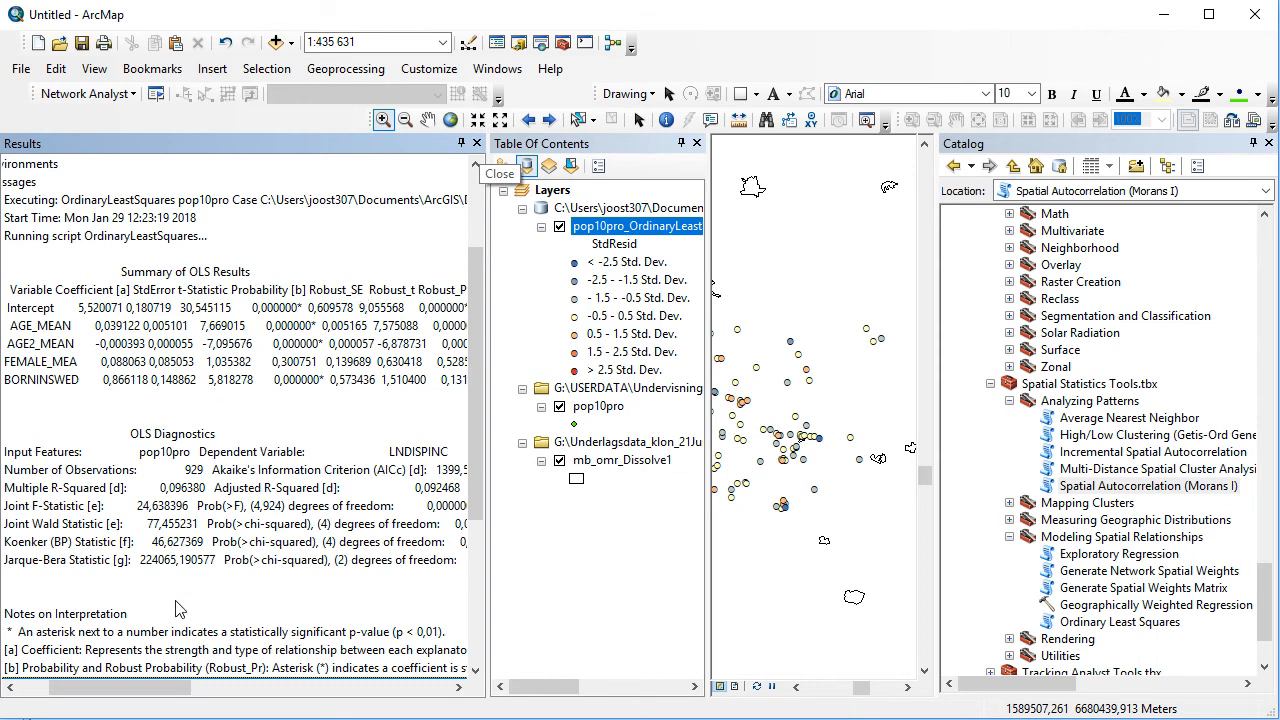
Expand the newest Moran's I result to see Index 0,040483 and select its report file entry.
left_click(52, 180)
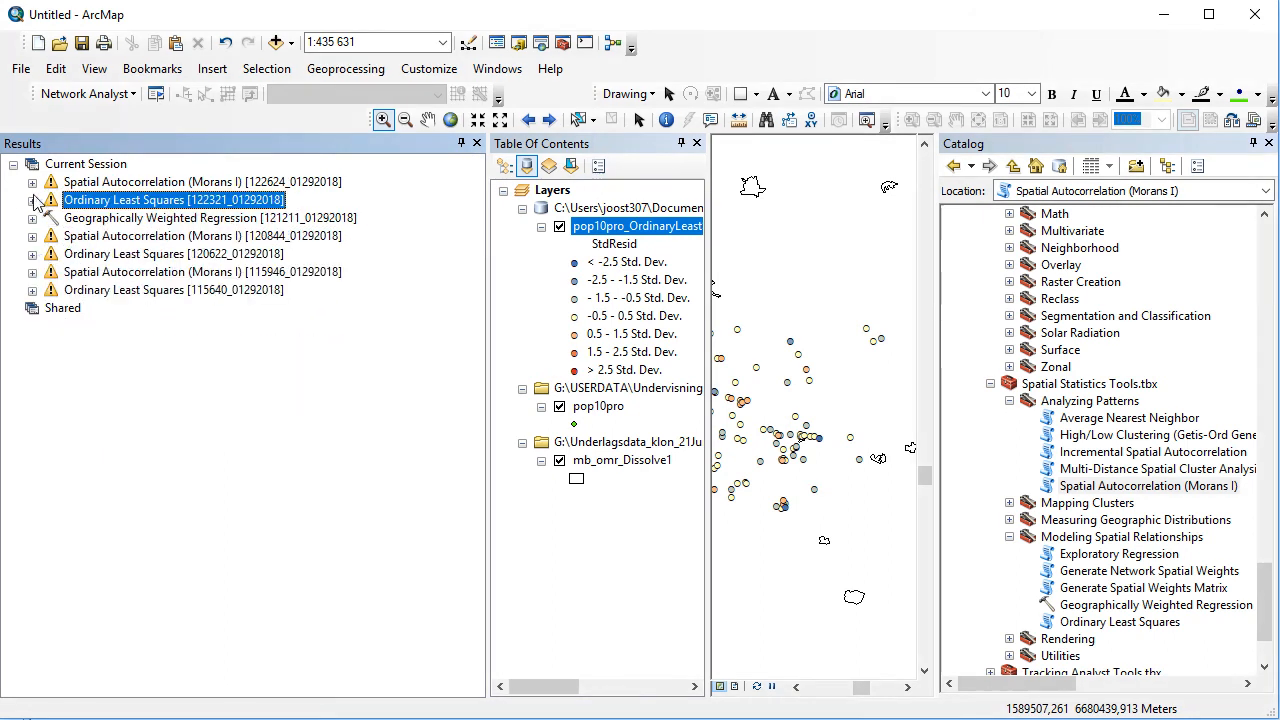
left_click(32, 180)
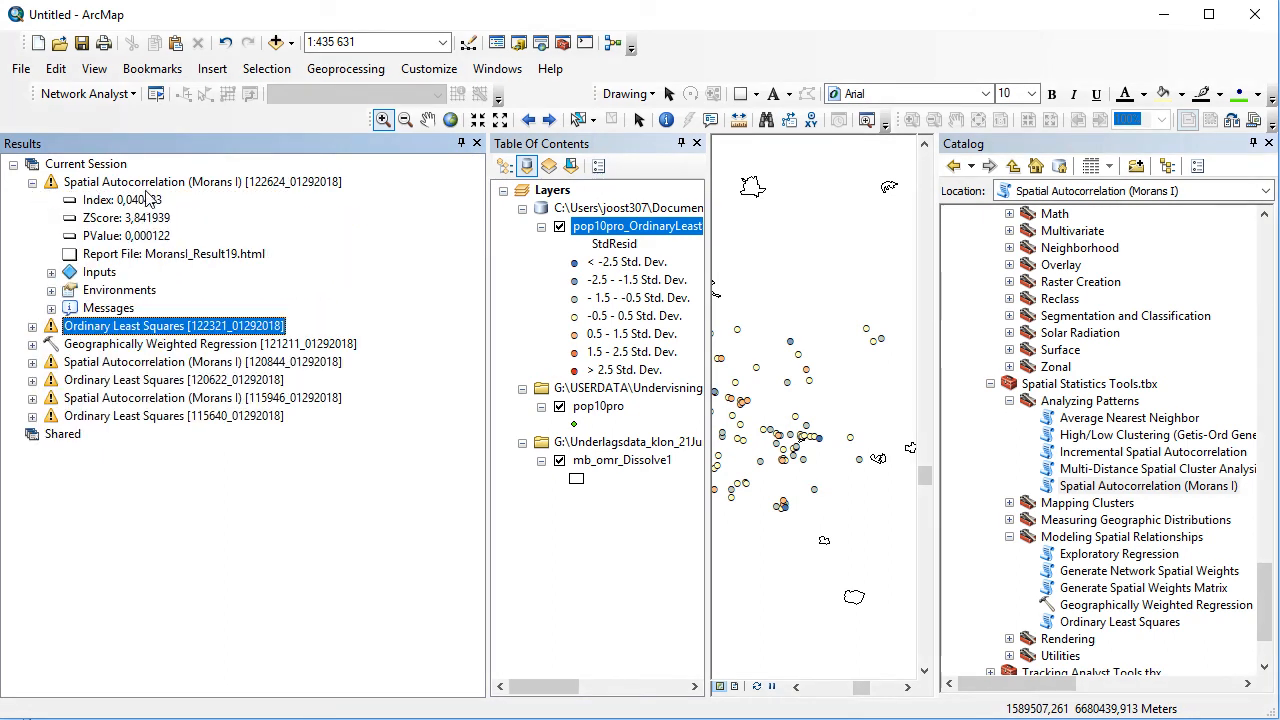
left_click(124, 200)
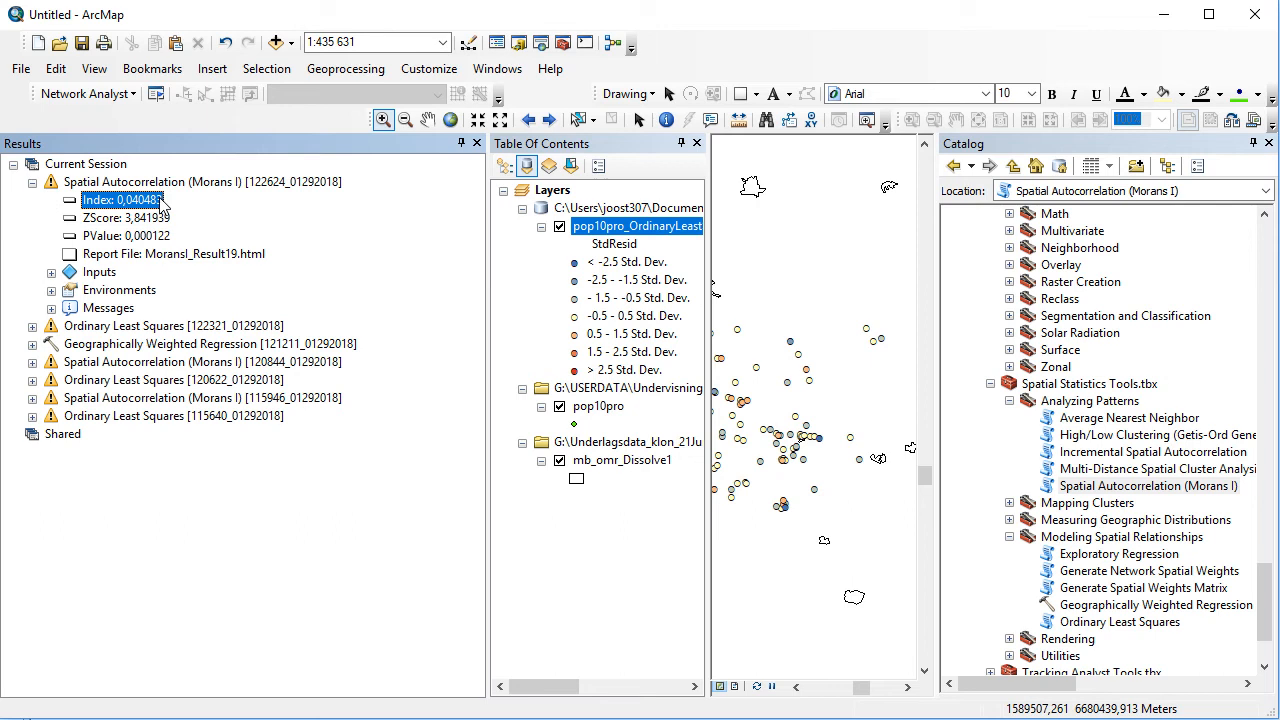
mouse_move(176, 212)
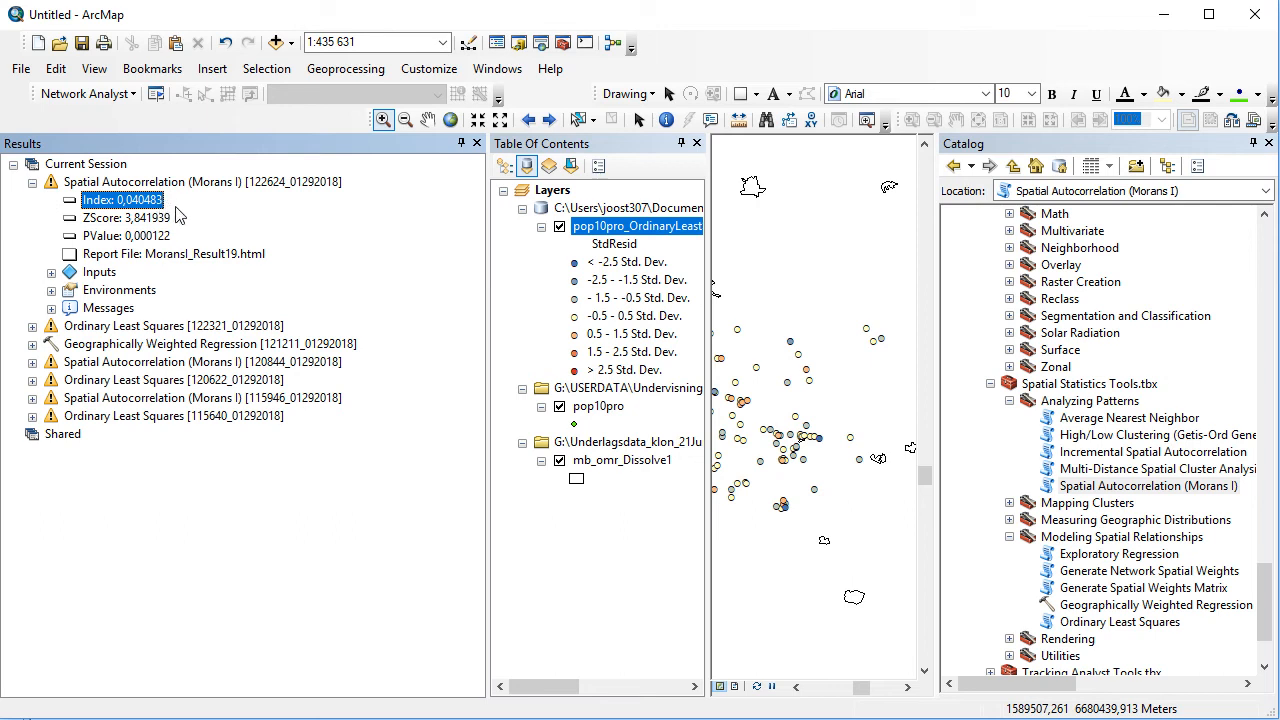
left_click(174, 252)
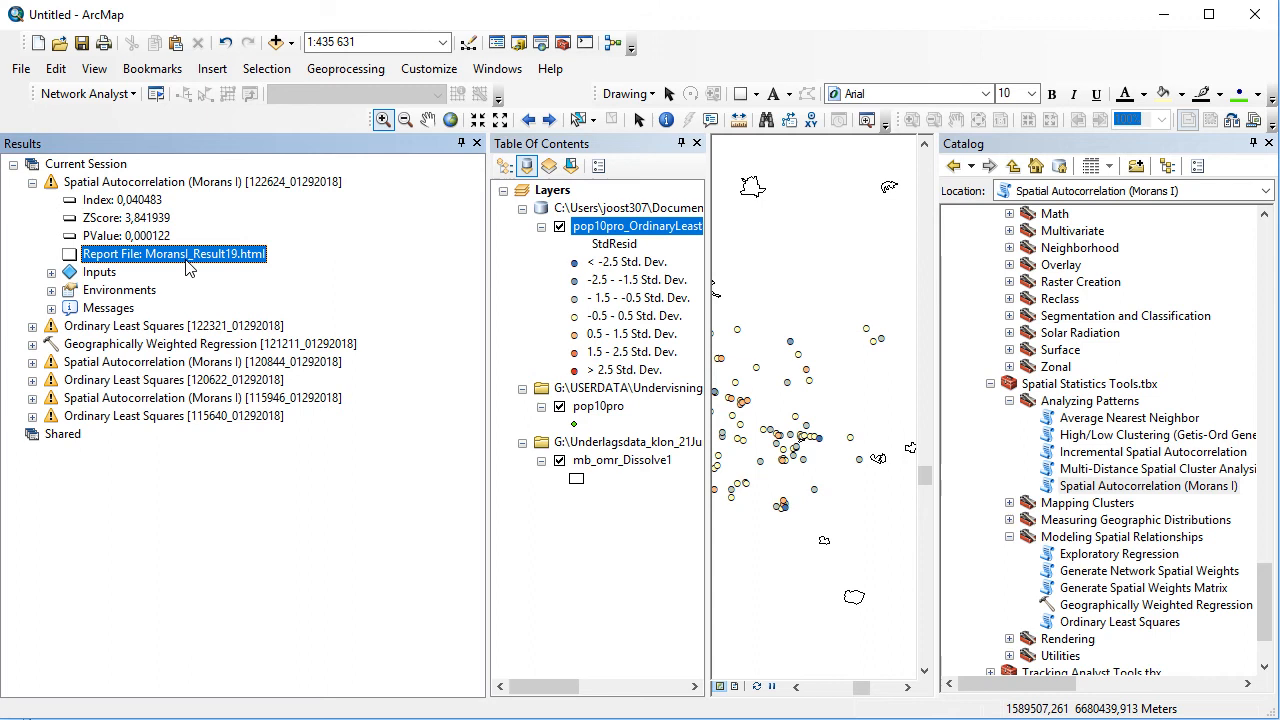
mouse_move(210, 258)
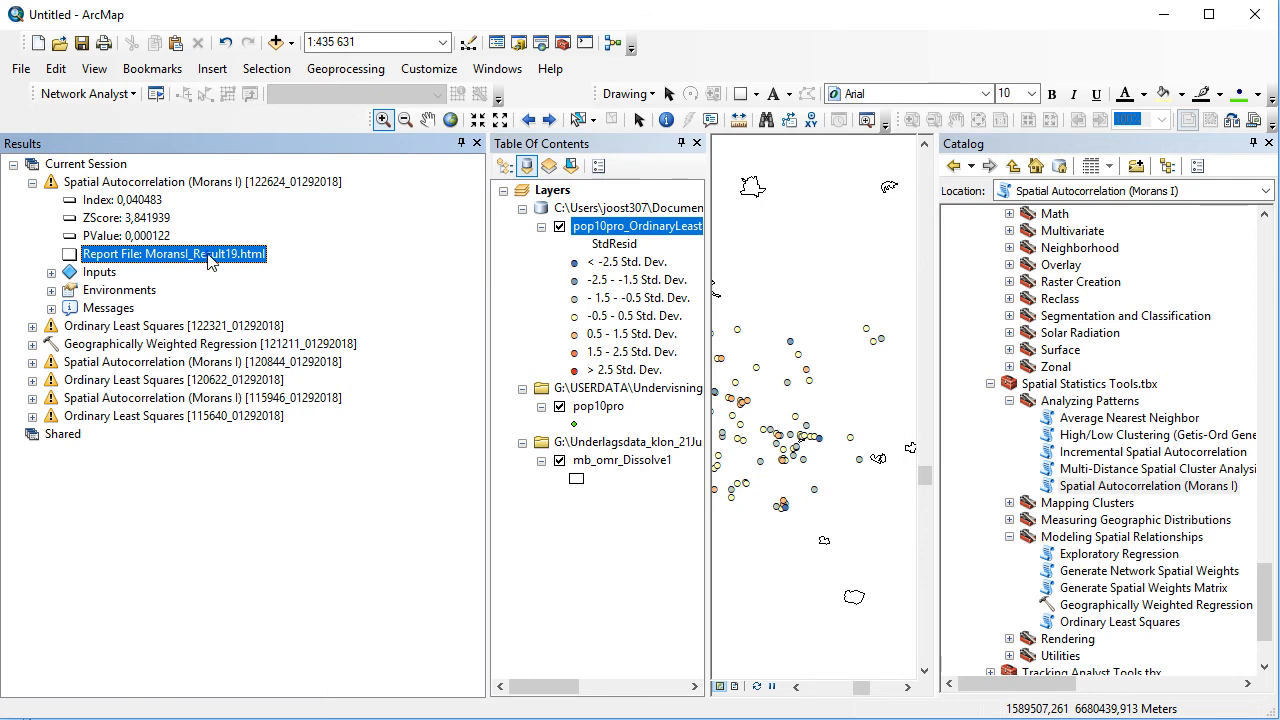
View the MoransI_Result19.html report in Chrome, showing a clustered pattern.
double_click(176, 252)
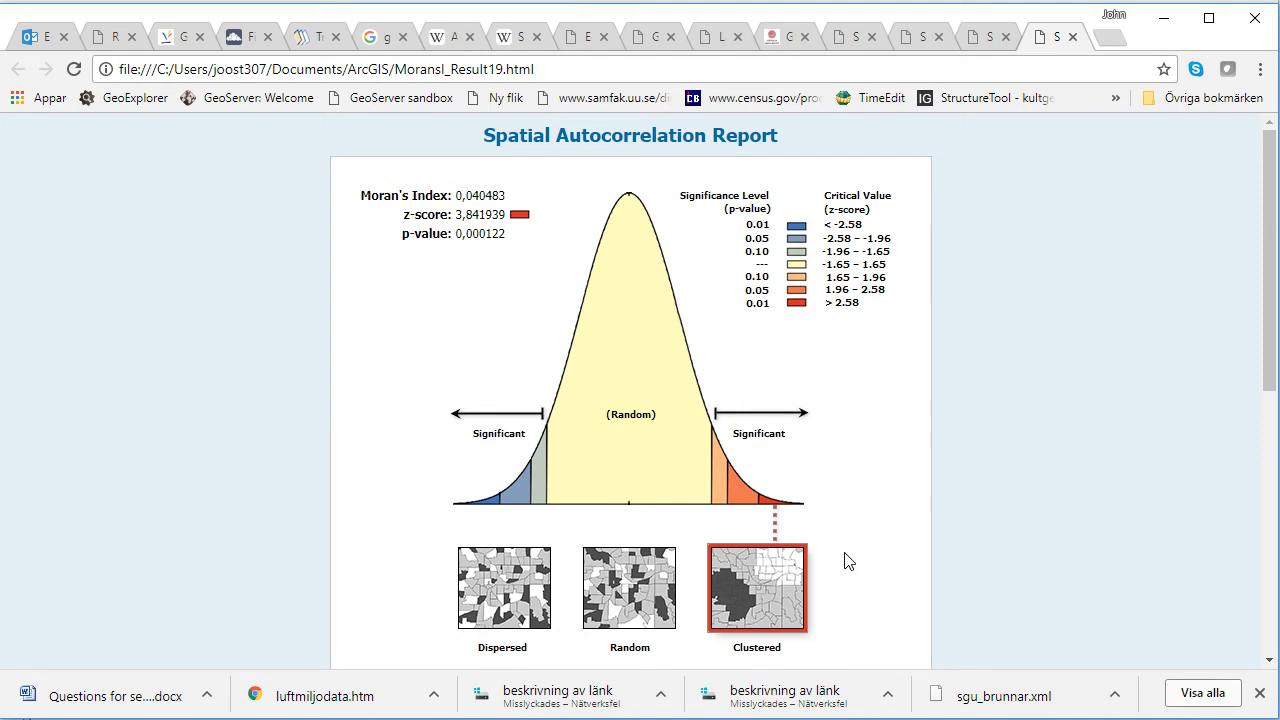
mouse_move(1022, 510)
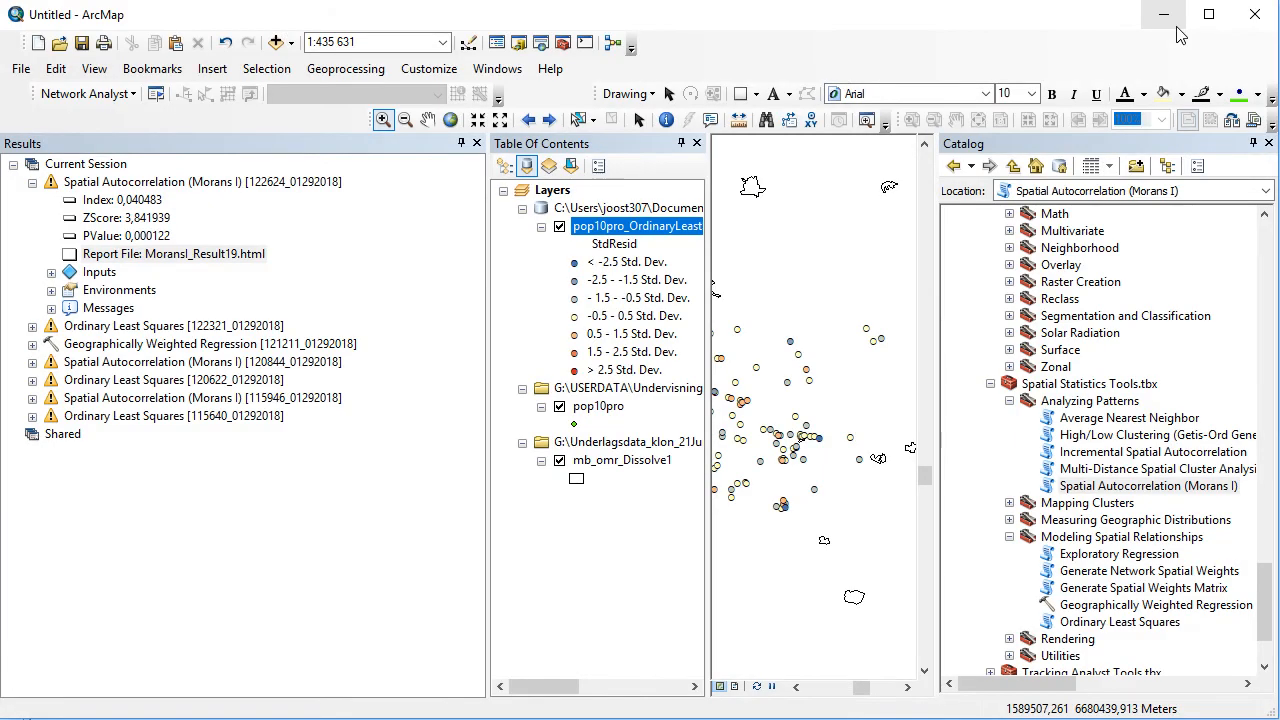
mouse_move(476, 144)
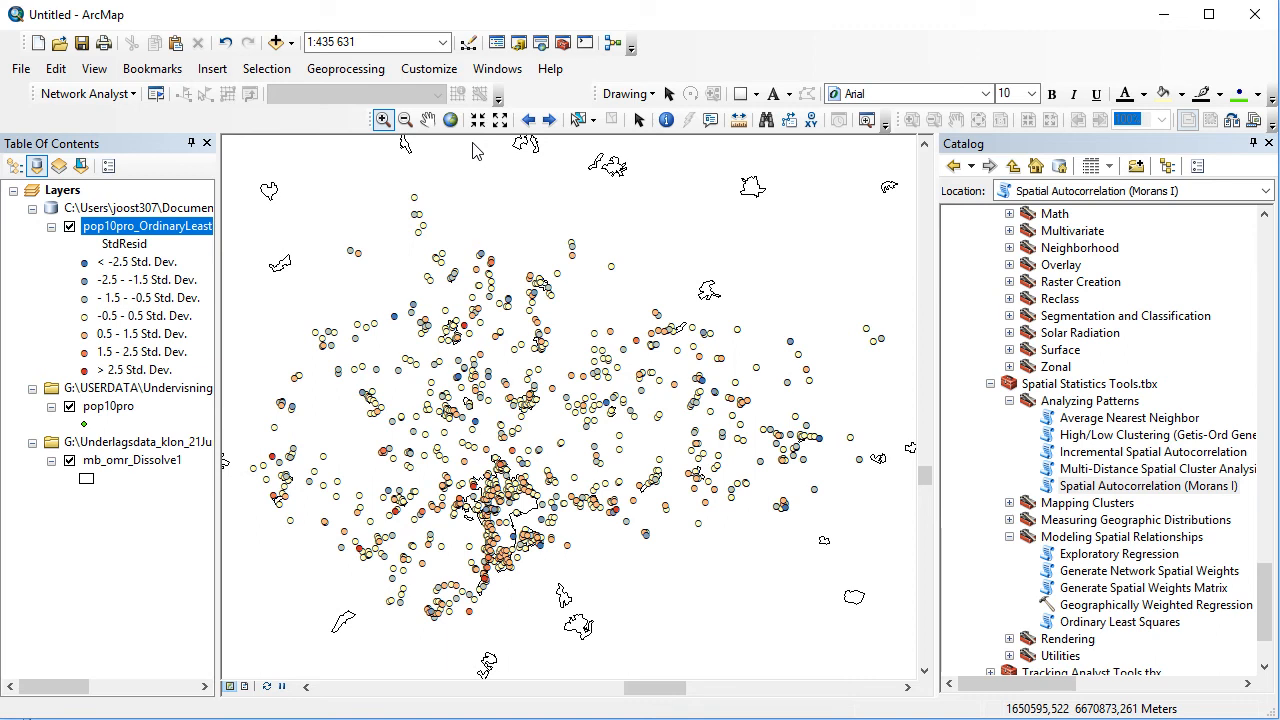
mouse_move(636, 160)
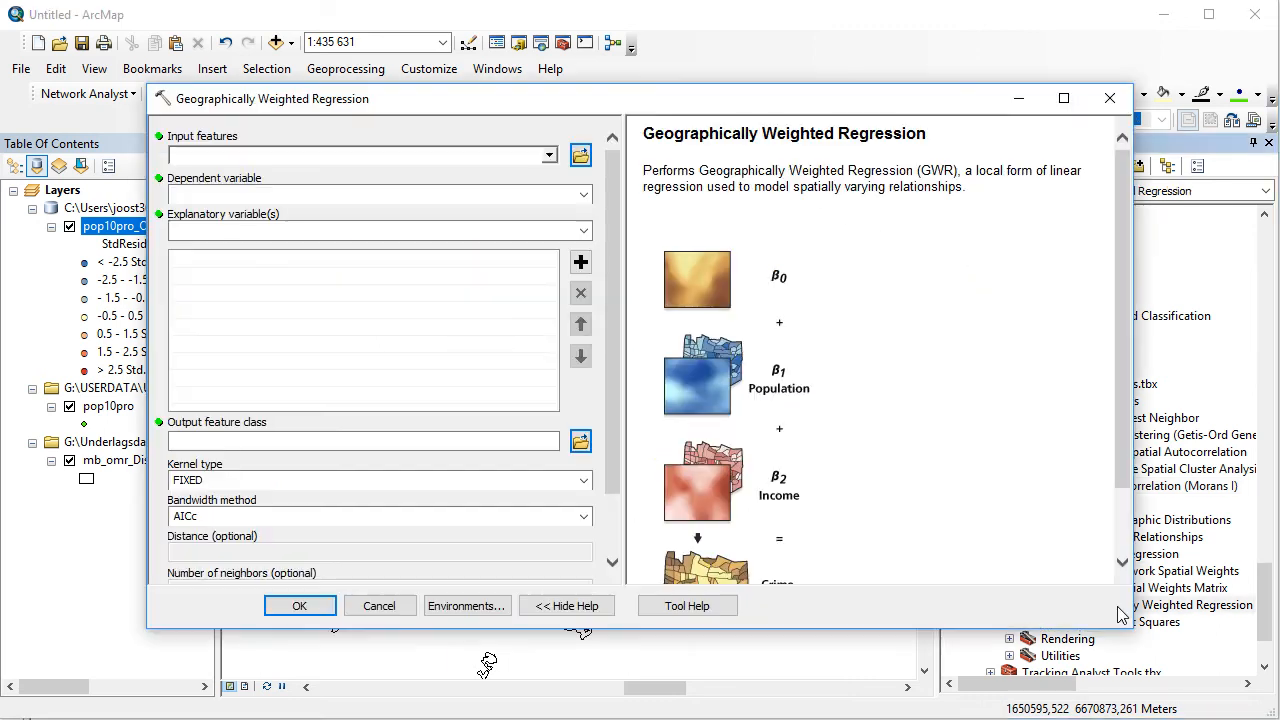
mouse_move(838, 576)
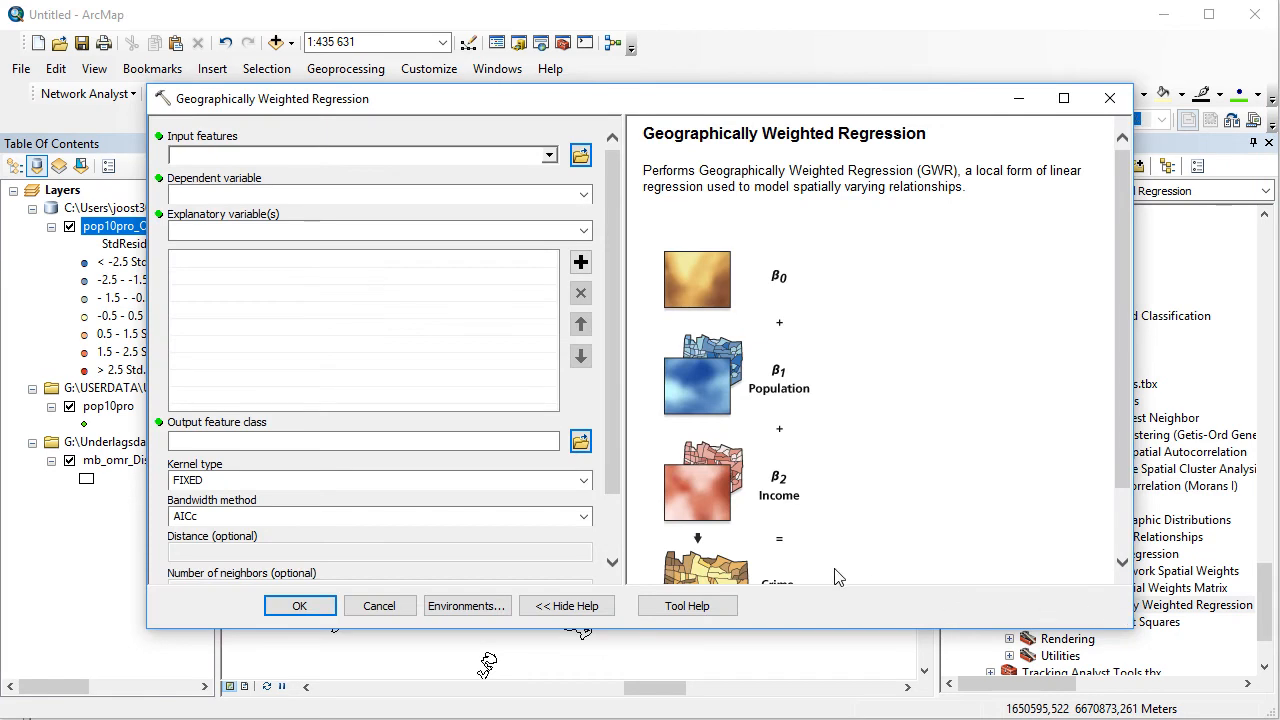
Set LNDISPINC as the GWR dependent variable and add BORNINSWED to the explanatory variables.
left_click(548, 156)
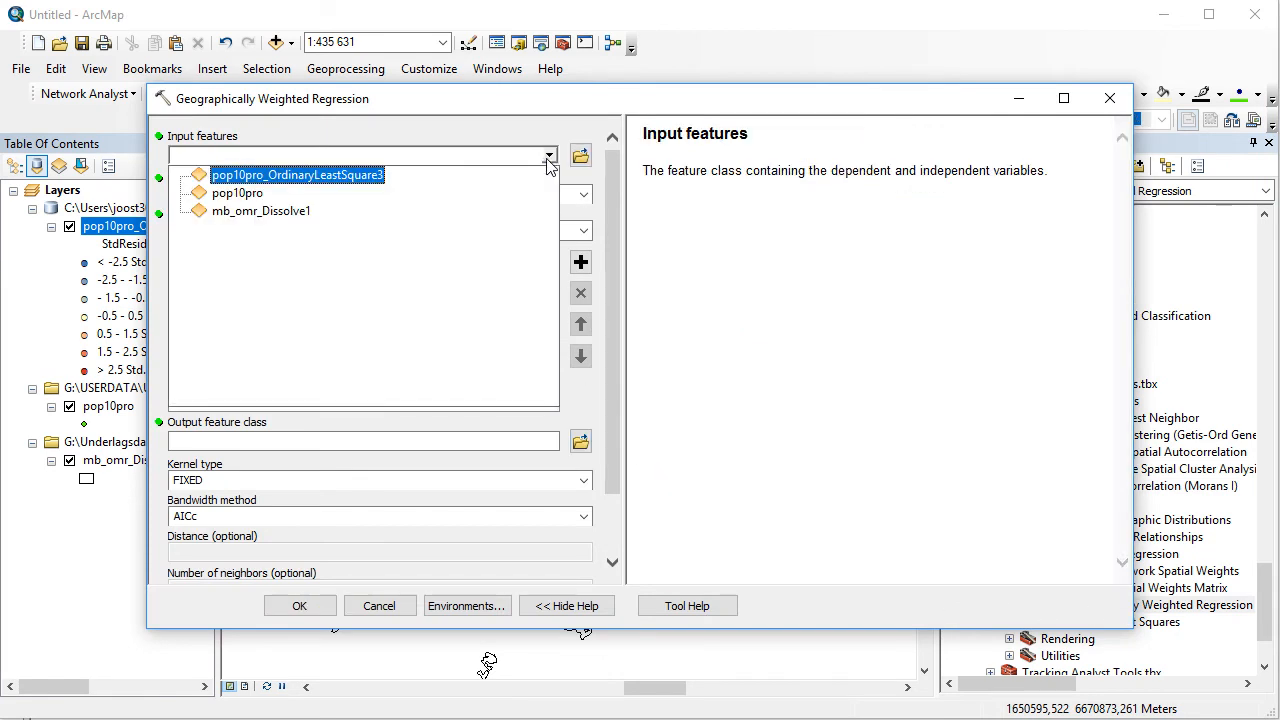
mouse_move(258, 200)
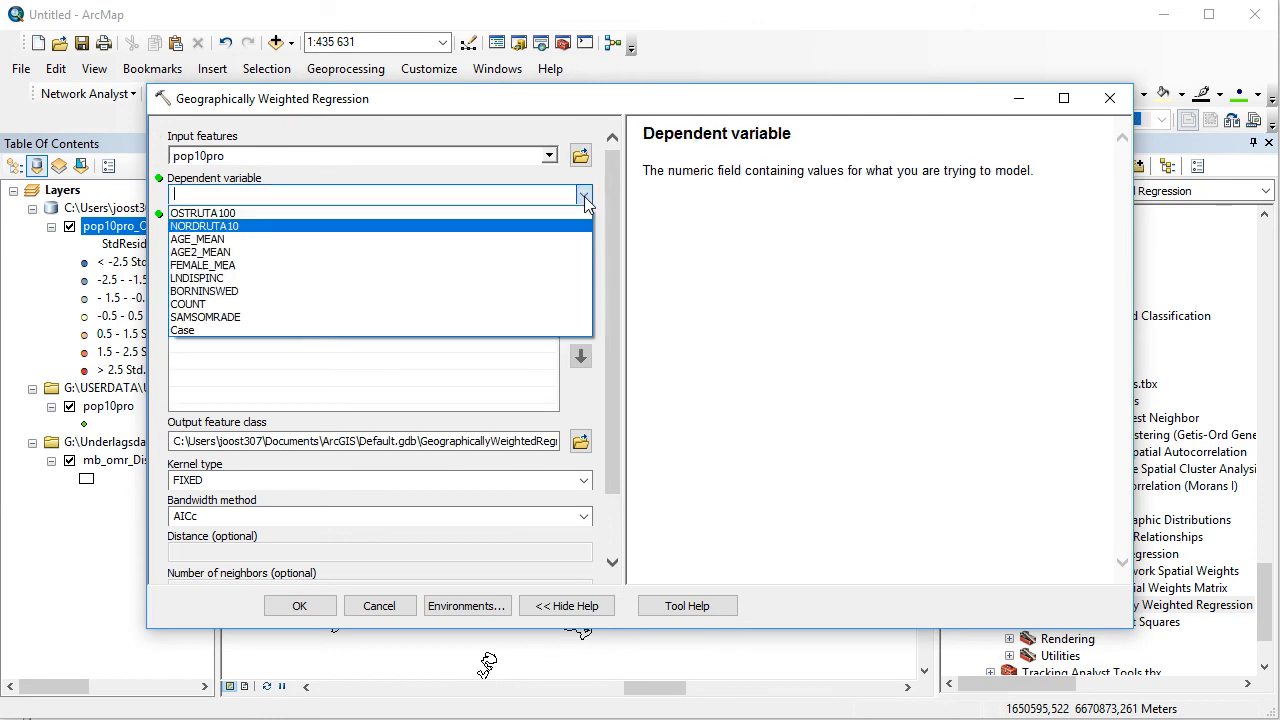
left_click(196, 276)
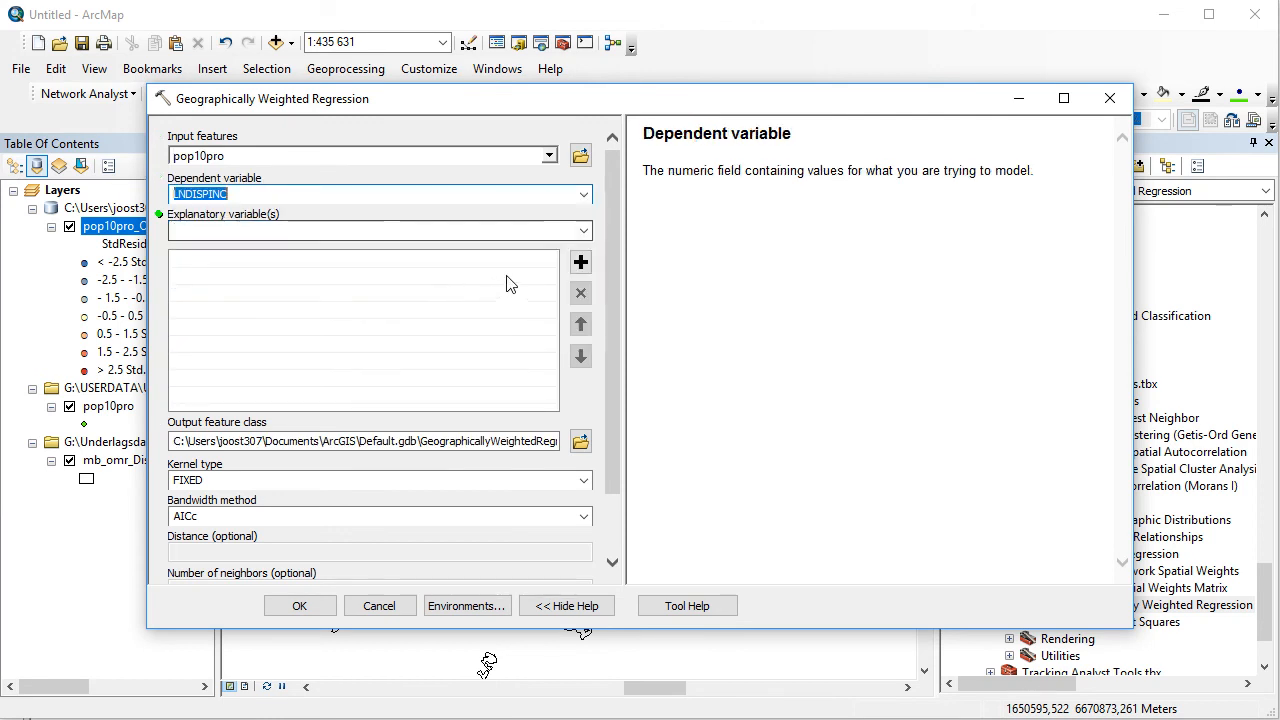
left_click(584, 230)
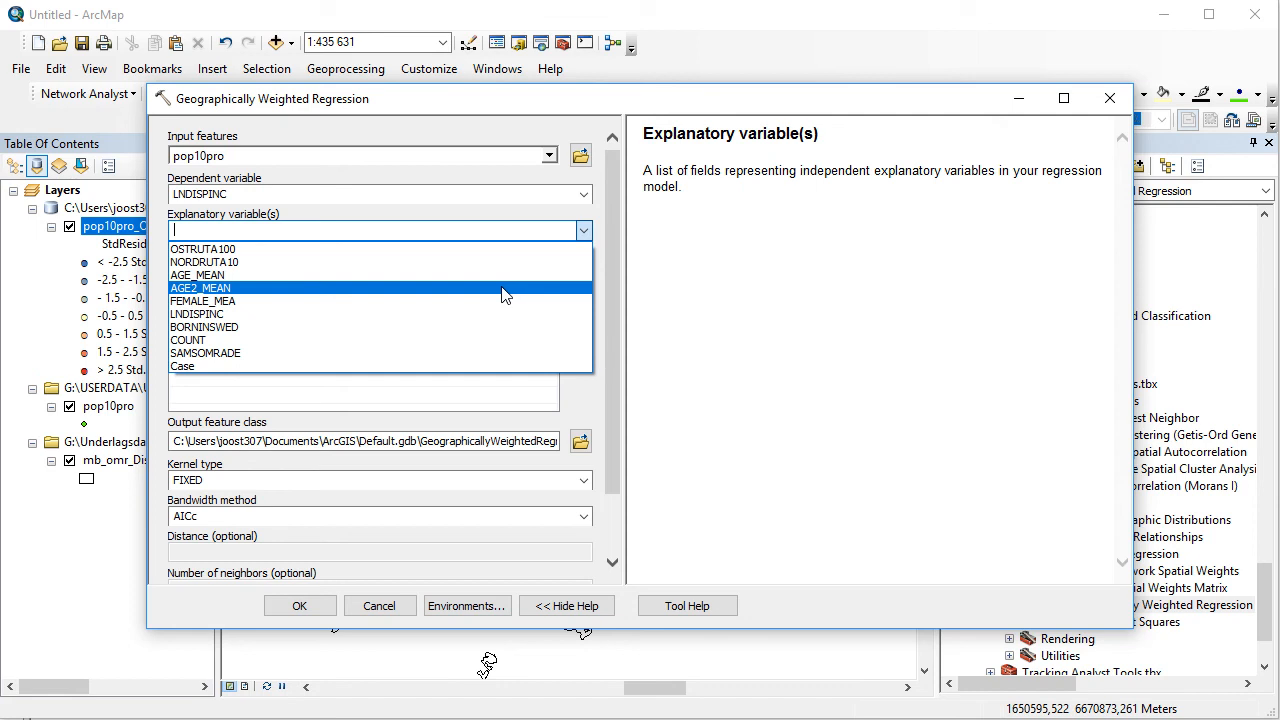
left_click(200, 288)
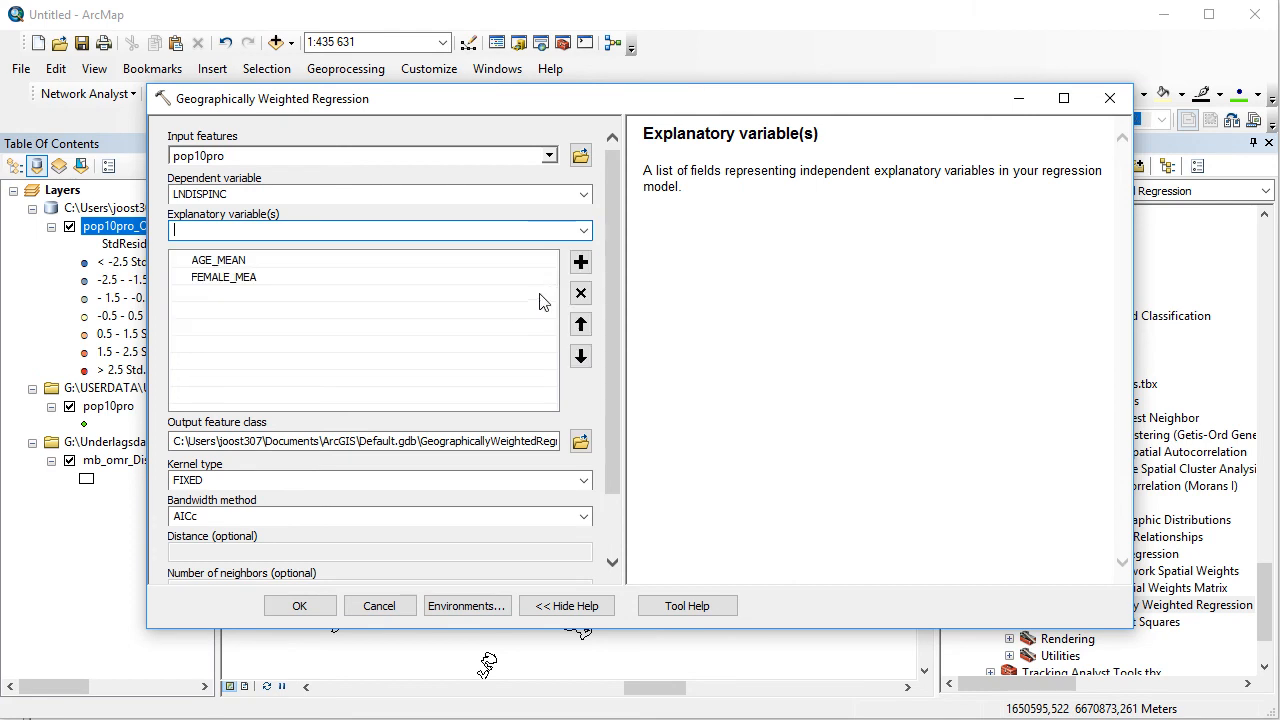
left_click(584, 230)
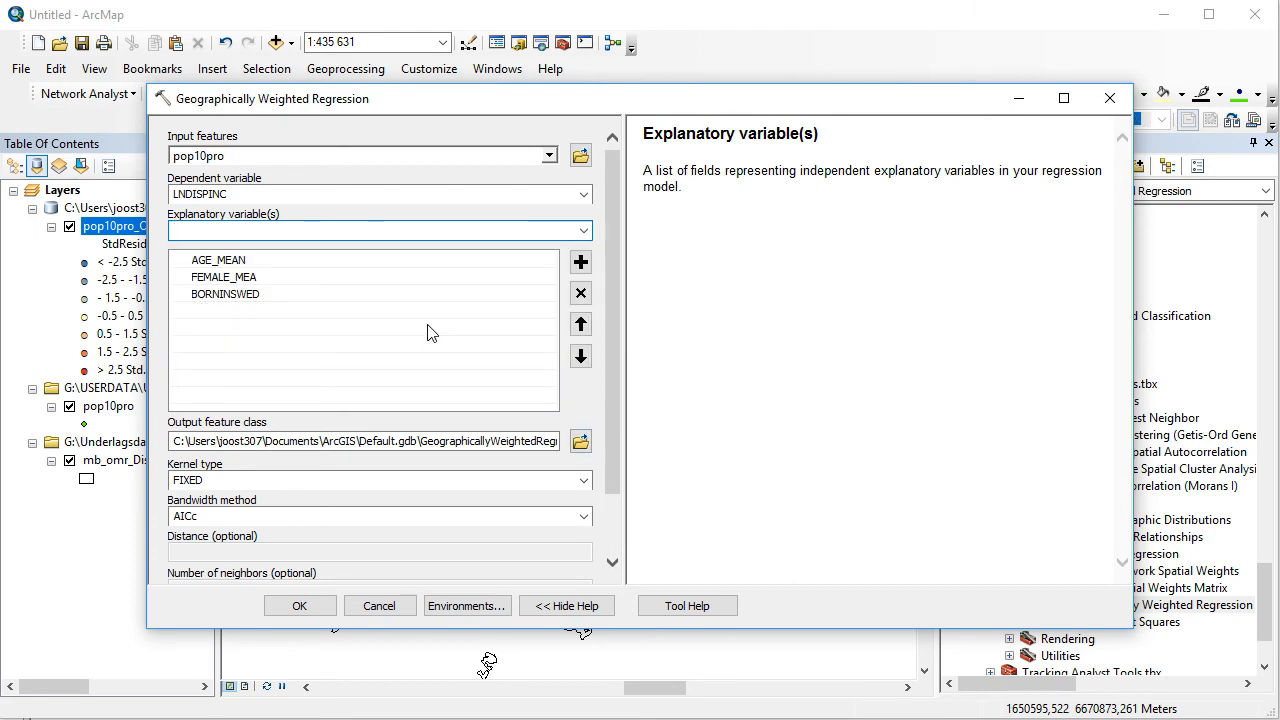
mouse_move(596, 380)
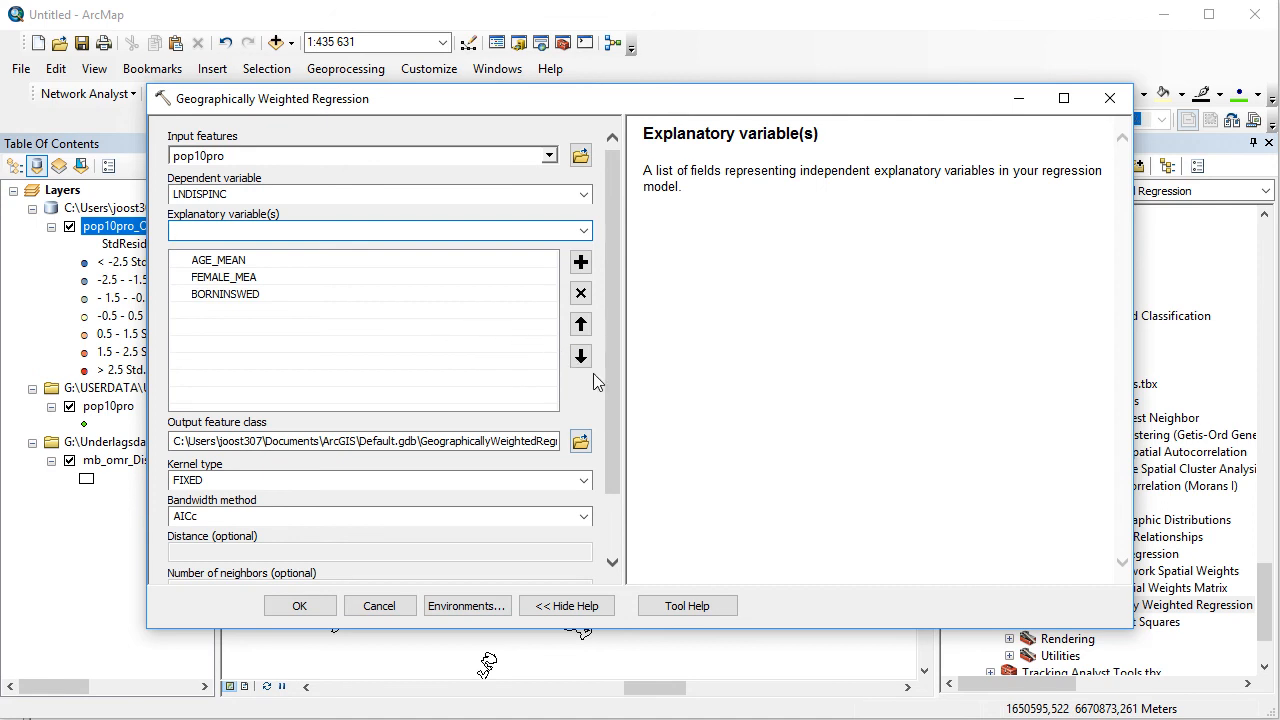
scroll("down", 3)
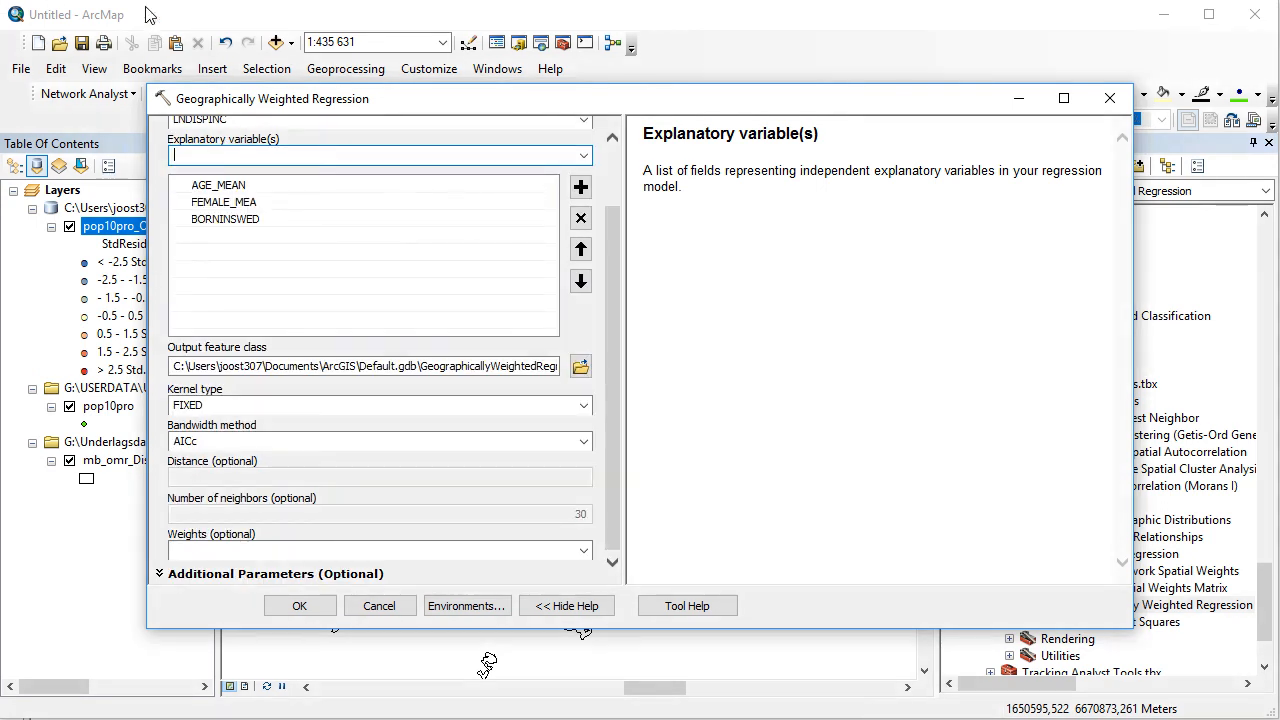
Keep the FIXED kernel and AICc bandwidth, choose a weights field and run the GWR.
left_click(584, 404)
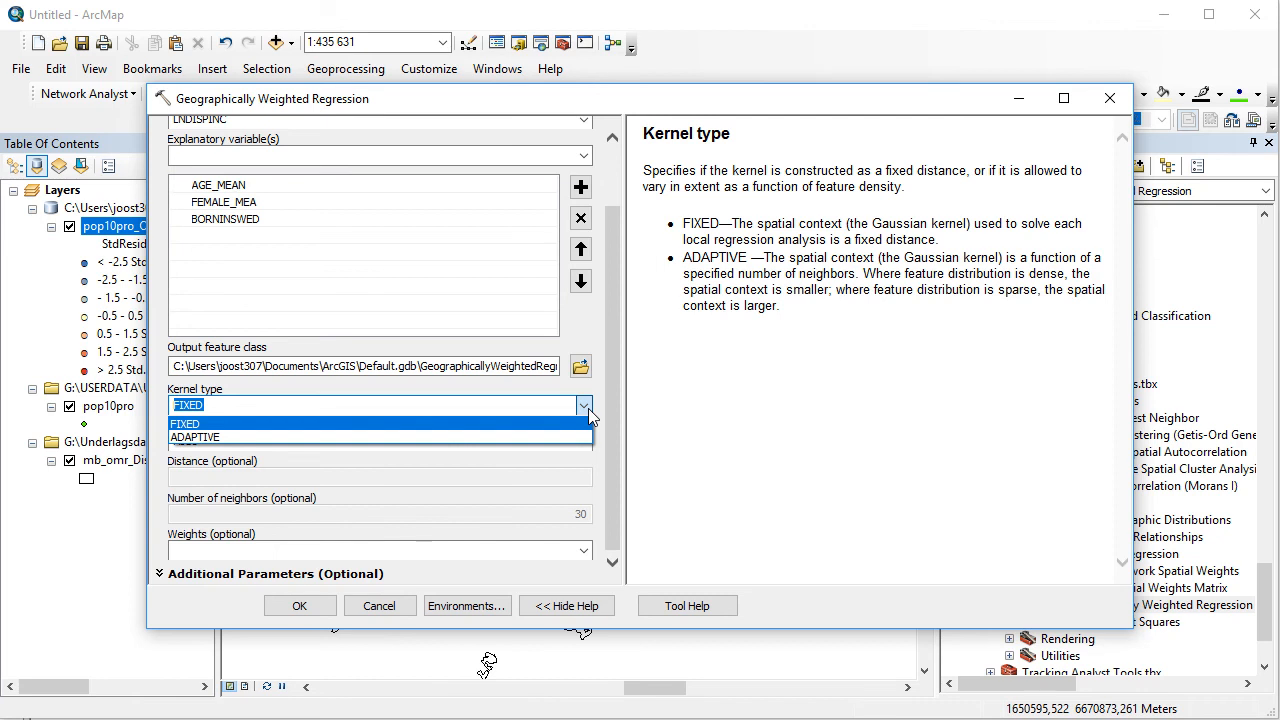
mouse_move(650, 414)
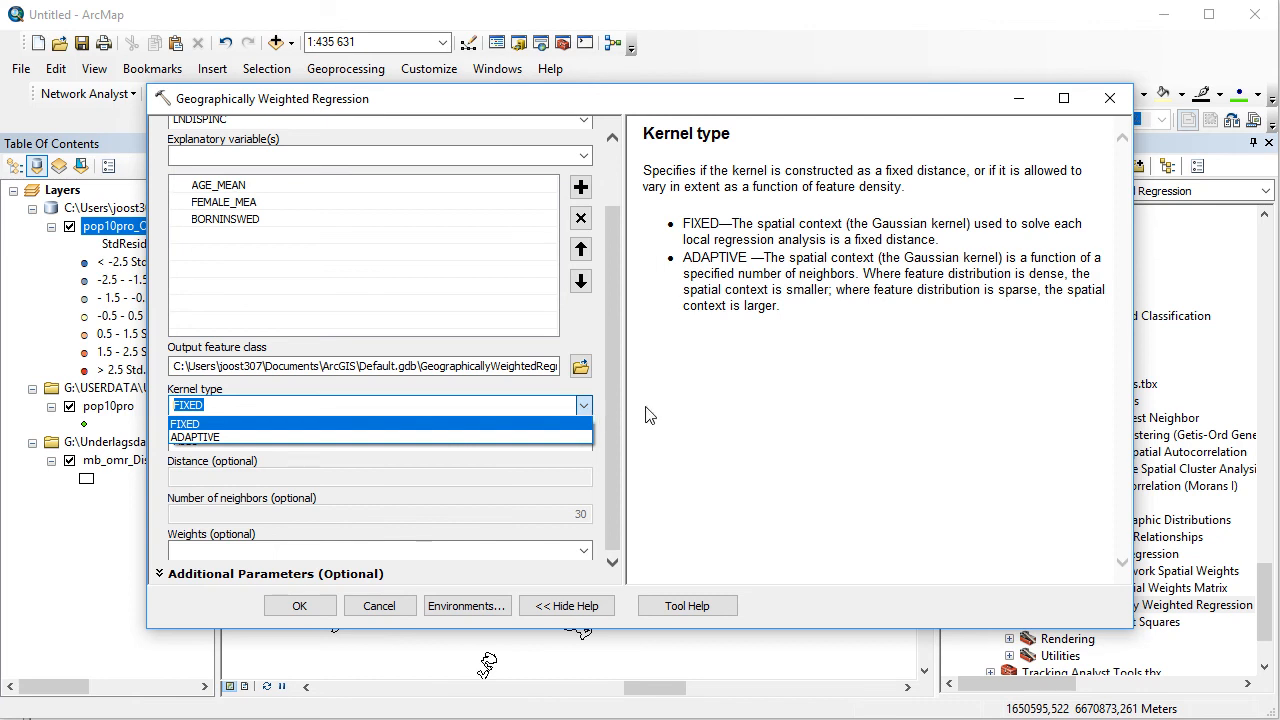
left_click(186, 424)
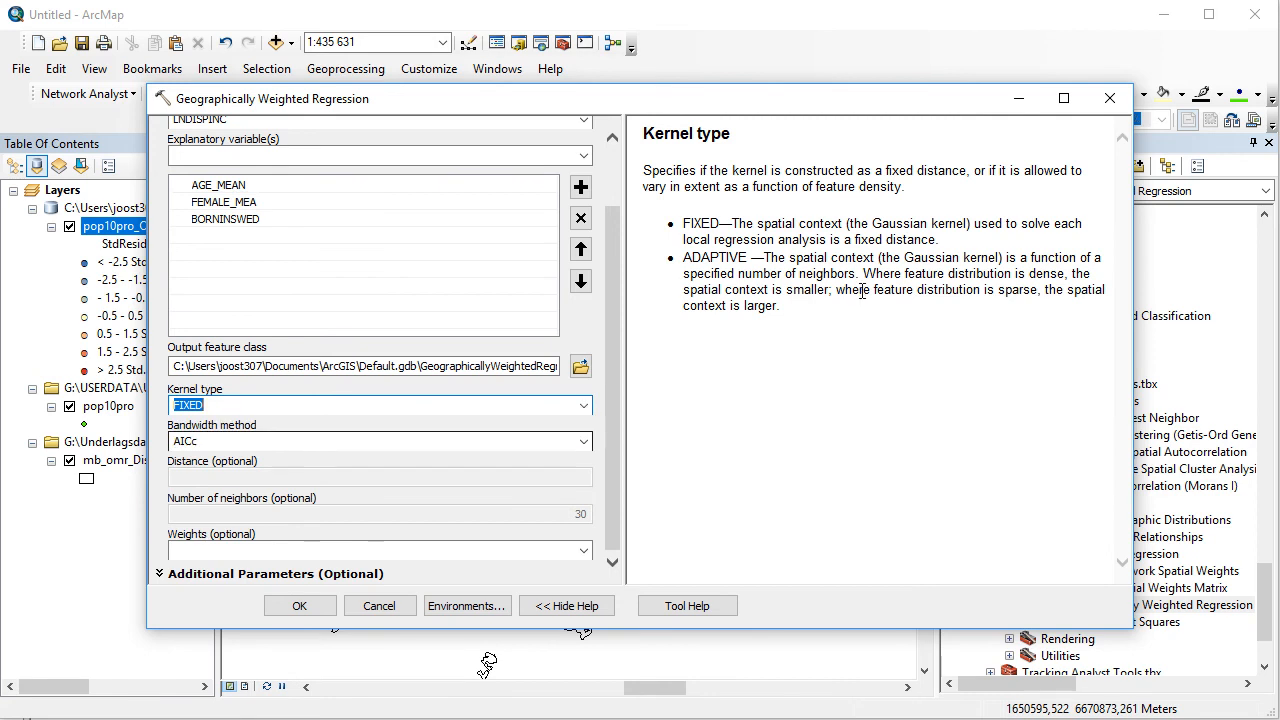
mouse_move(496, 444)
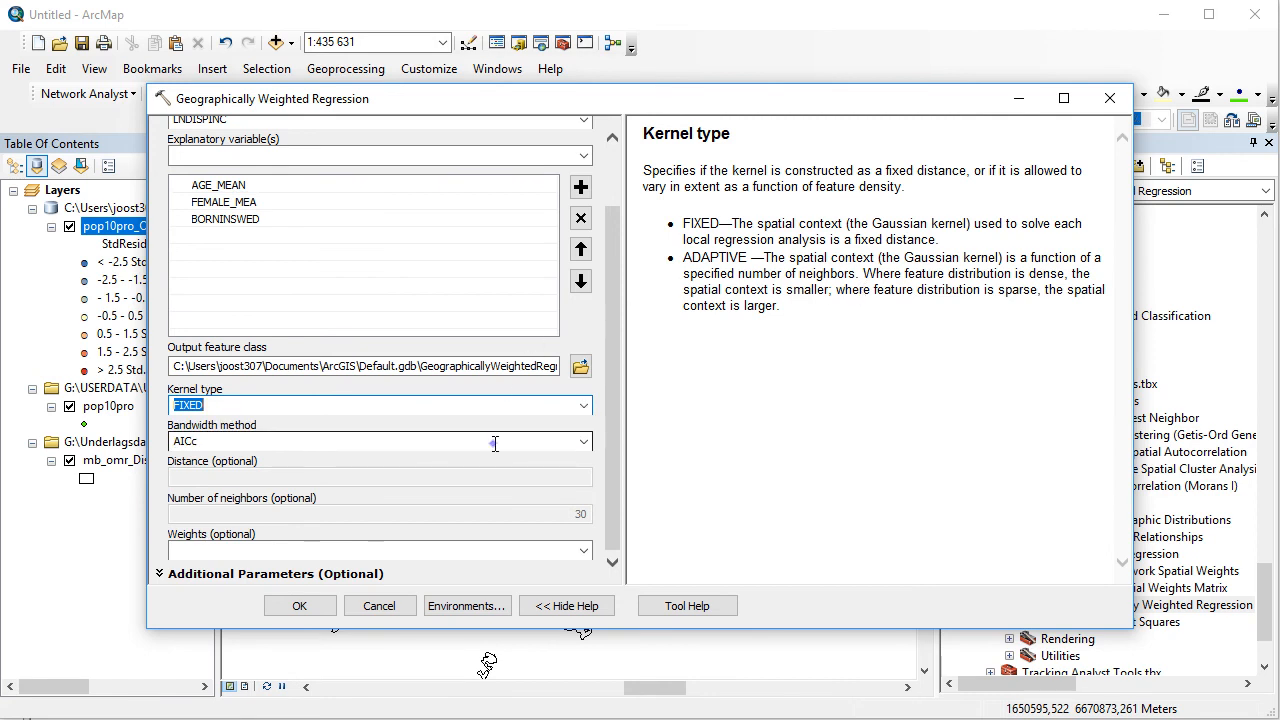
left_click(380, 442)
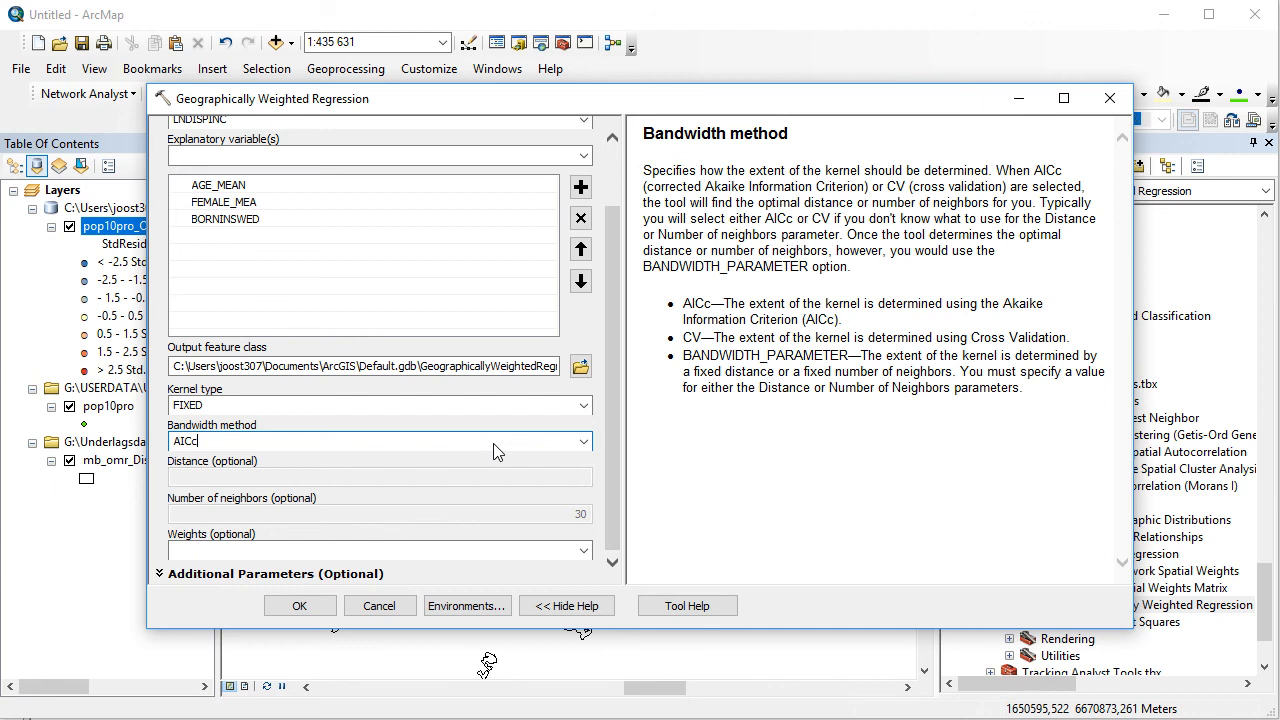
mouse_move(600, 460)
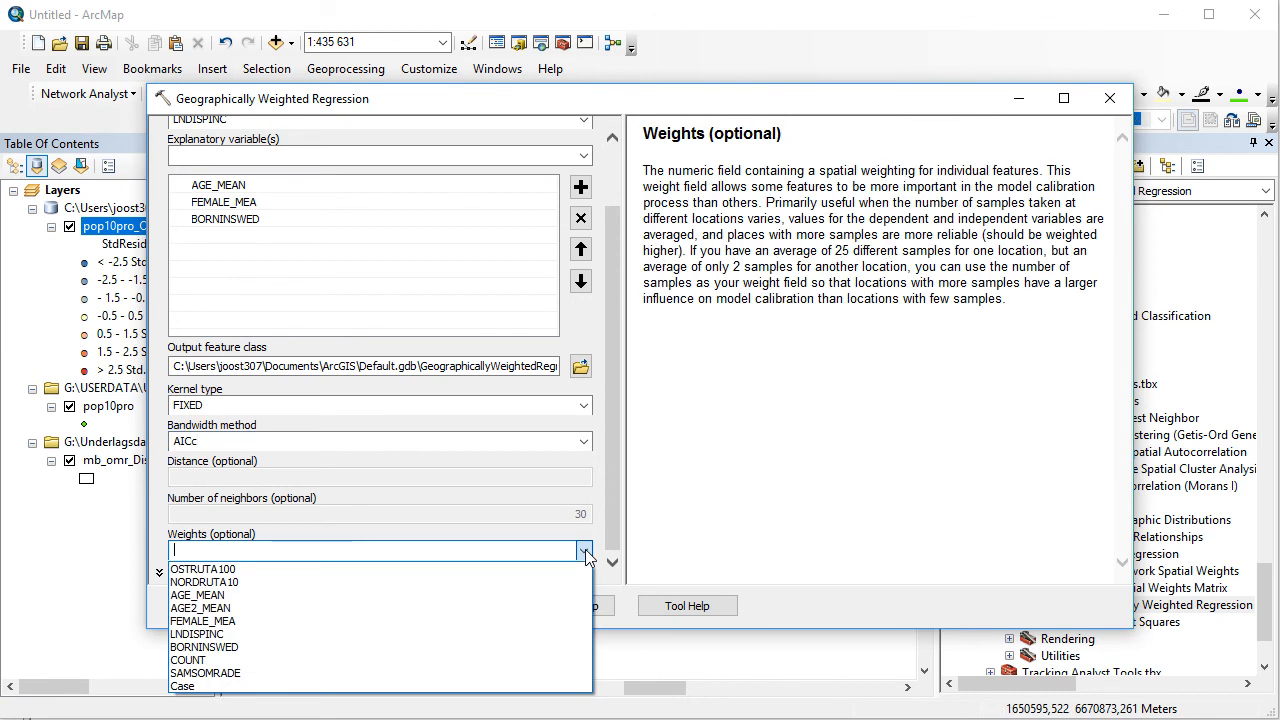
mouse_move(512, 592)
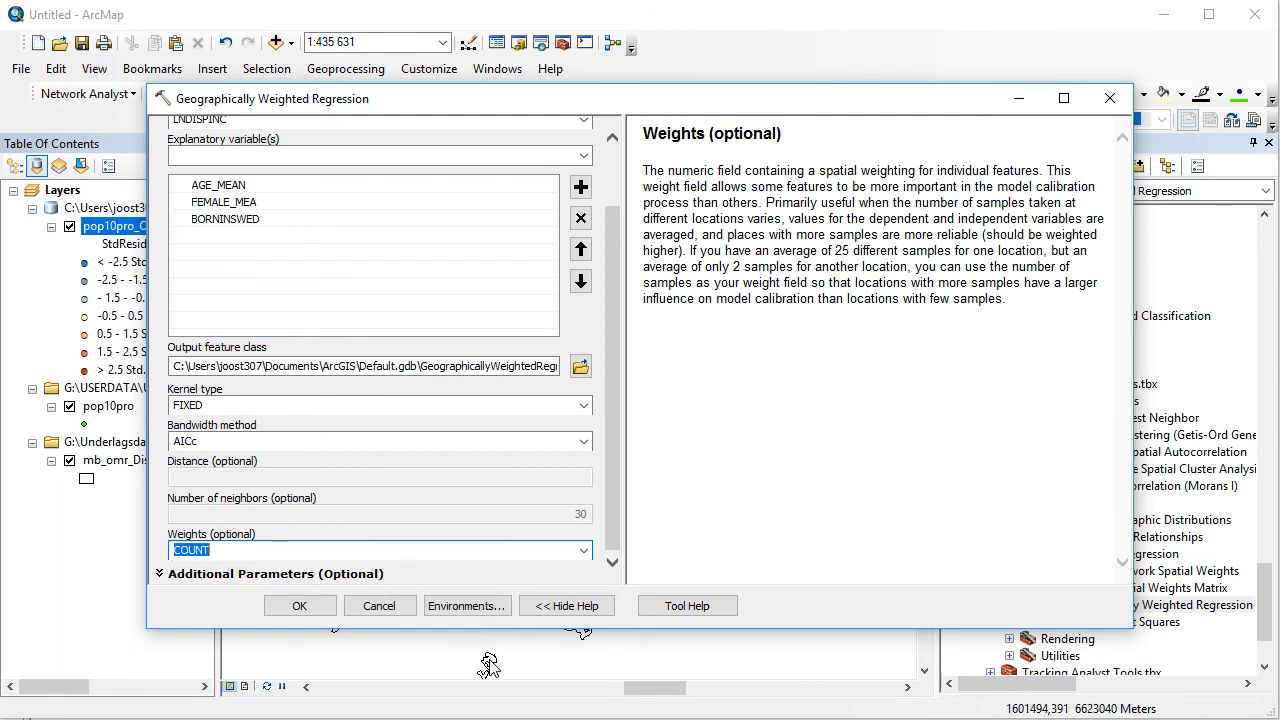
mouse_move(400, 660)
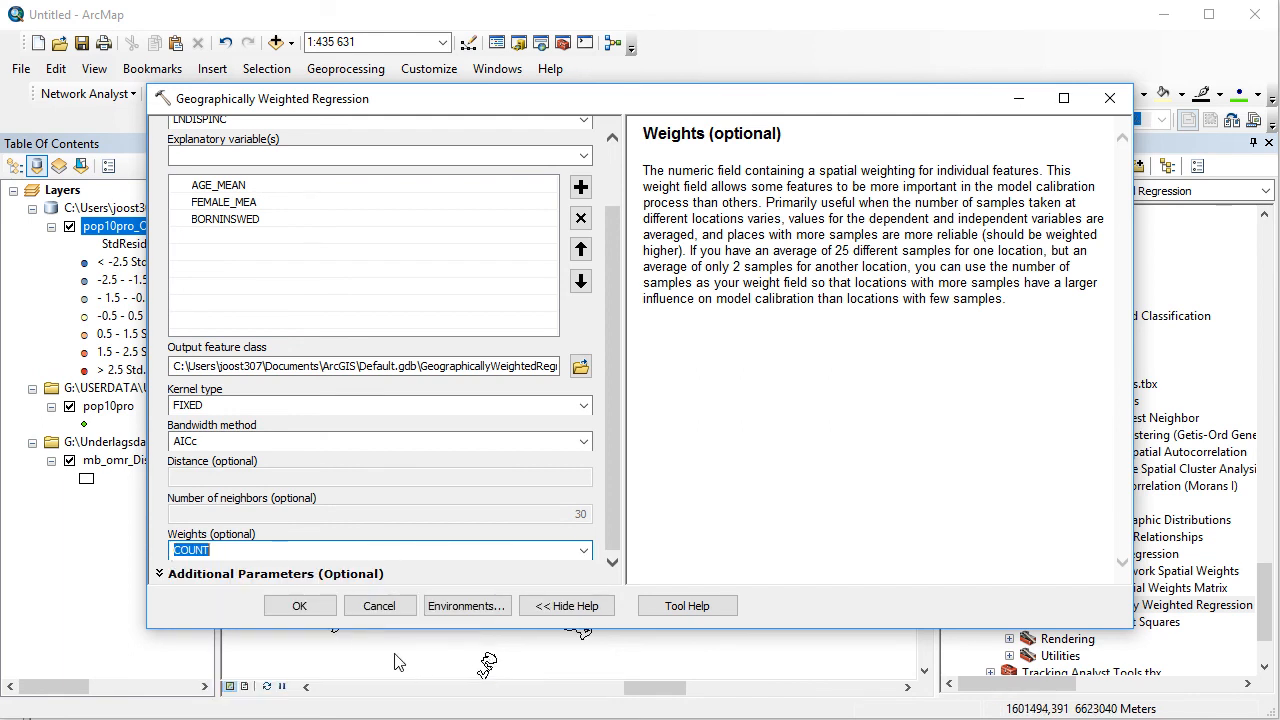
left_click(300, 604)
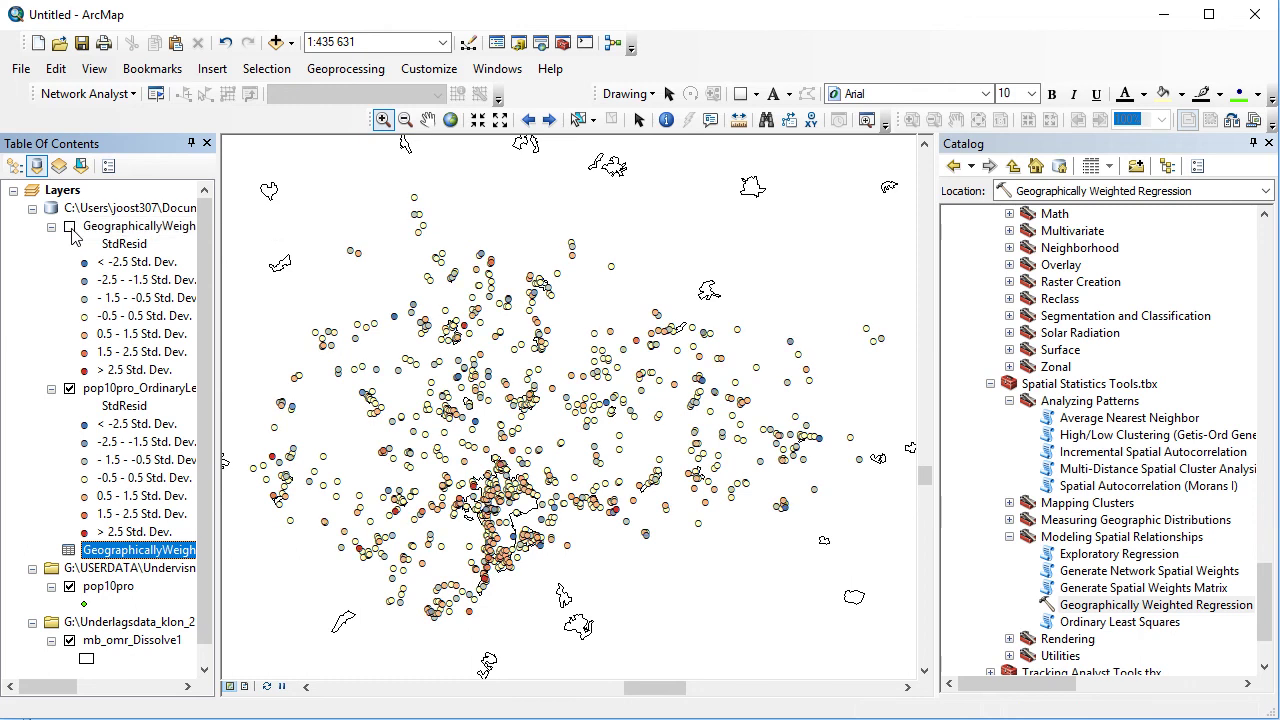
Bring up the Layer Properties of the new GWR standardized-residual layer.
left_click(70, 226)
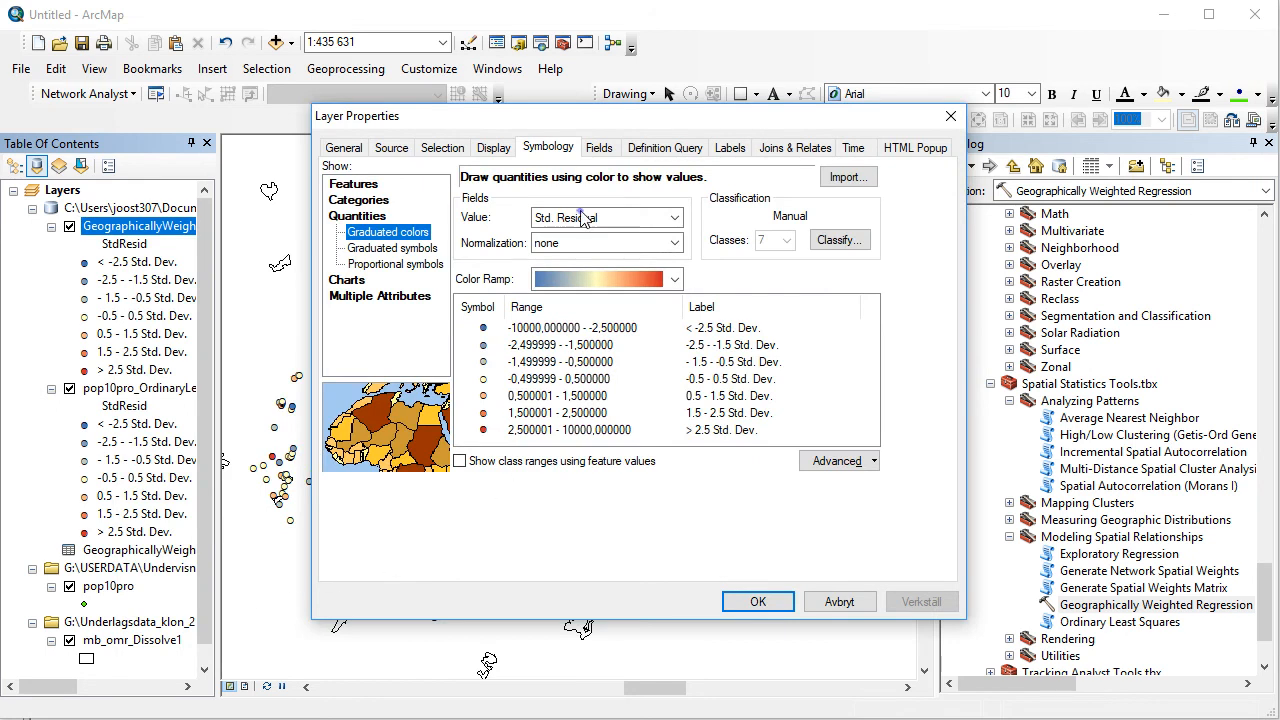
Symbolize the GWR layer by the Coefficient #1 AGE_MEAN field instead of Predicted.
left_click(672, 216)
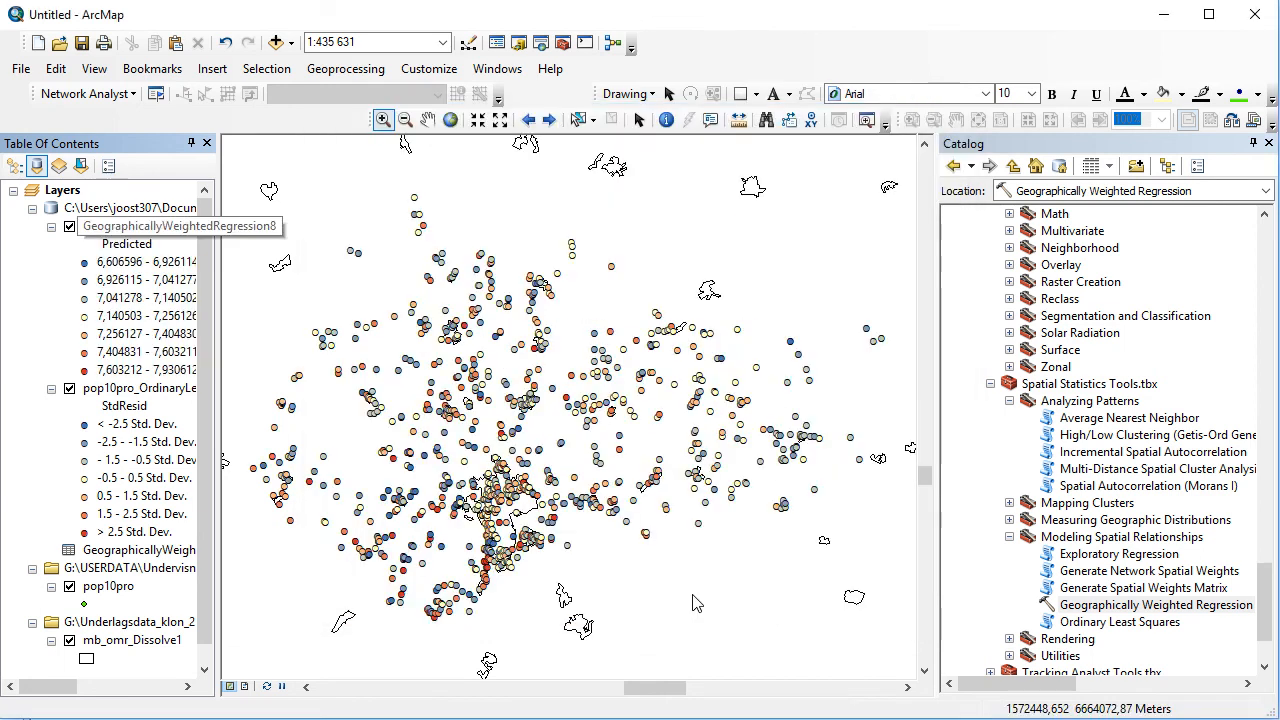
right_click(130, 224)
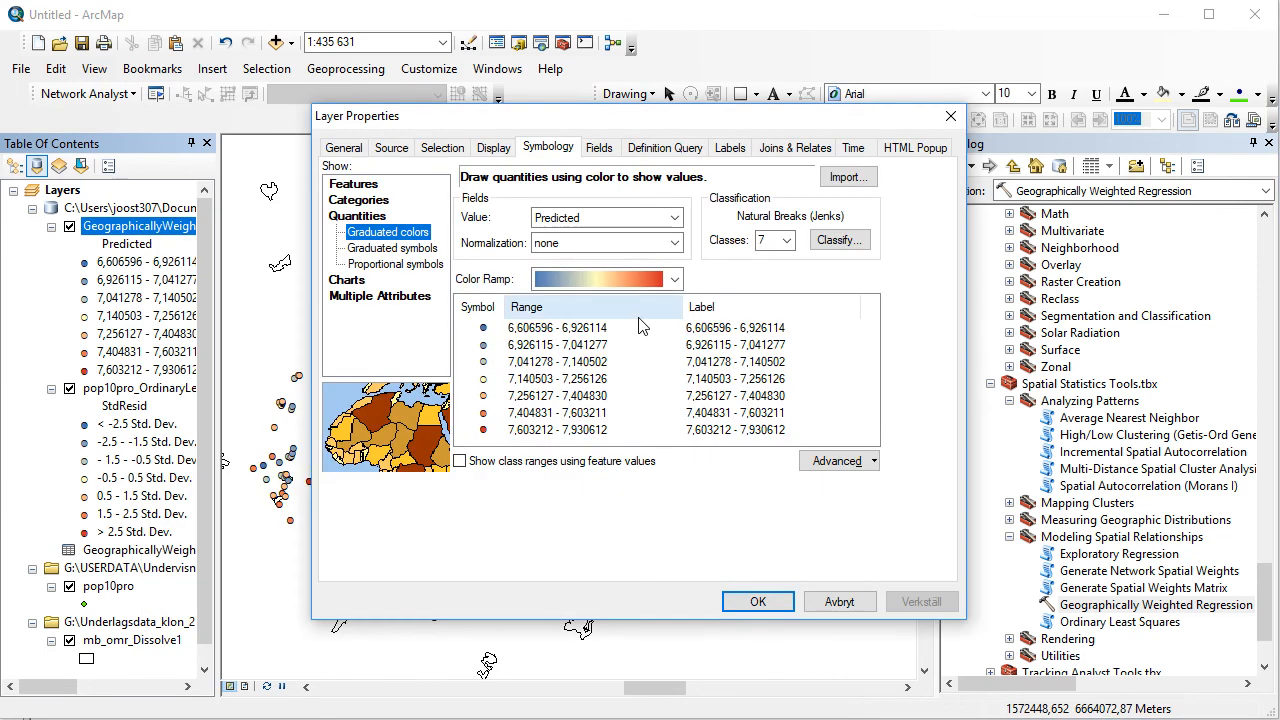
left_click(672, 216)
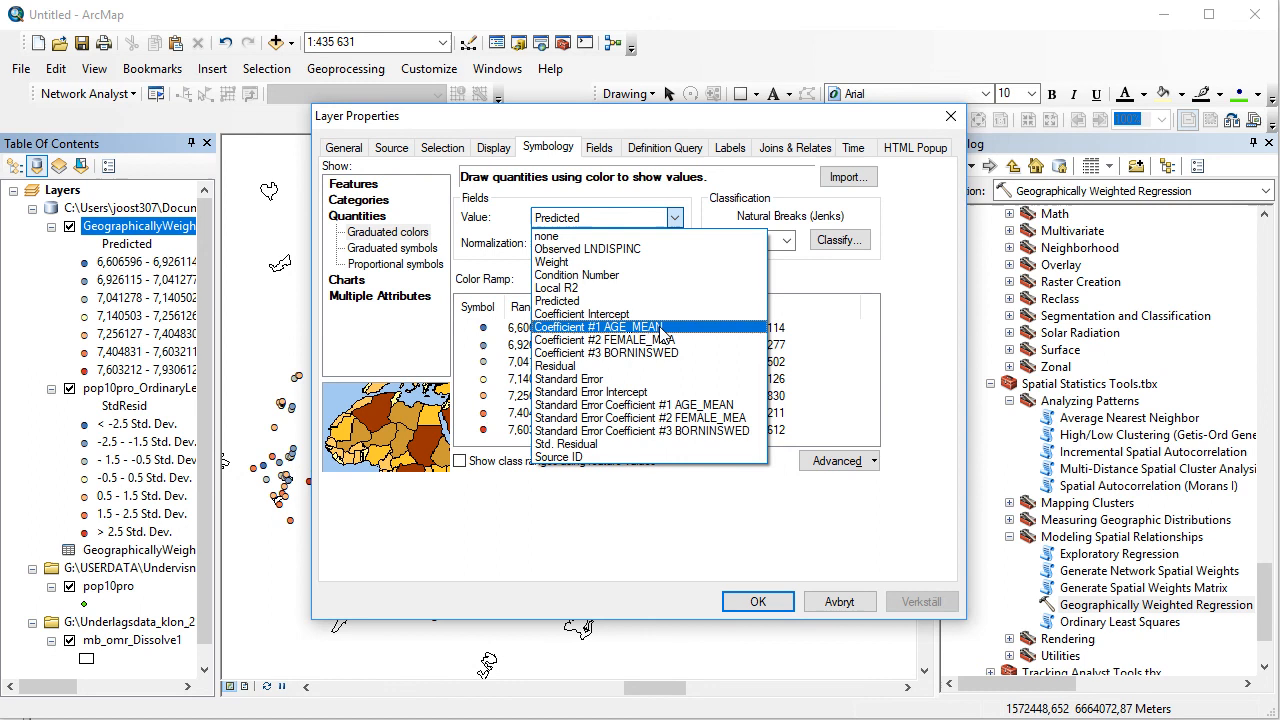
left_click(758, 600)
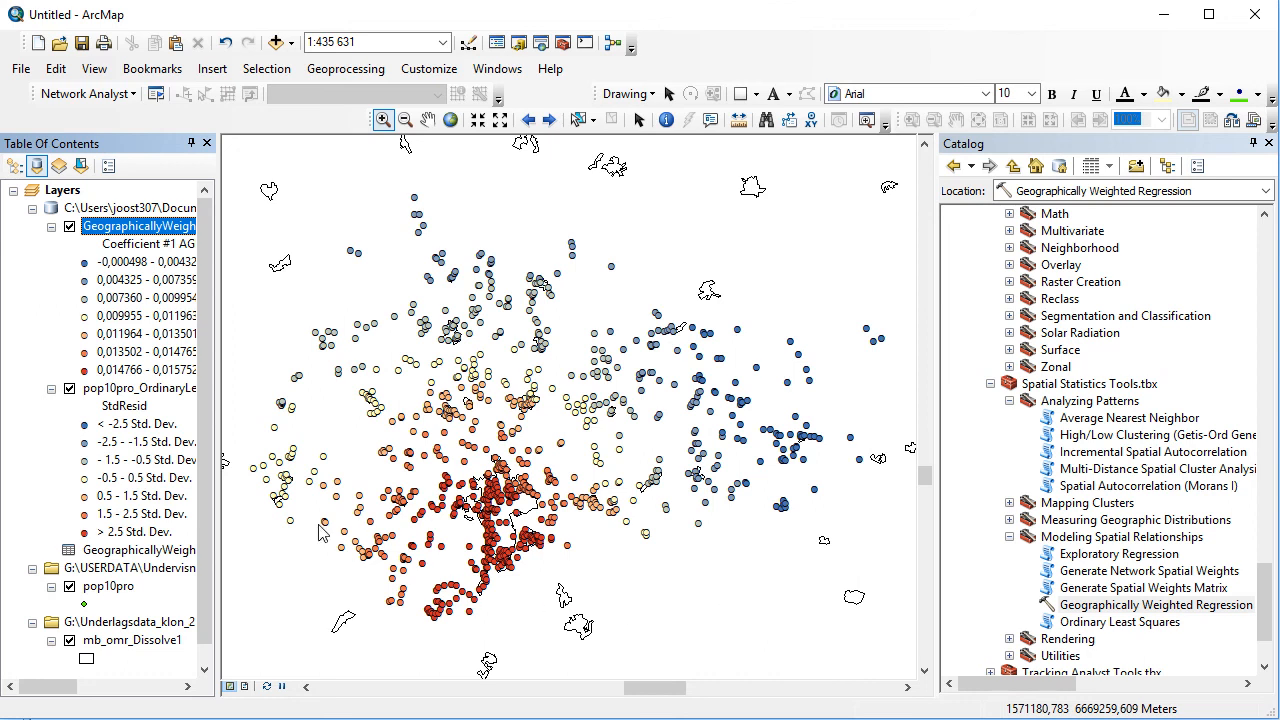
Change the GWR layer's symbology Value field to Residual via Layer Properties.
right_click(130, 224)
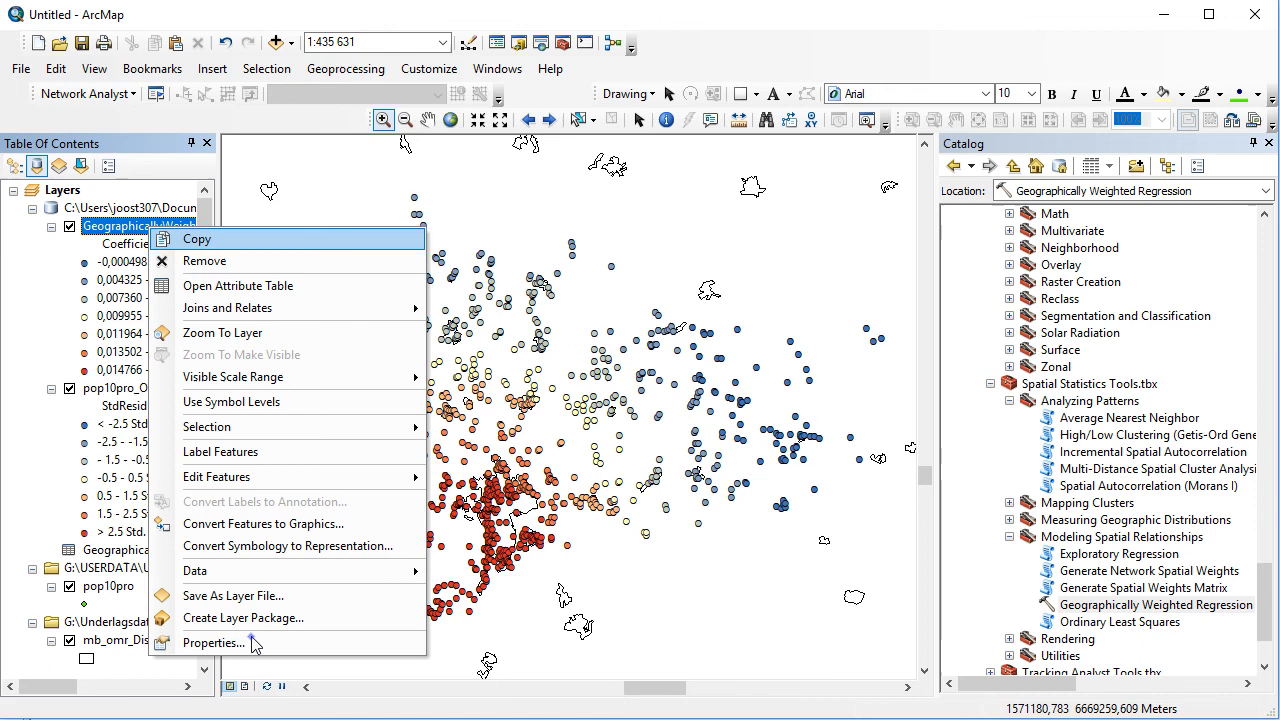
left_click(214, 644)
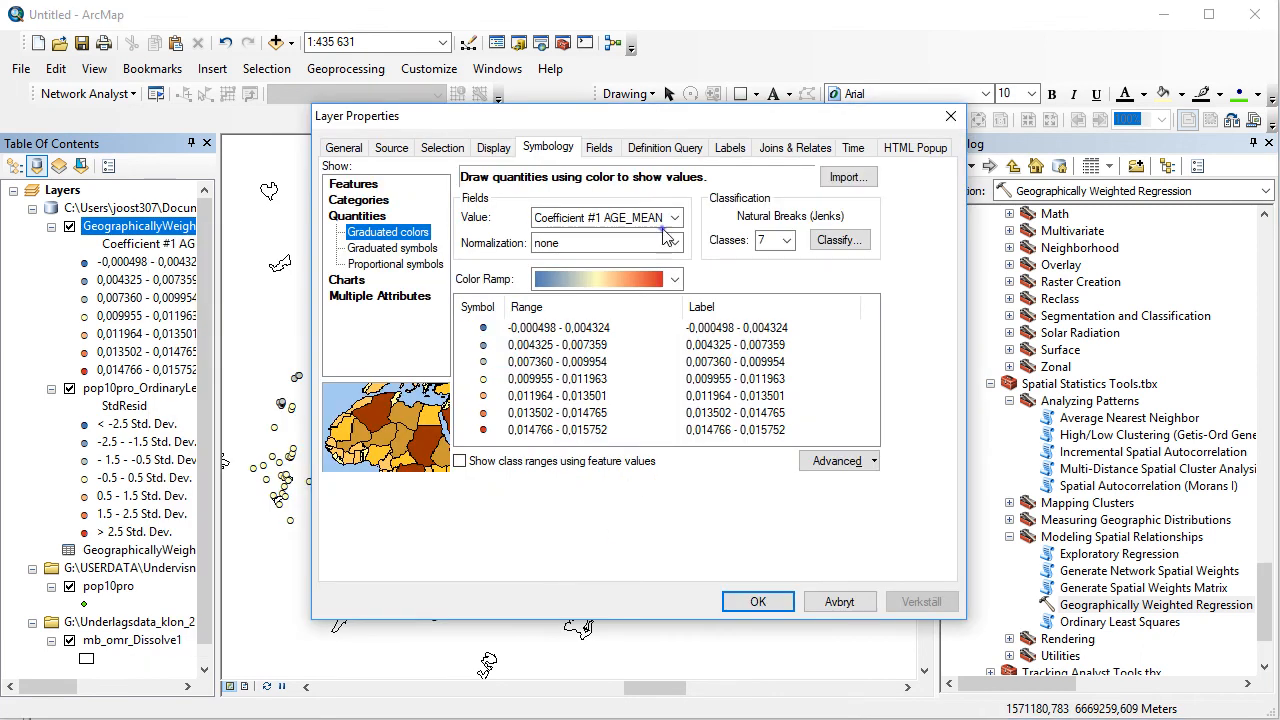
left_click(672, 216)
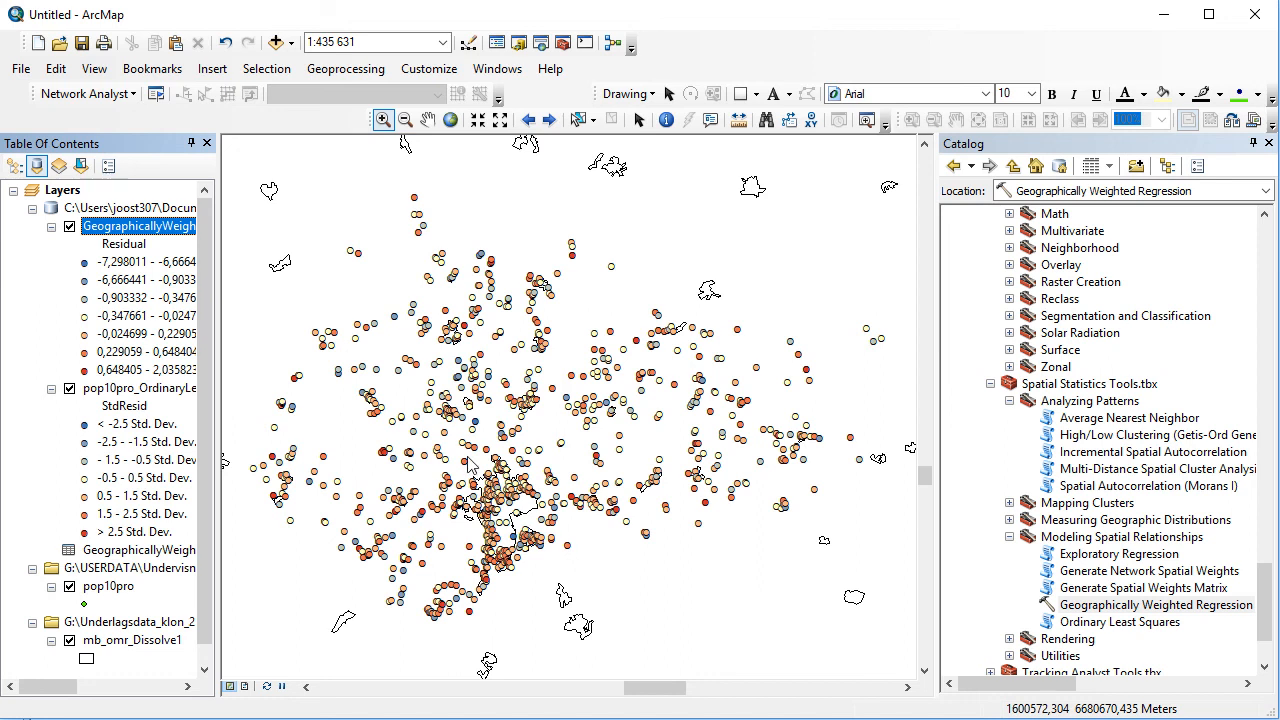
left_click(344, 68)
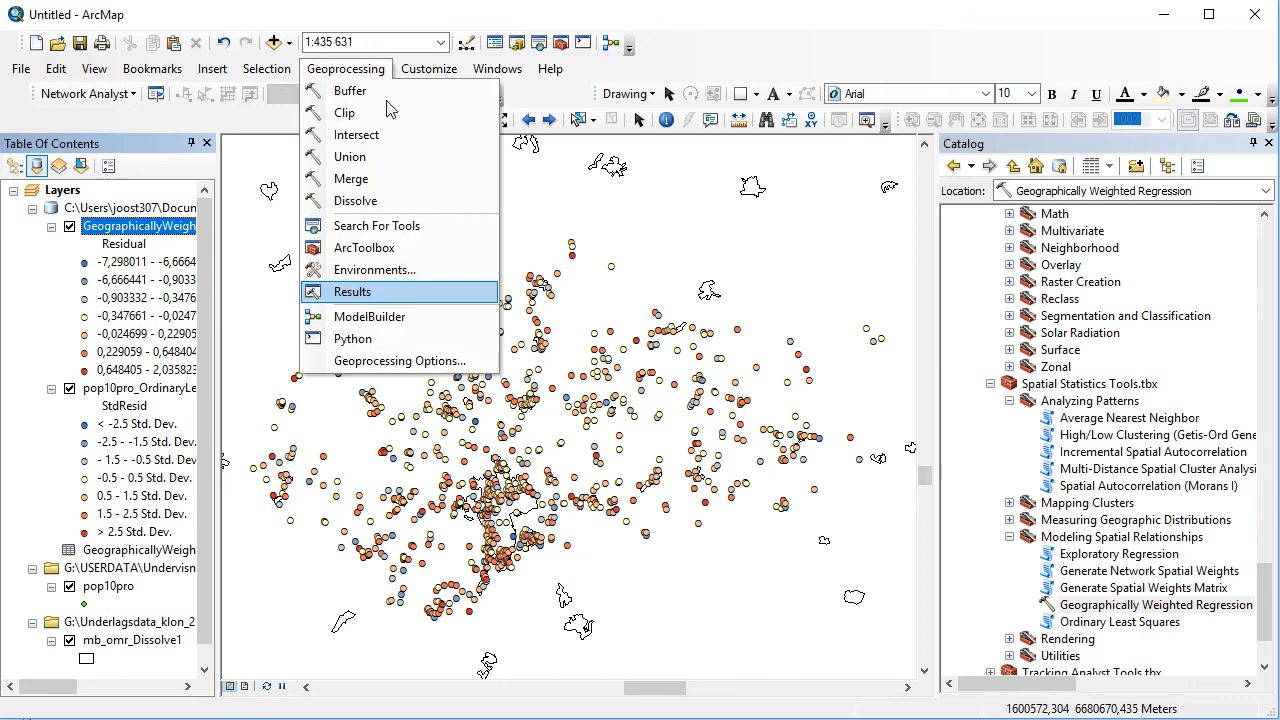
Review the latest GWR run's messages in Results, noting R2 0.3178 and R2Adjusted, then collapse it.
left_click(352, 292)
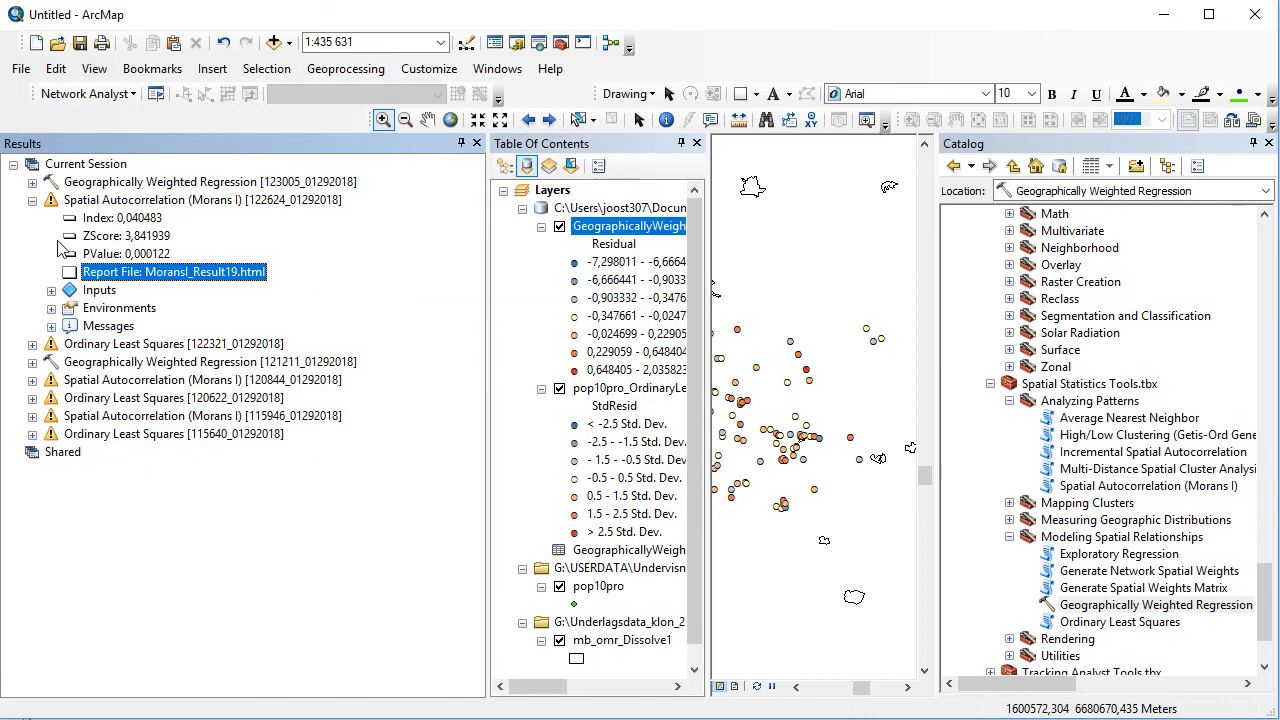
left_click(32, 200)
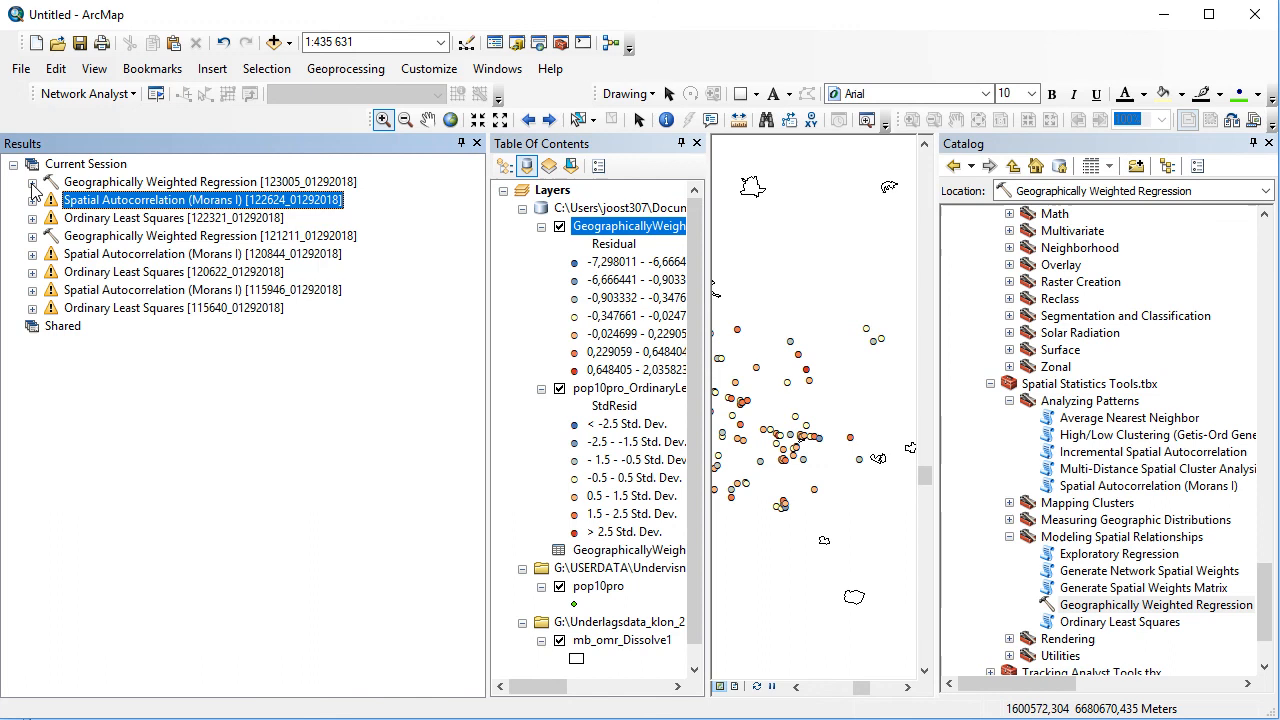
left_click(32, 182)
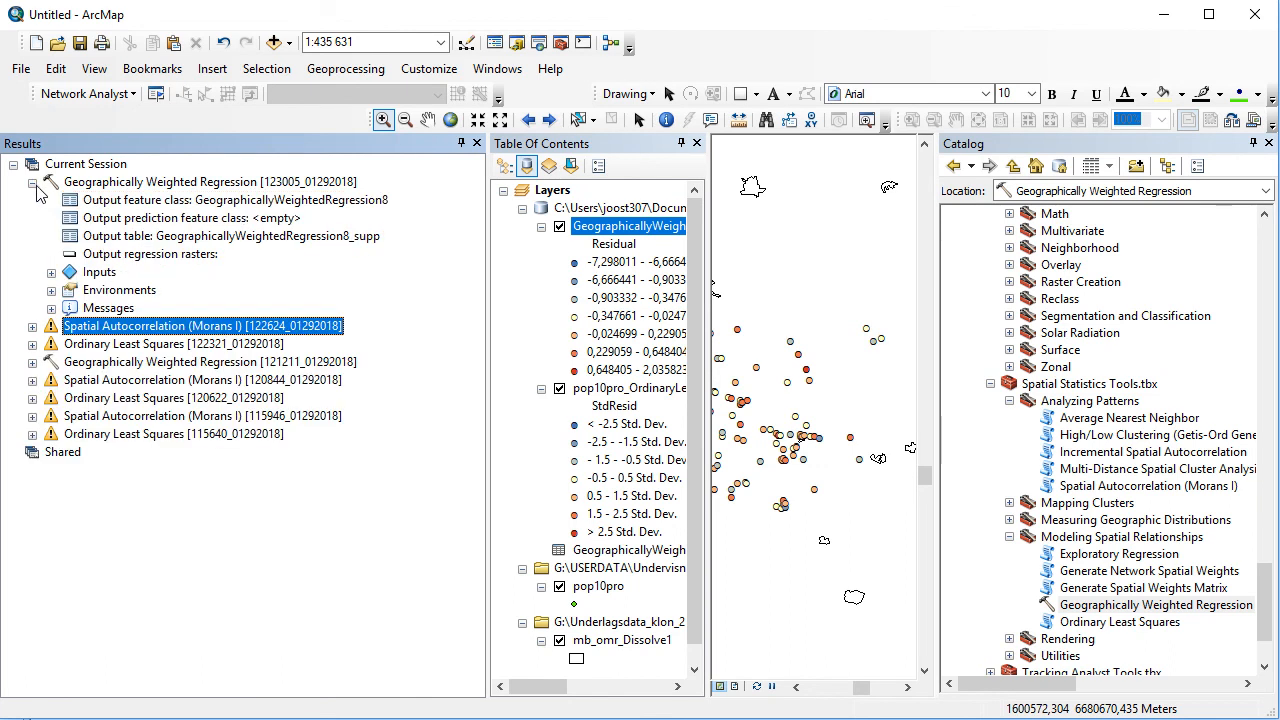
left_click(52, 308)
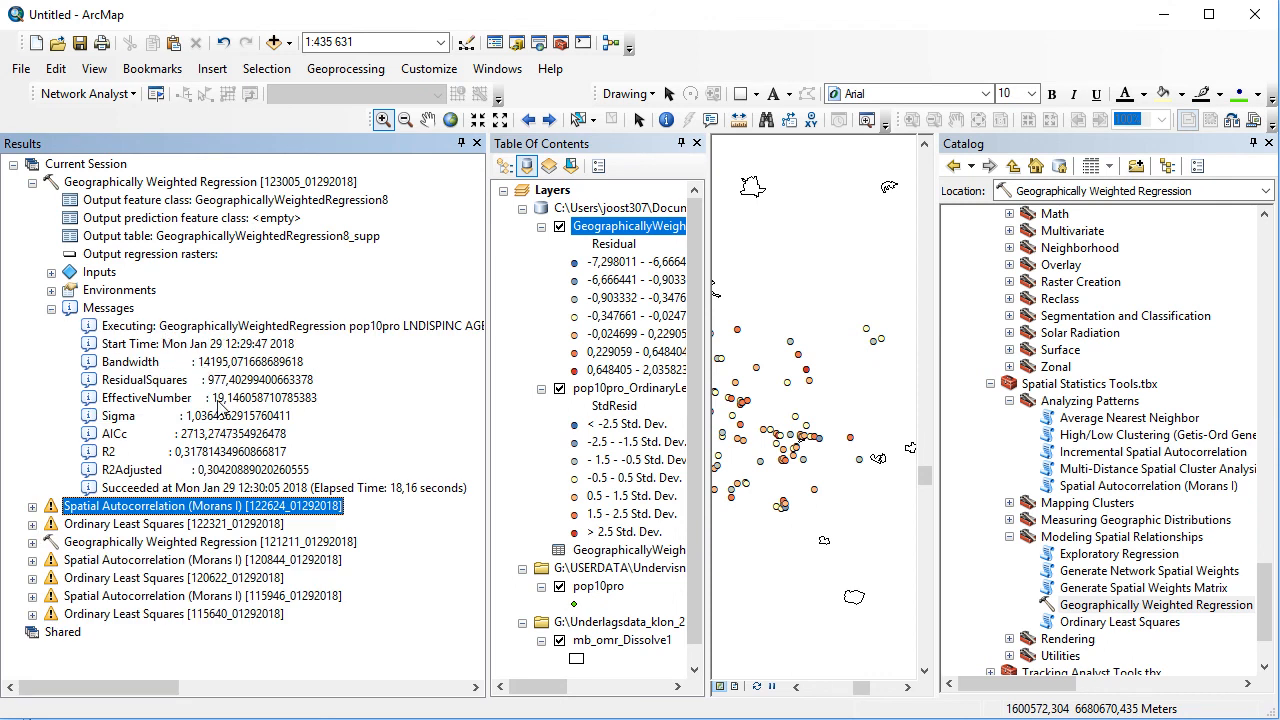
left_click(108, 452)
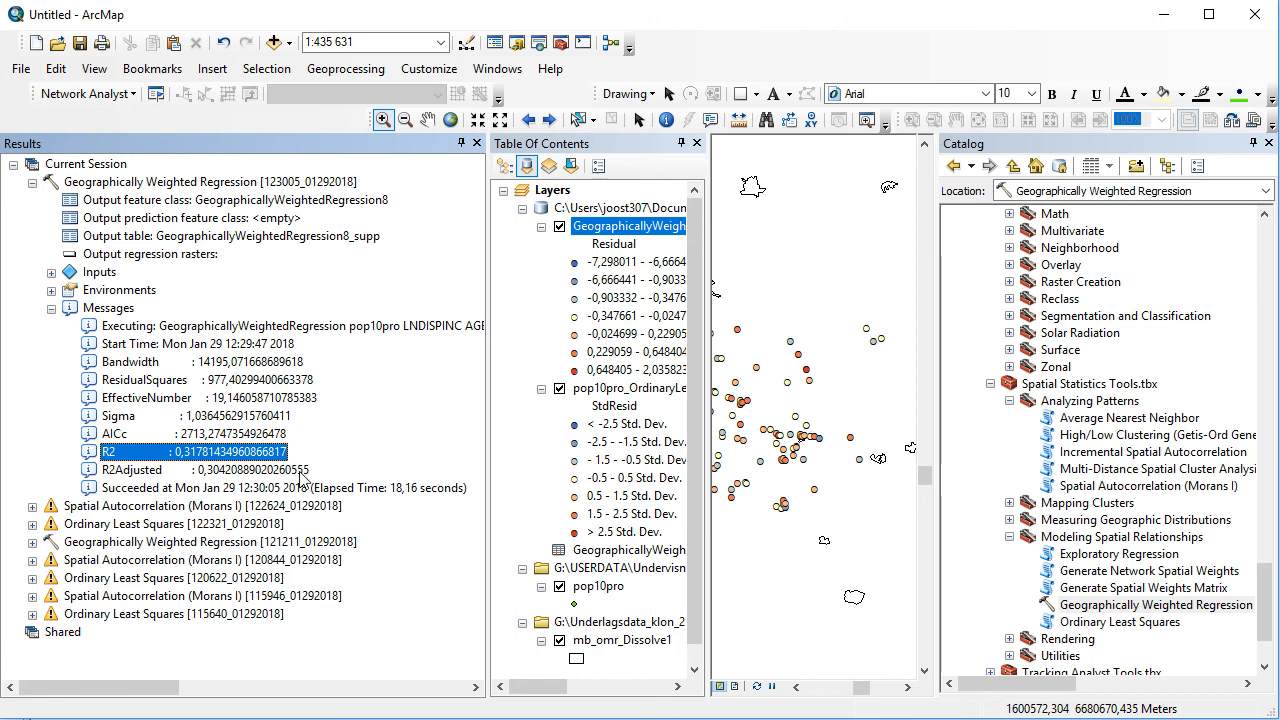
left_click(130, 470)
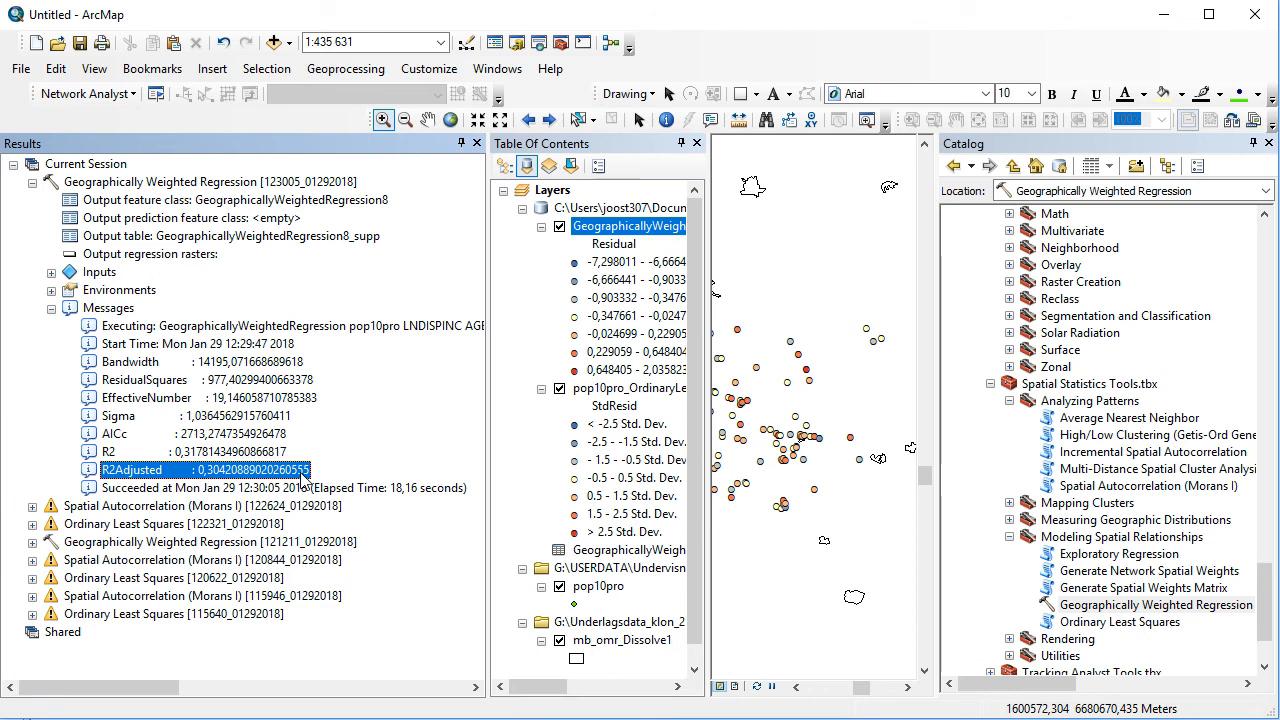
mouse_move(140, 436)
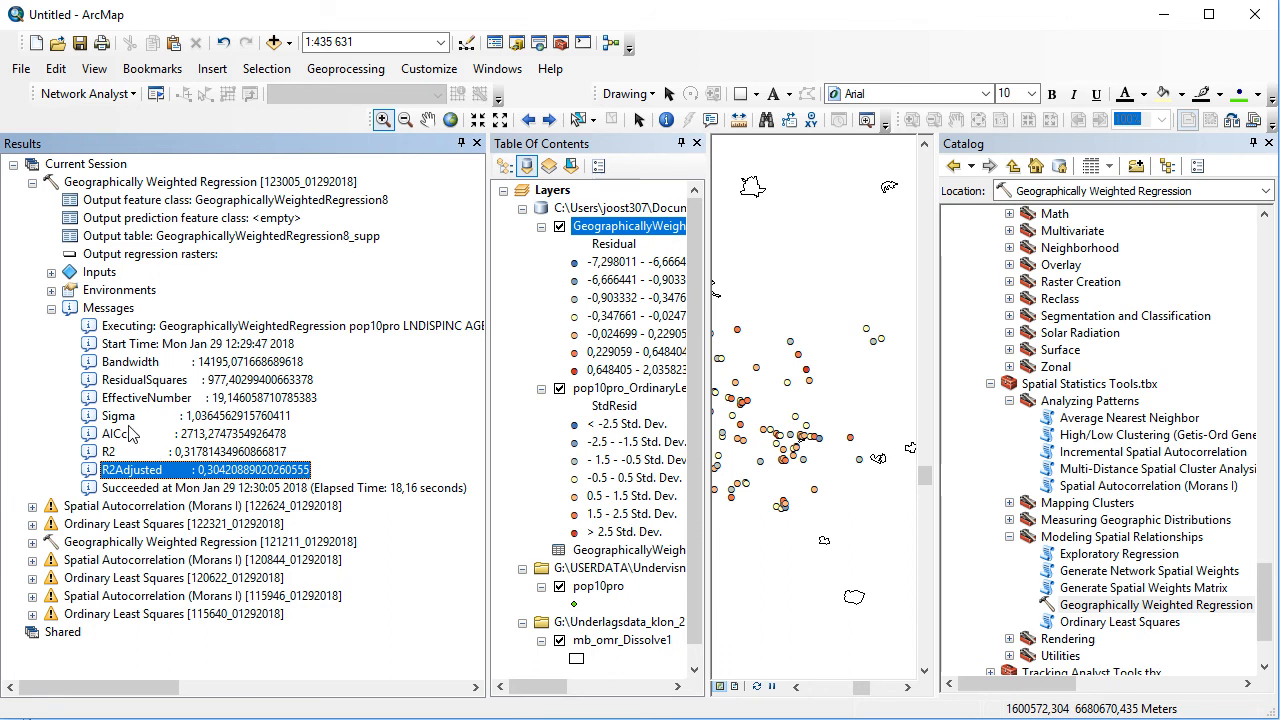
left_click(32, 184)
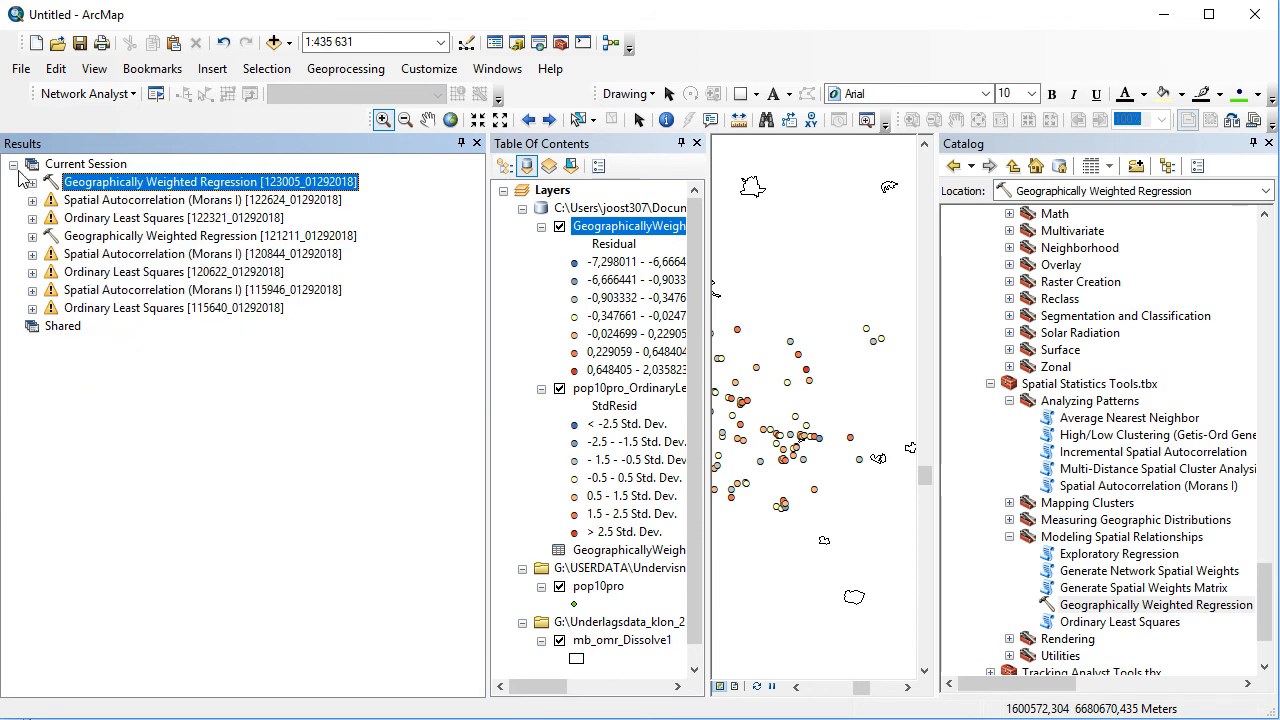